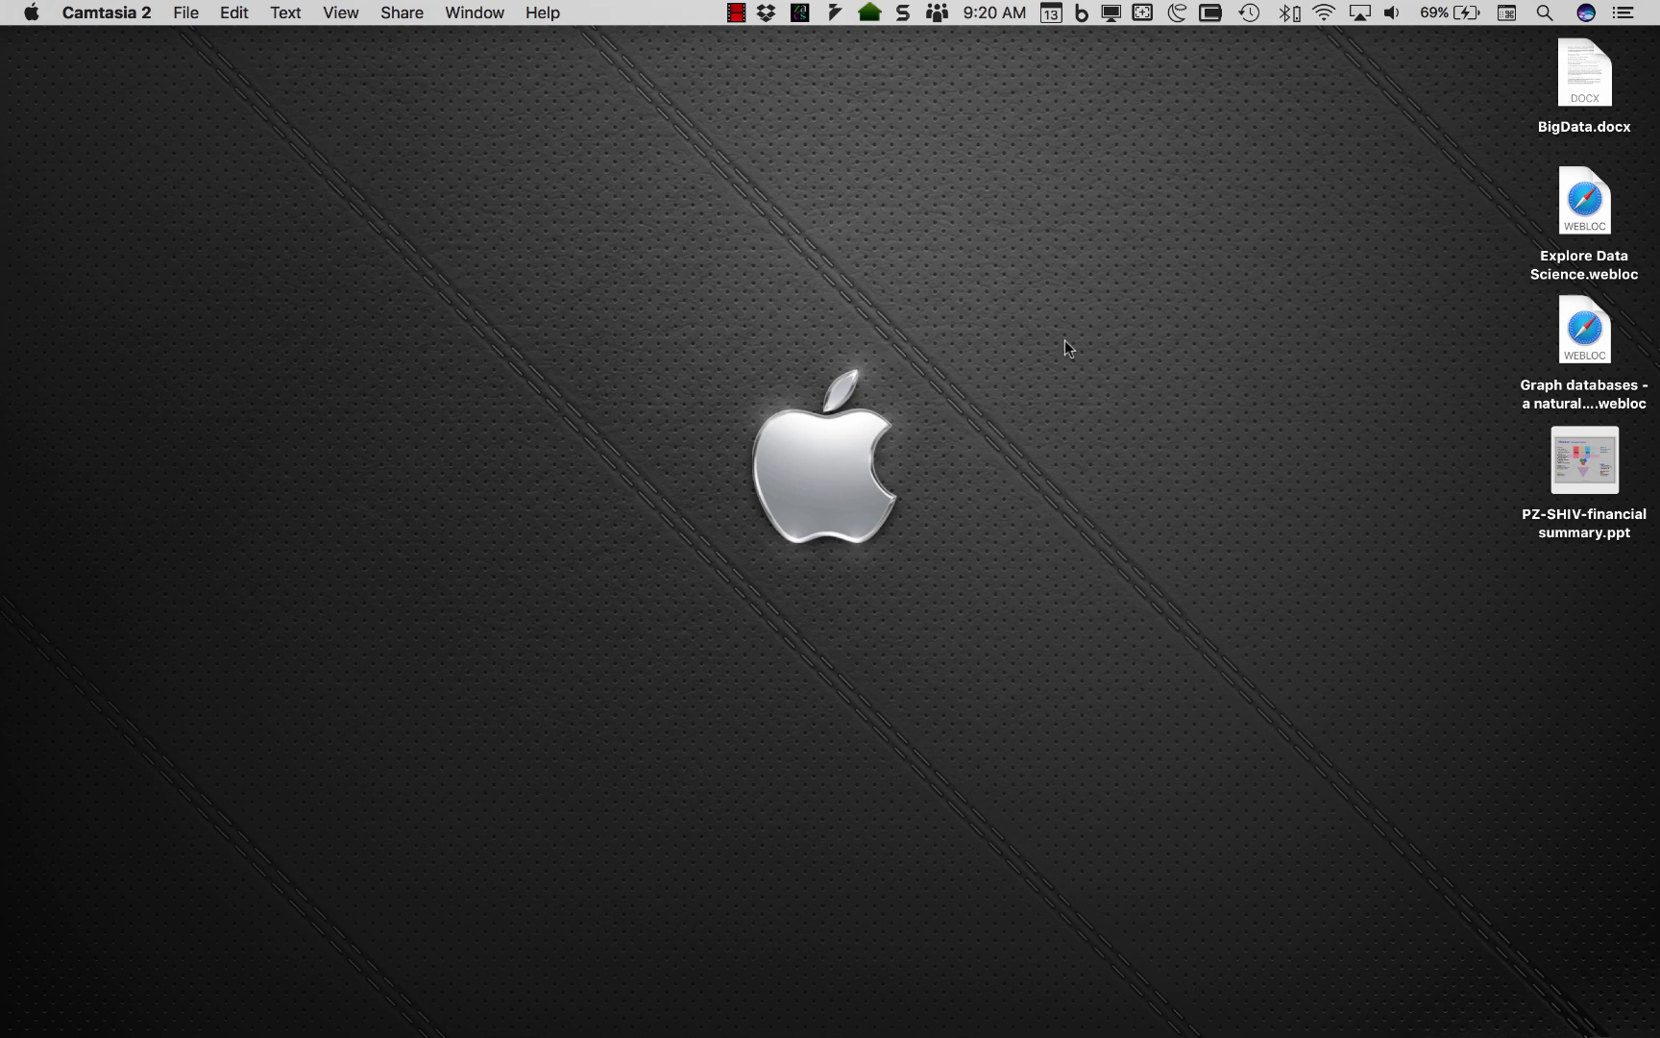
mouse_move(517, 464)
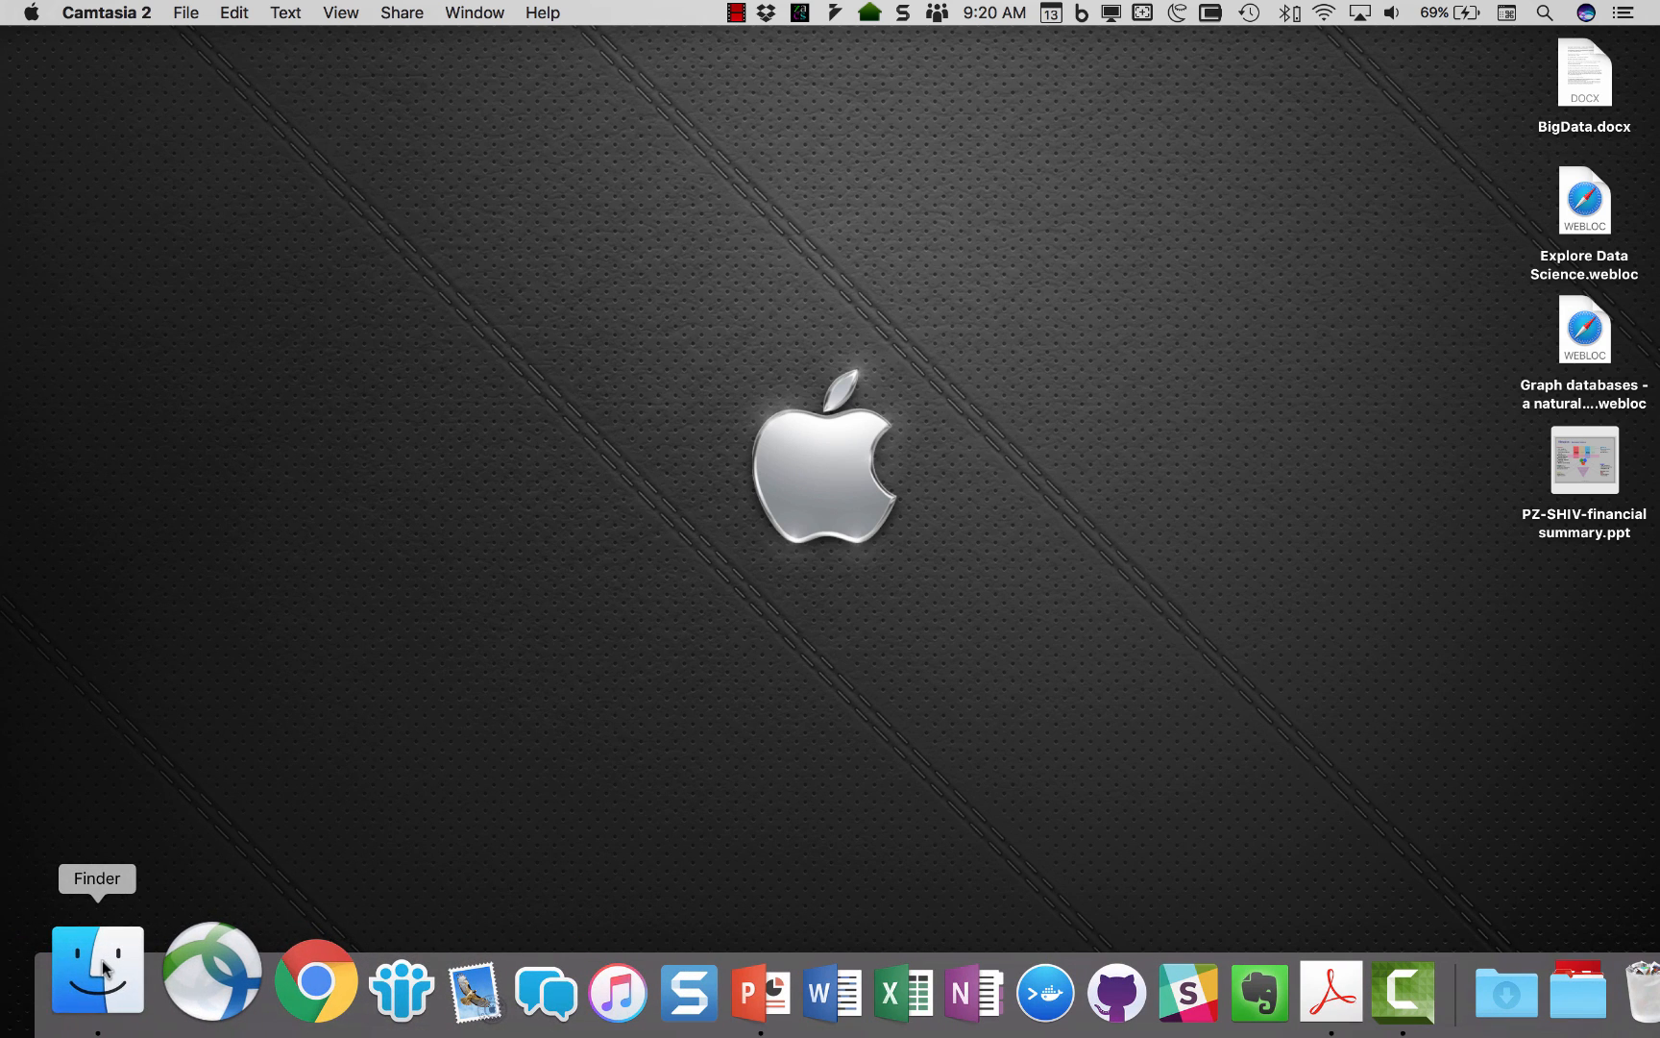
Bring up a new Finder window on the Downloads folder from the Dock.
click(97, 966)
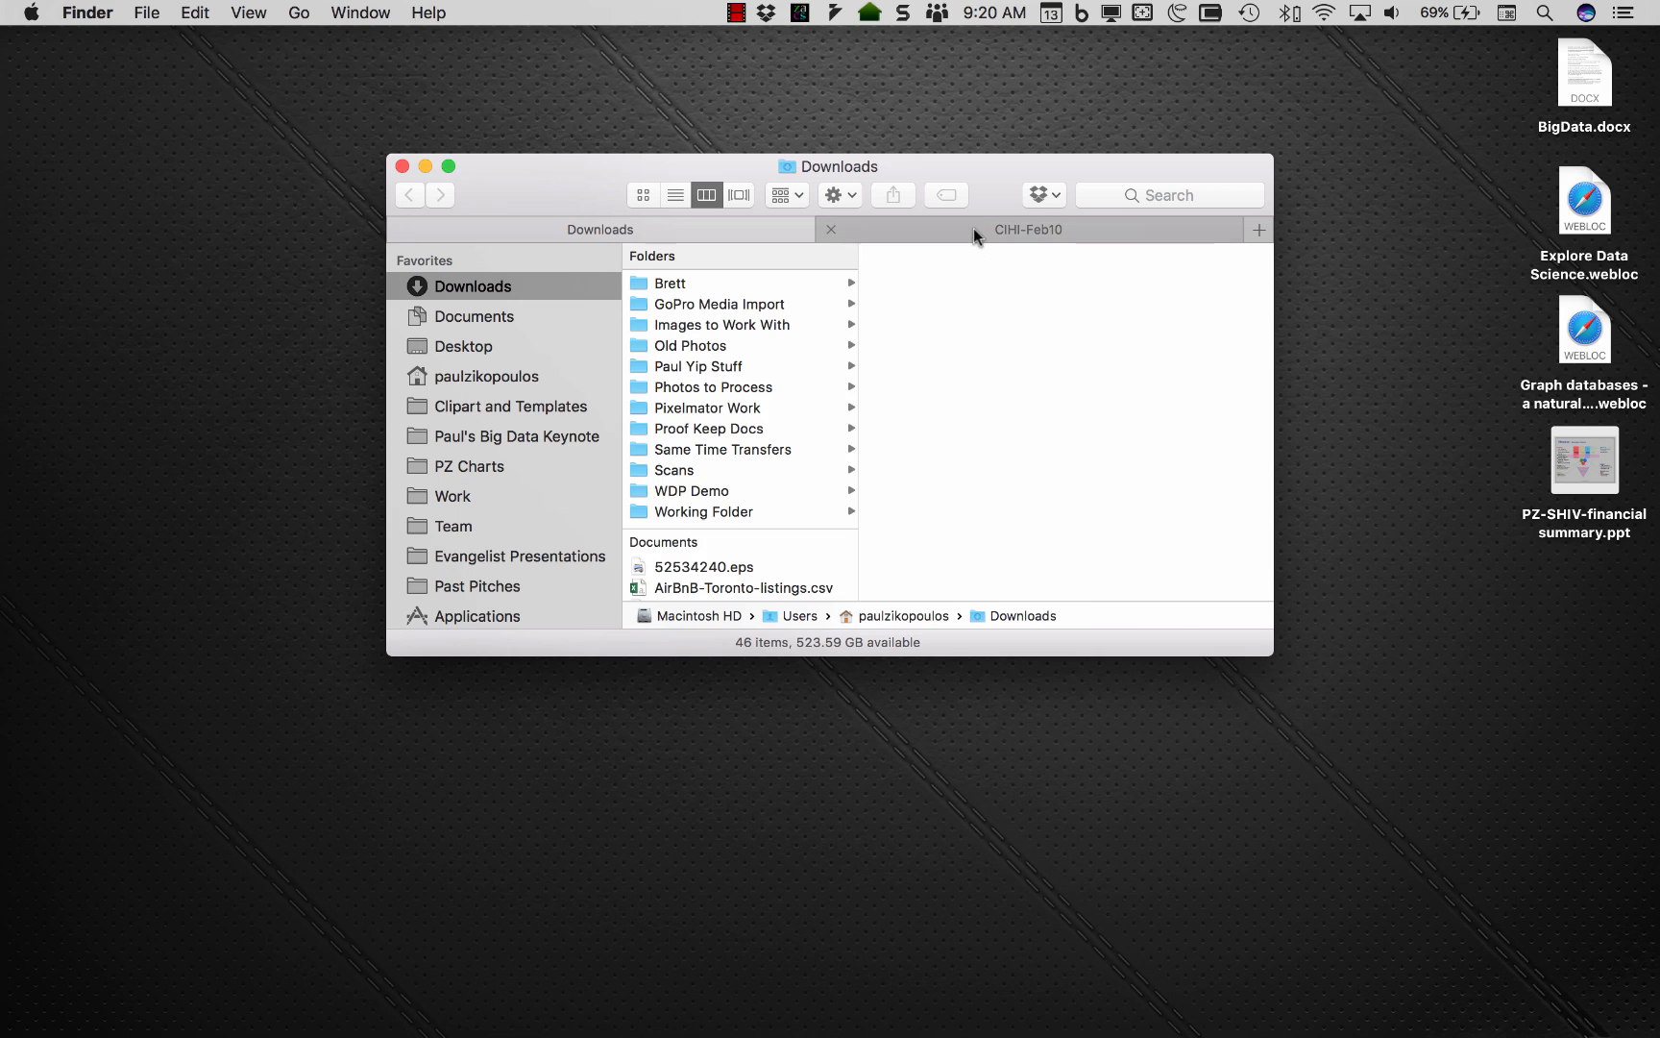
Switch to the CIHI Final deck and Option-drag the slide 3 portrait photo to duplicate it.
click(1027, 229)
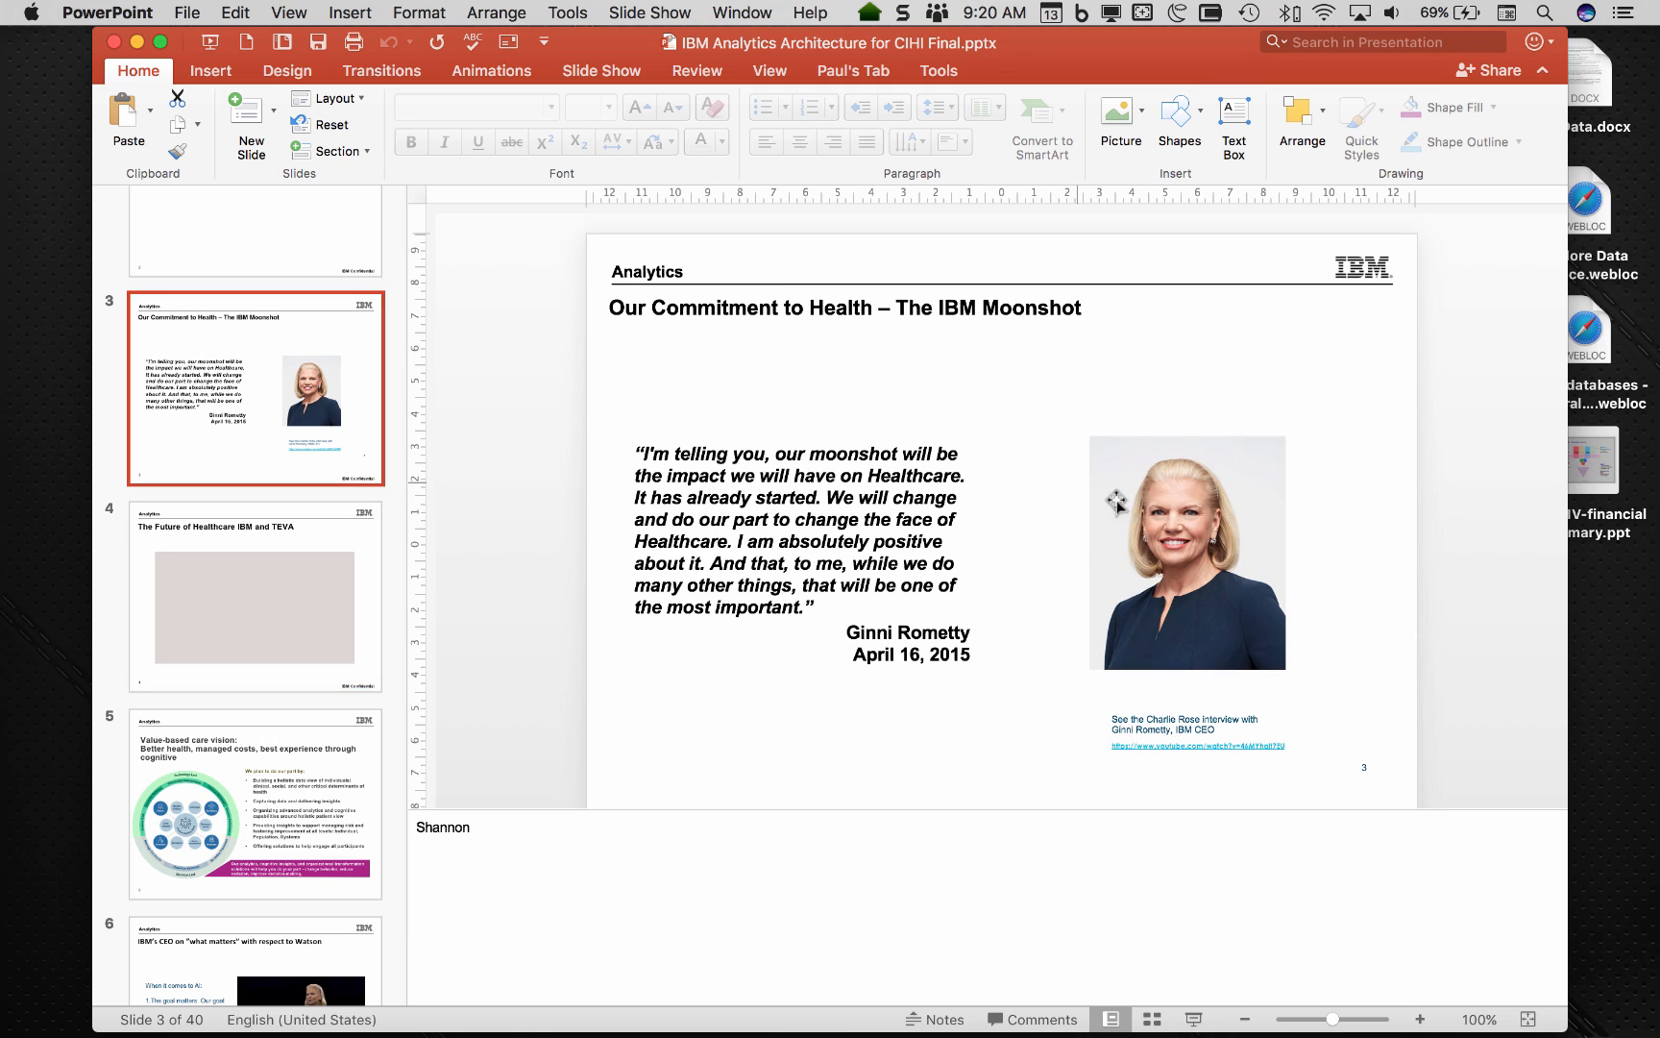
click(1187, 551)
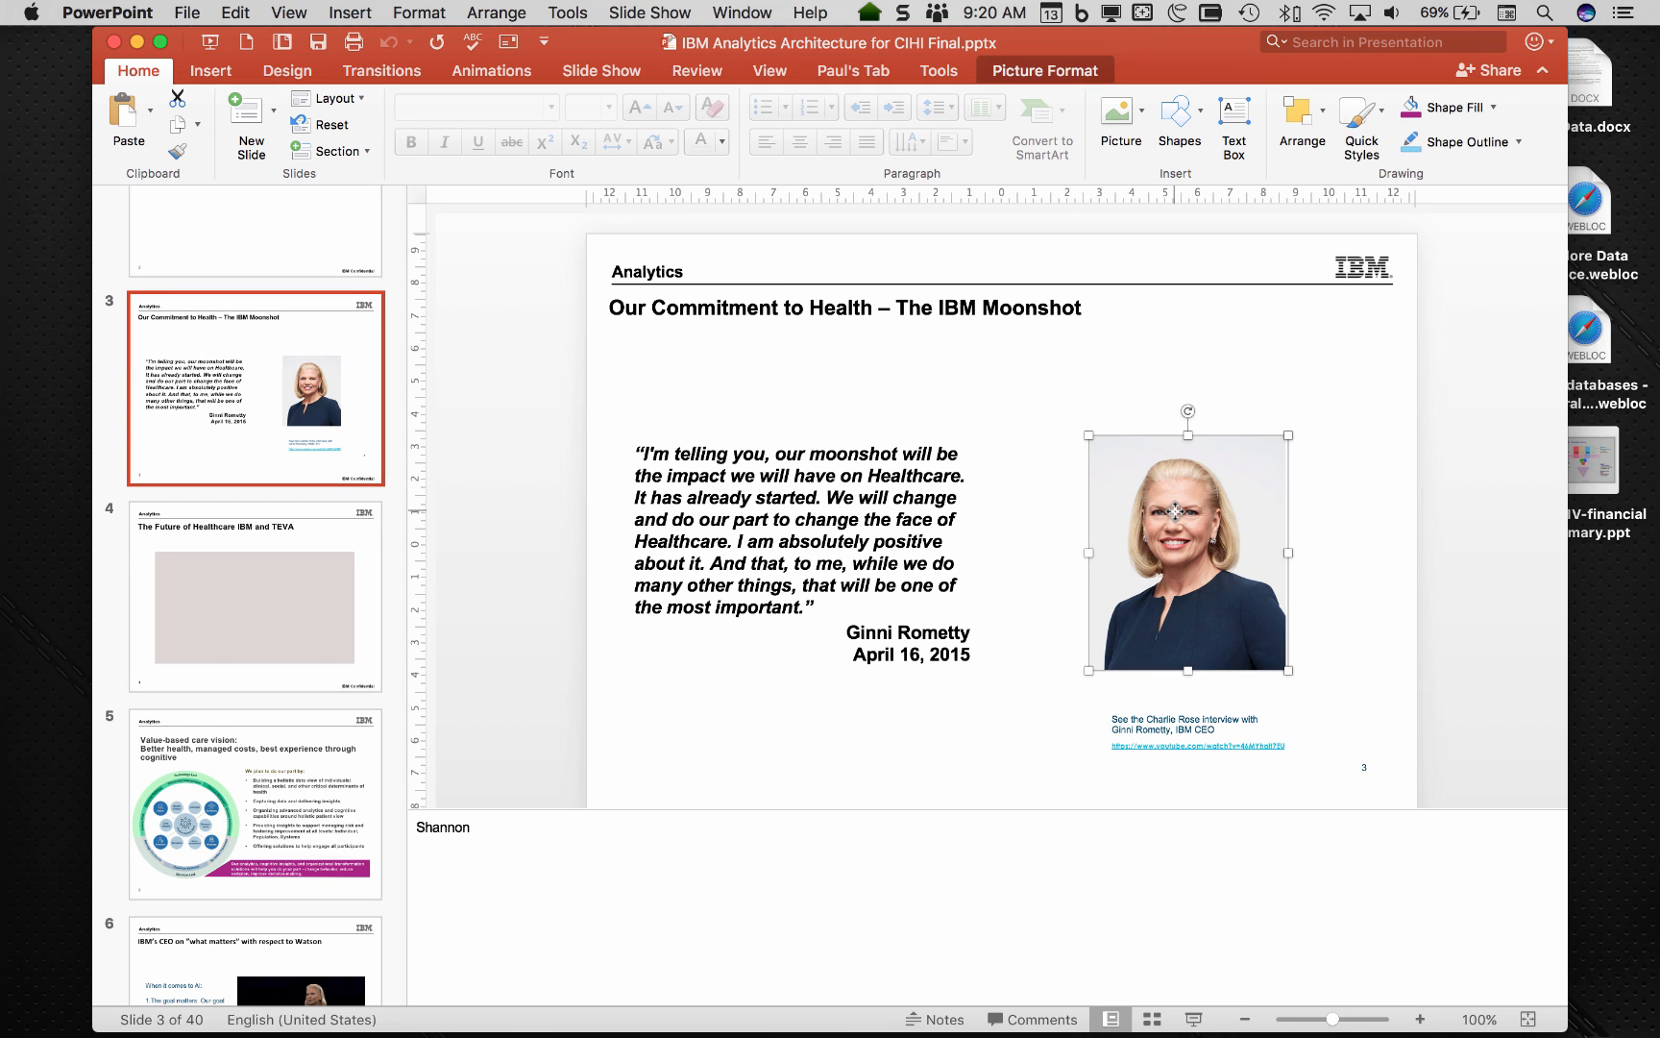
drag(1186, 552, 1201, 551)
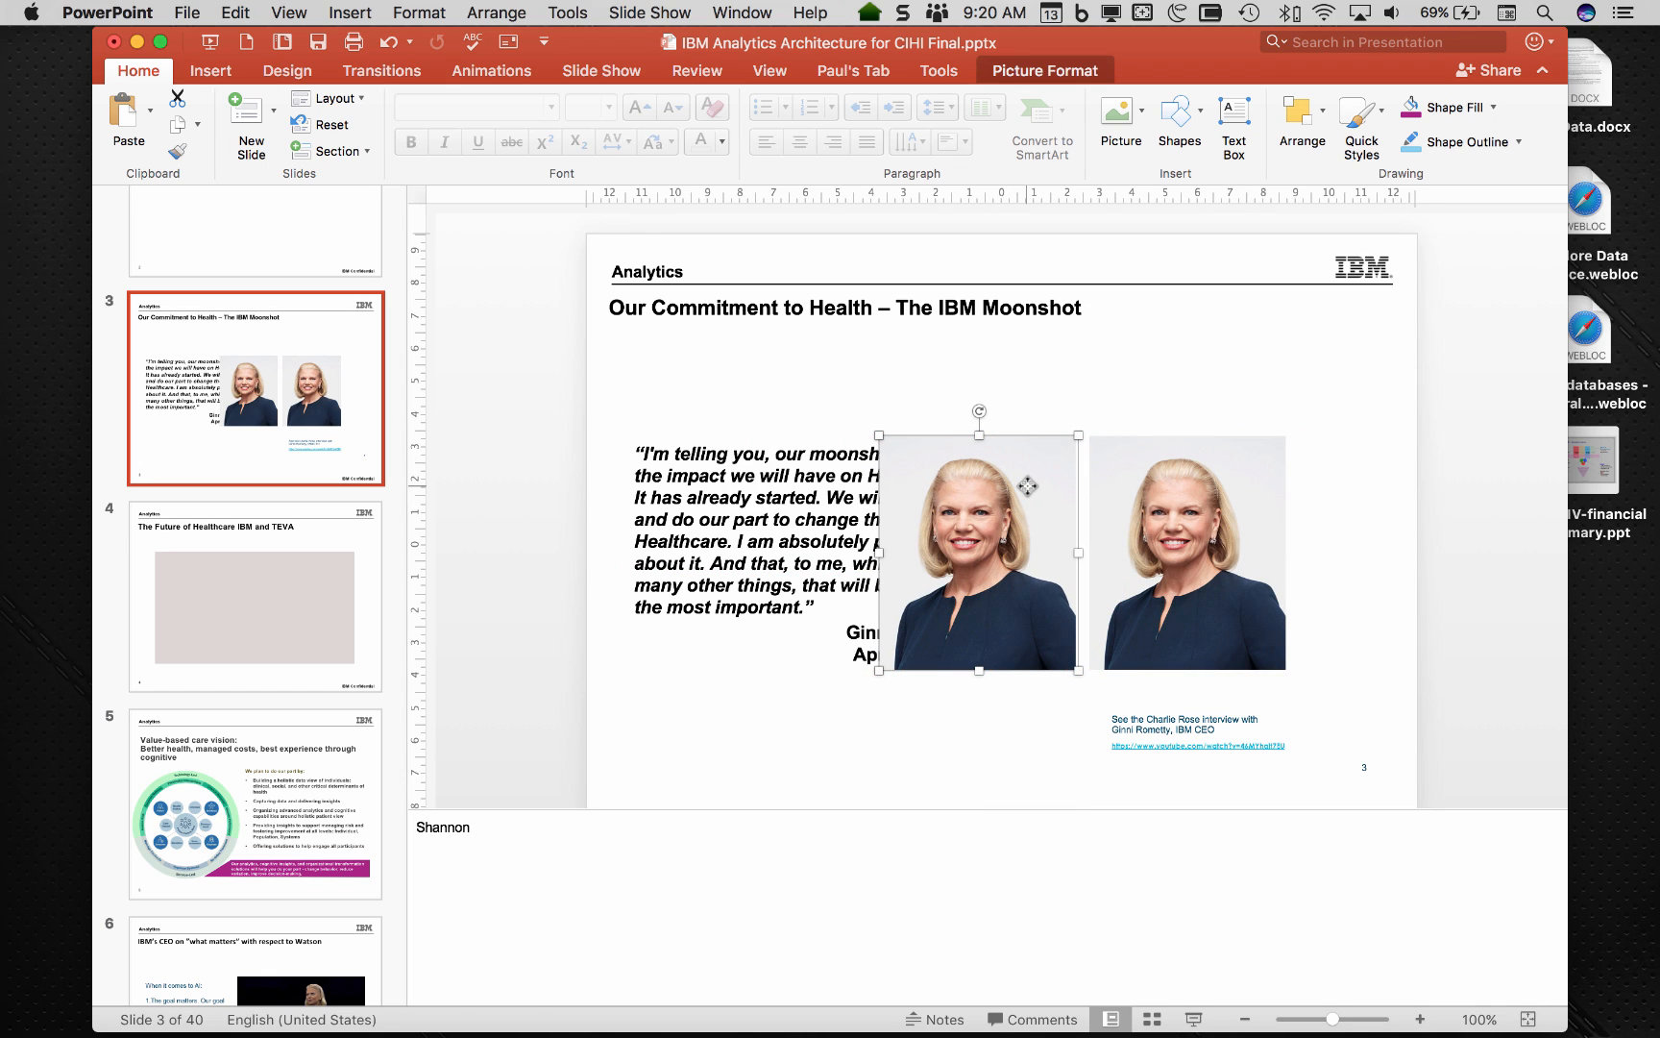
mouse_move(327, 592)
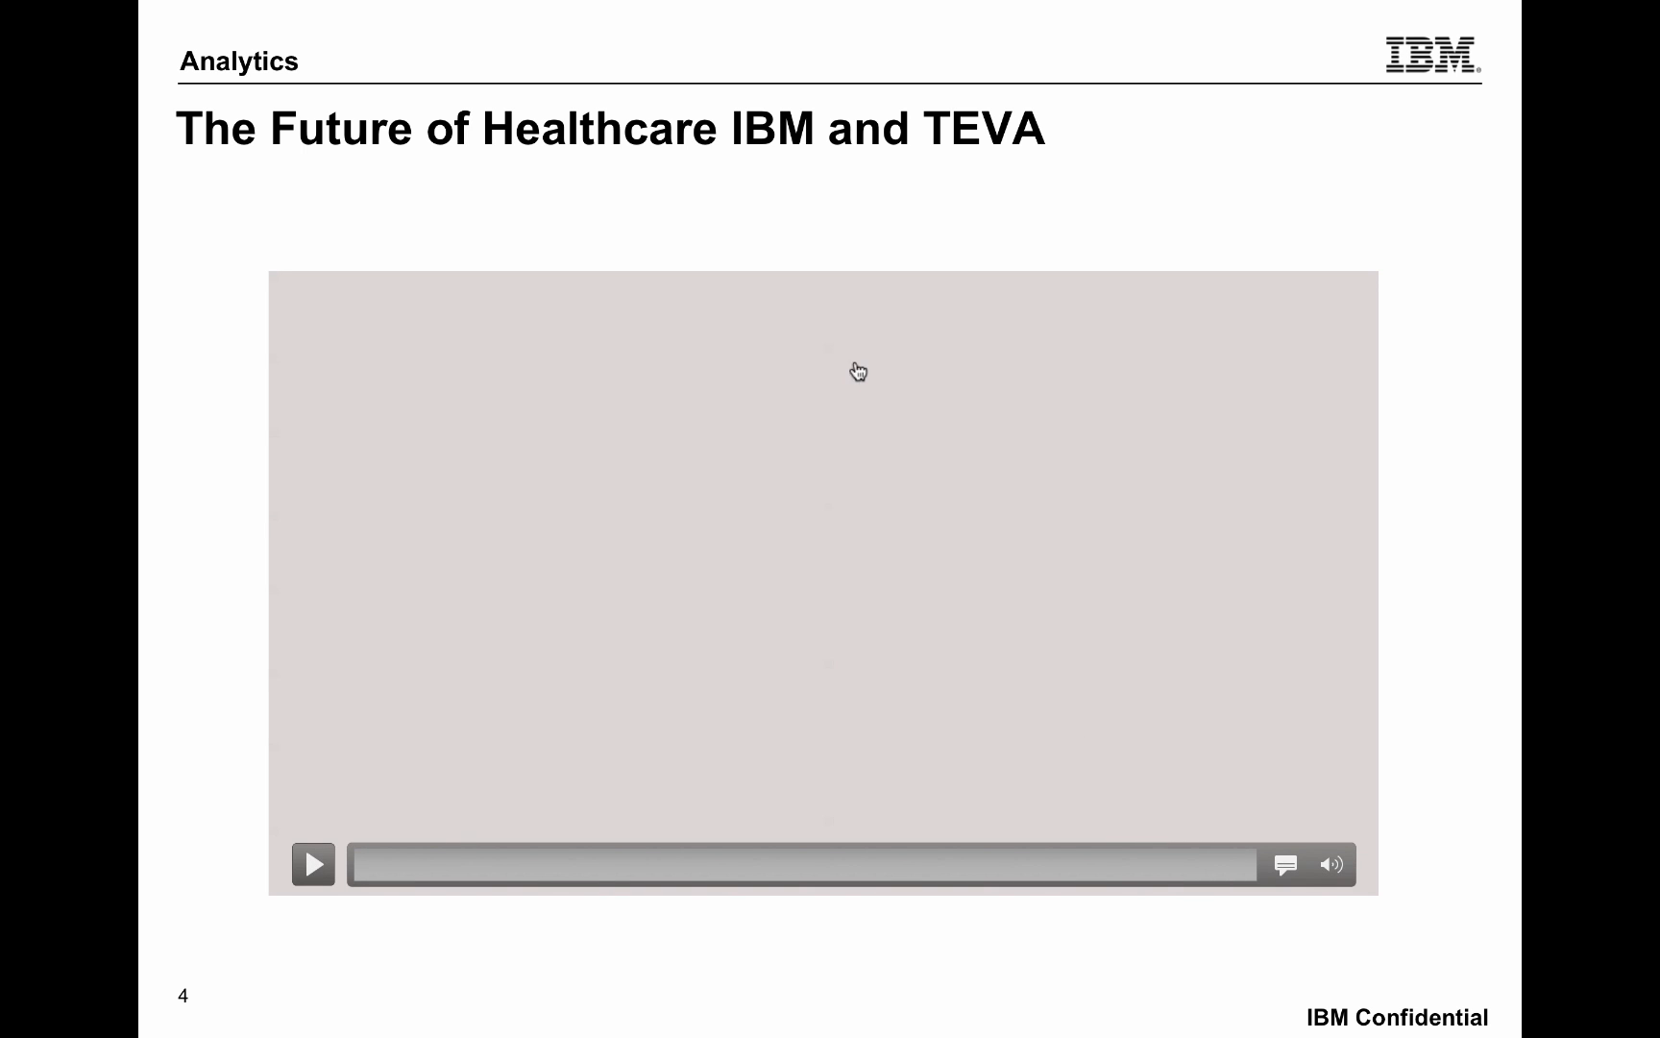
Play the embedded healthcare video on slide 4 in the slide show, then pause it.
click(313, 863)
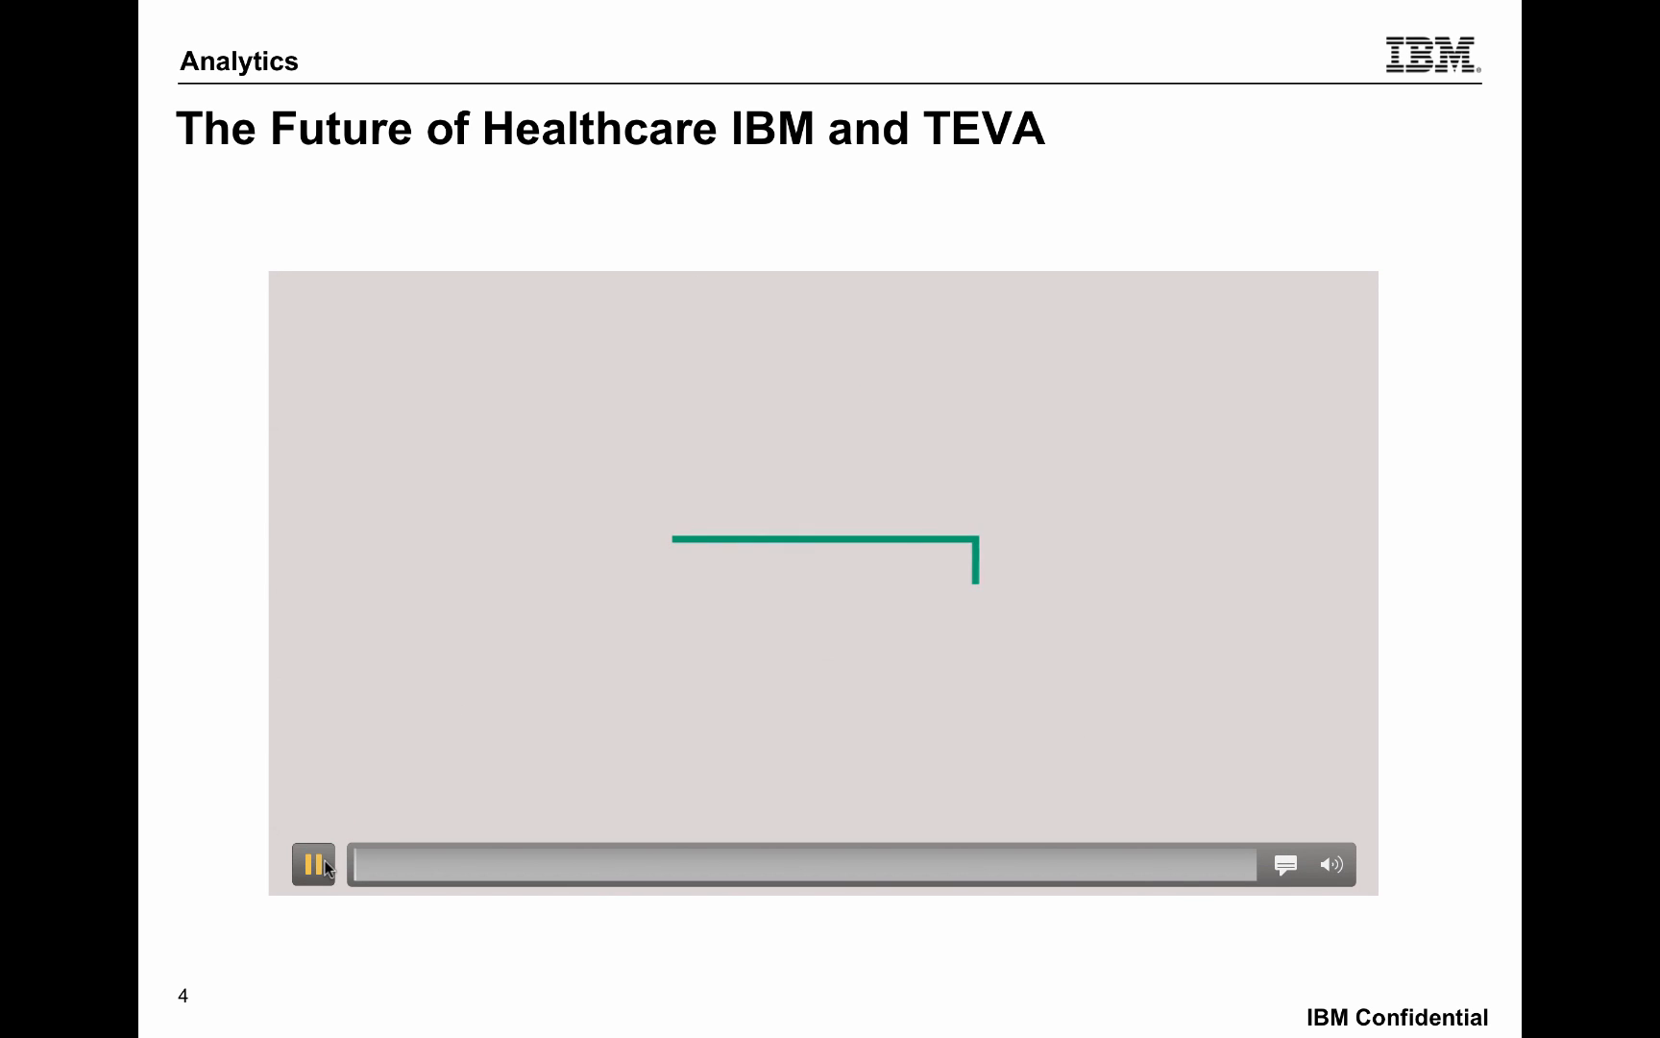
click(313, 863)
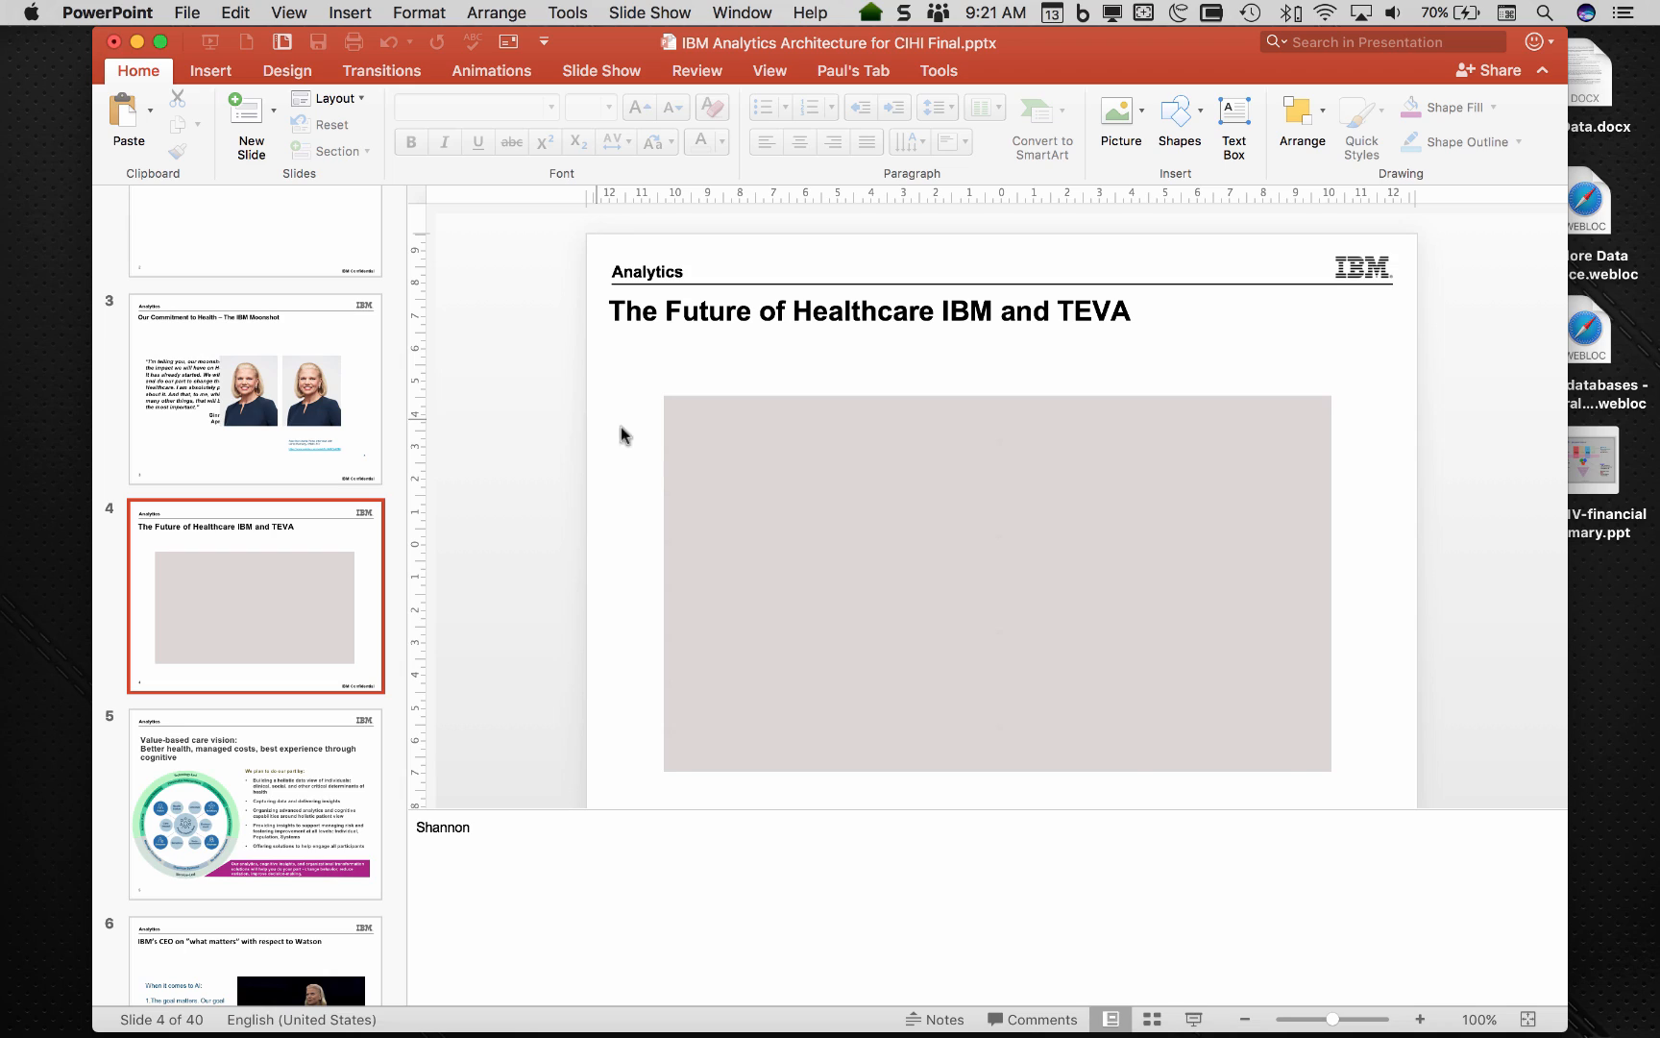
Select the slide 4 video and launch QuickTime Player via Spotlight, dismissing its open-file dialog.
click(996, 584)
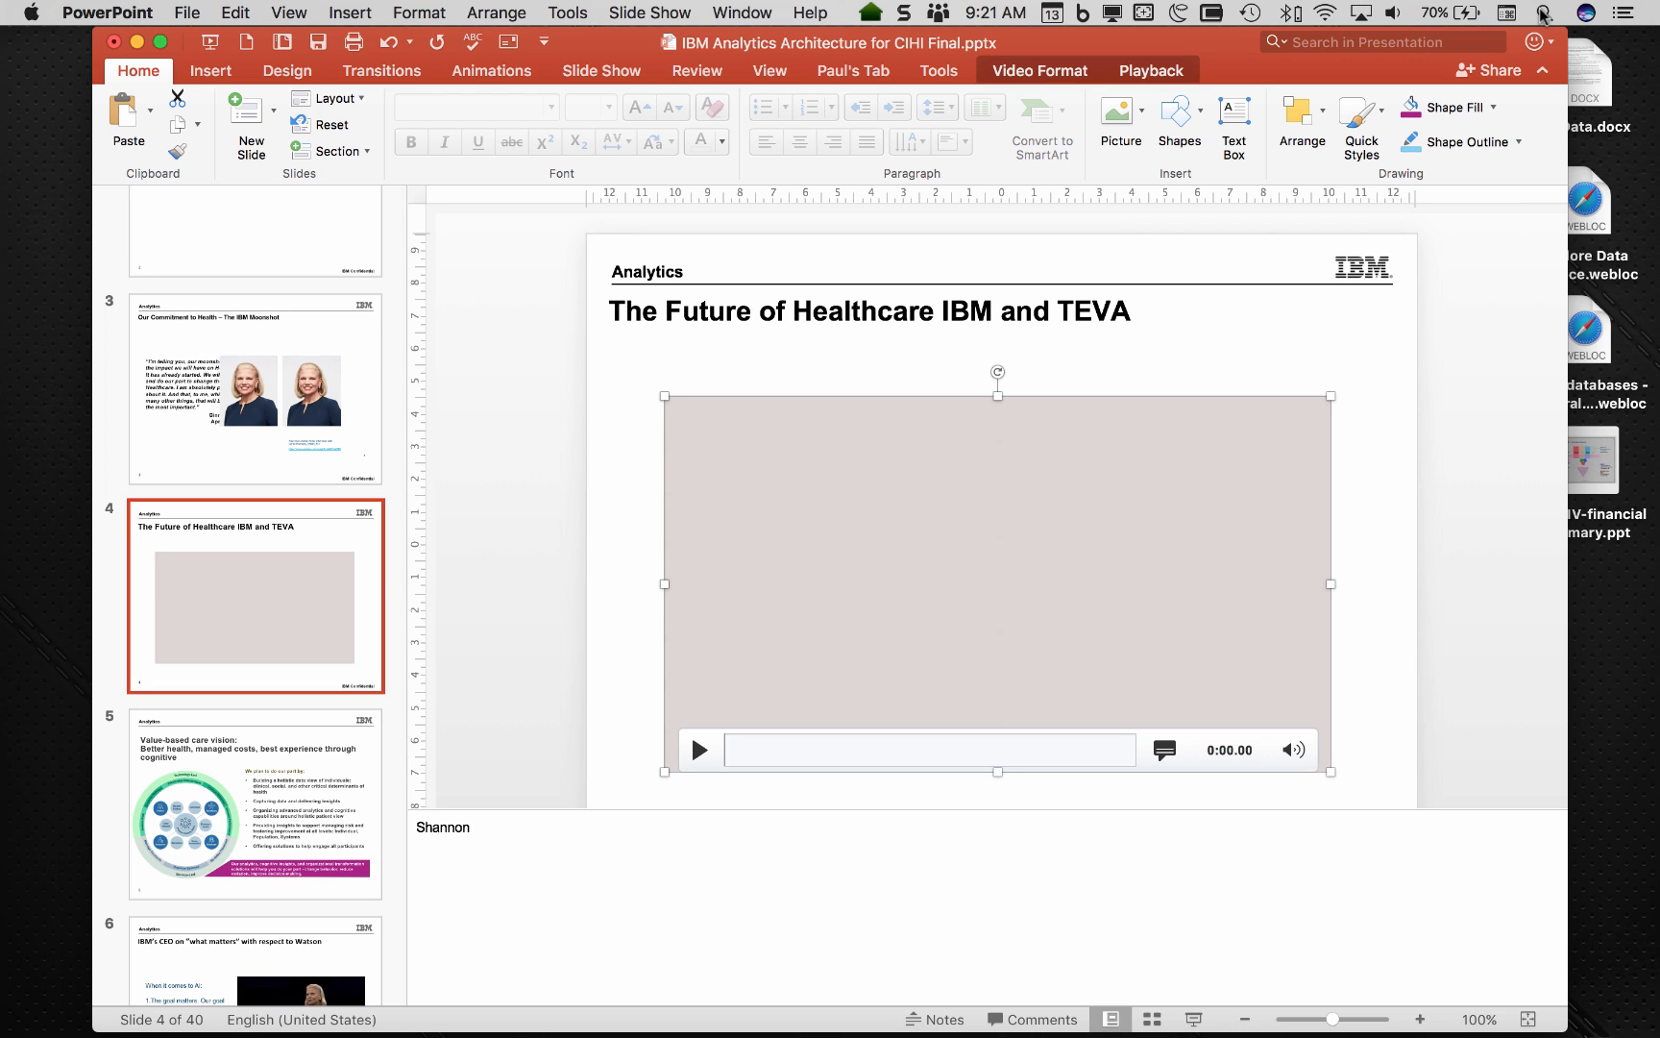
text(quickTime Player)
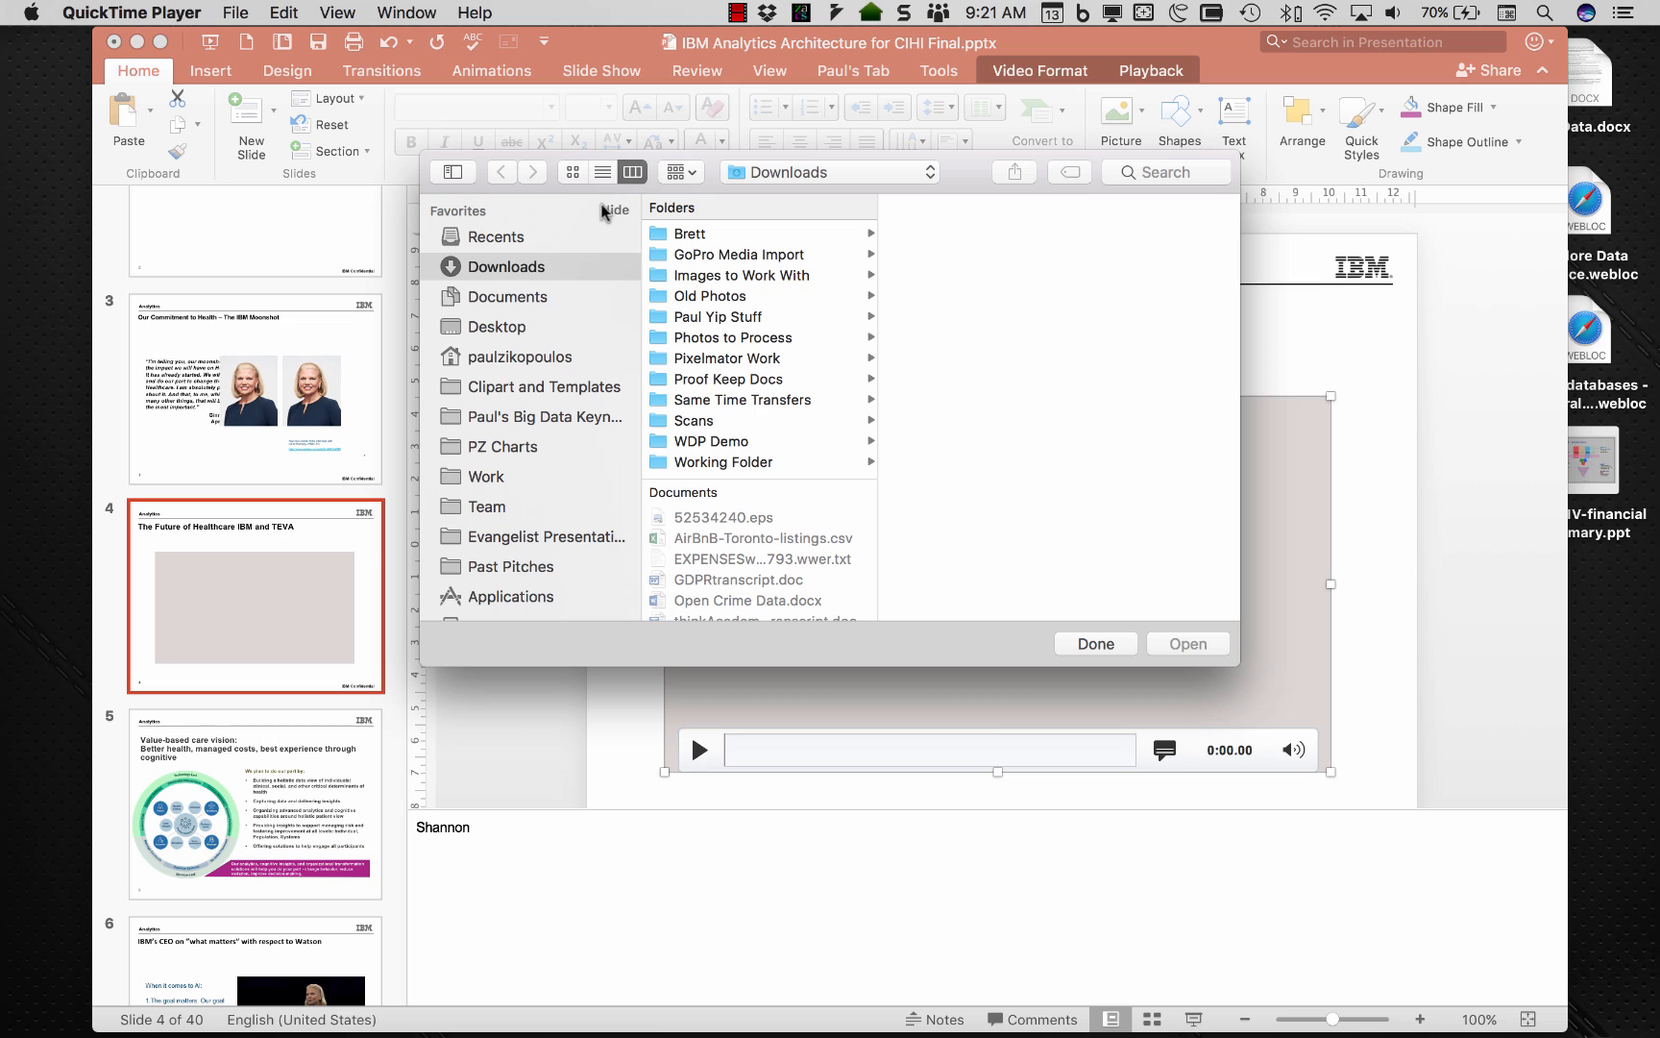
mouse_move(872, 554)
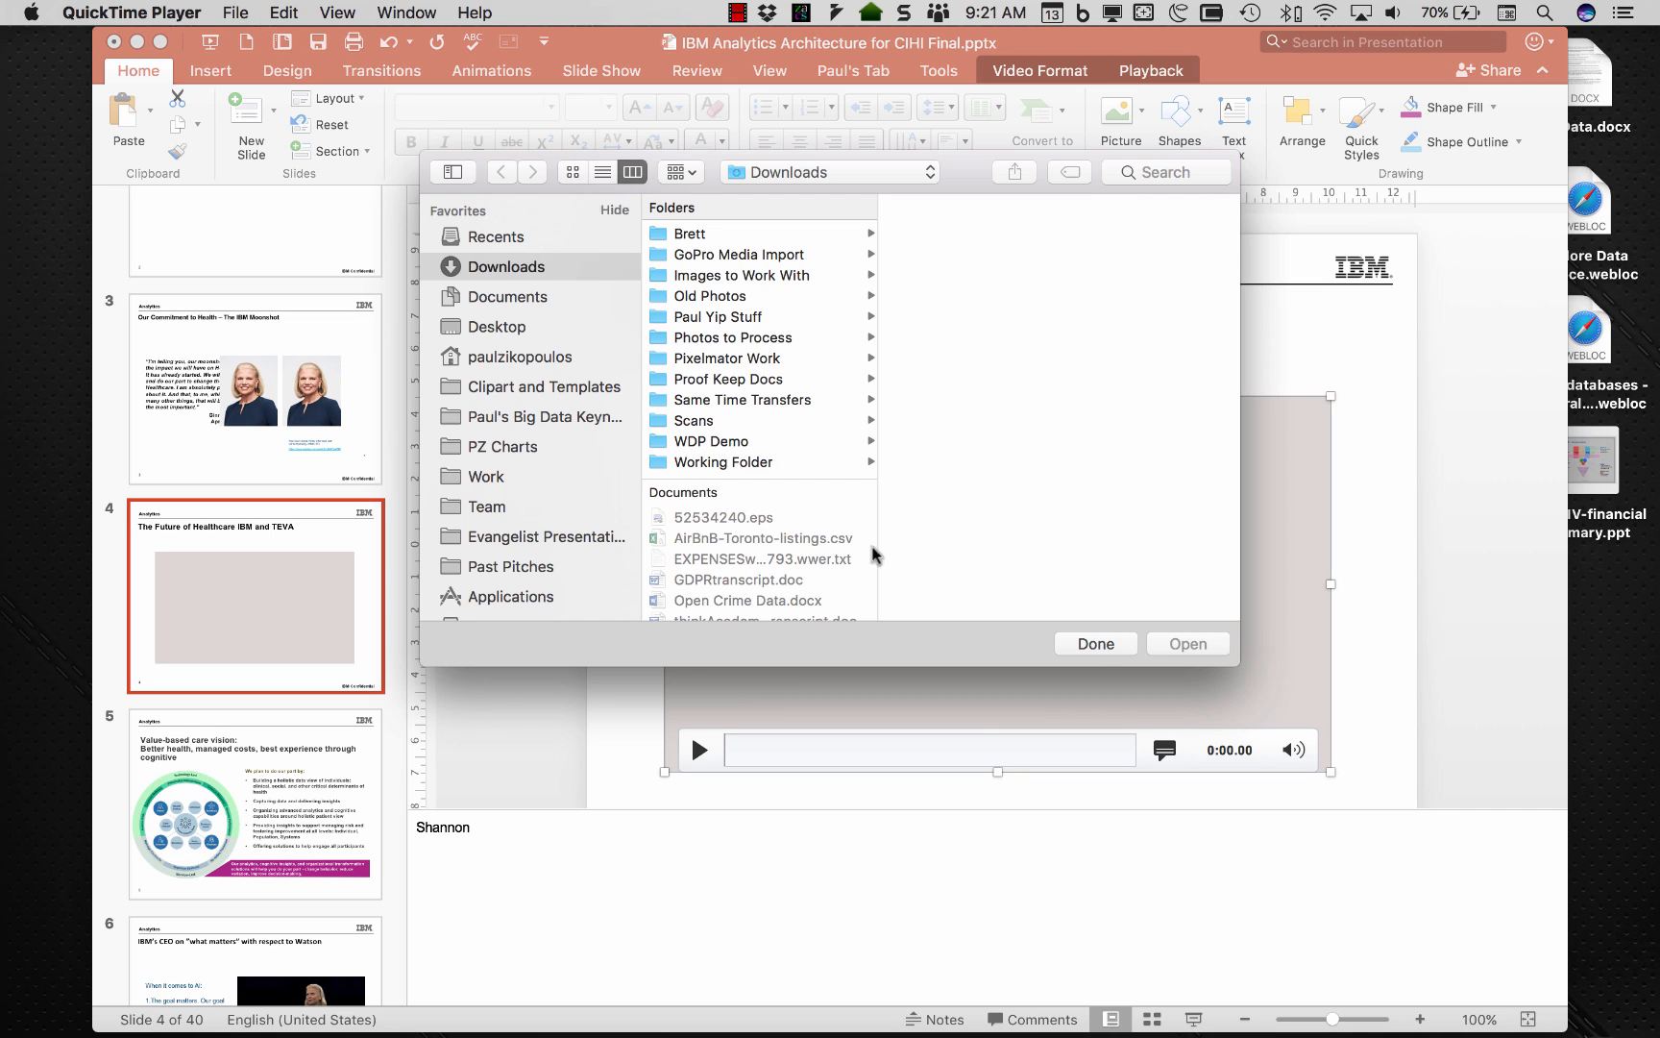
click(1095, 644)
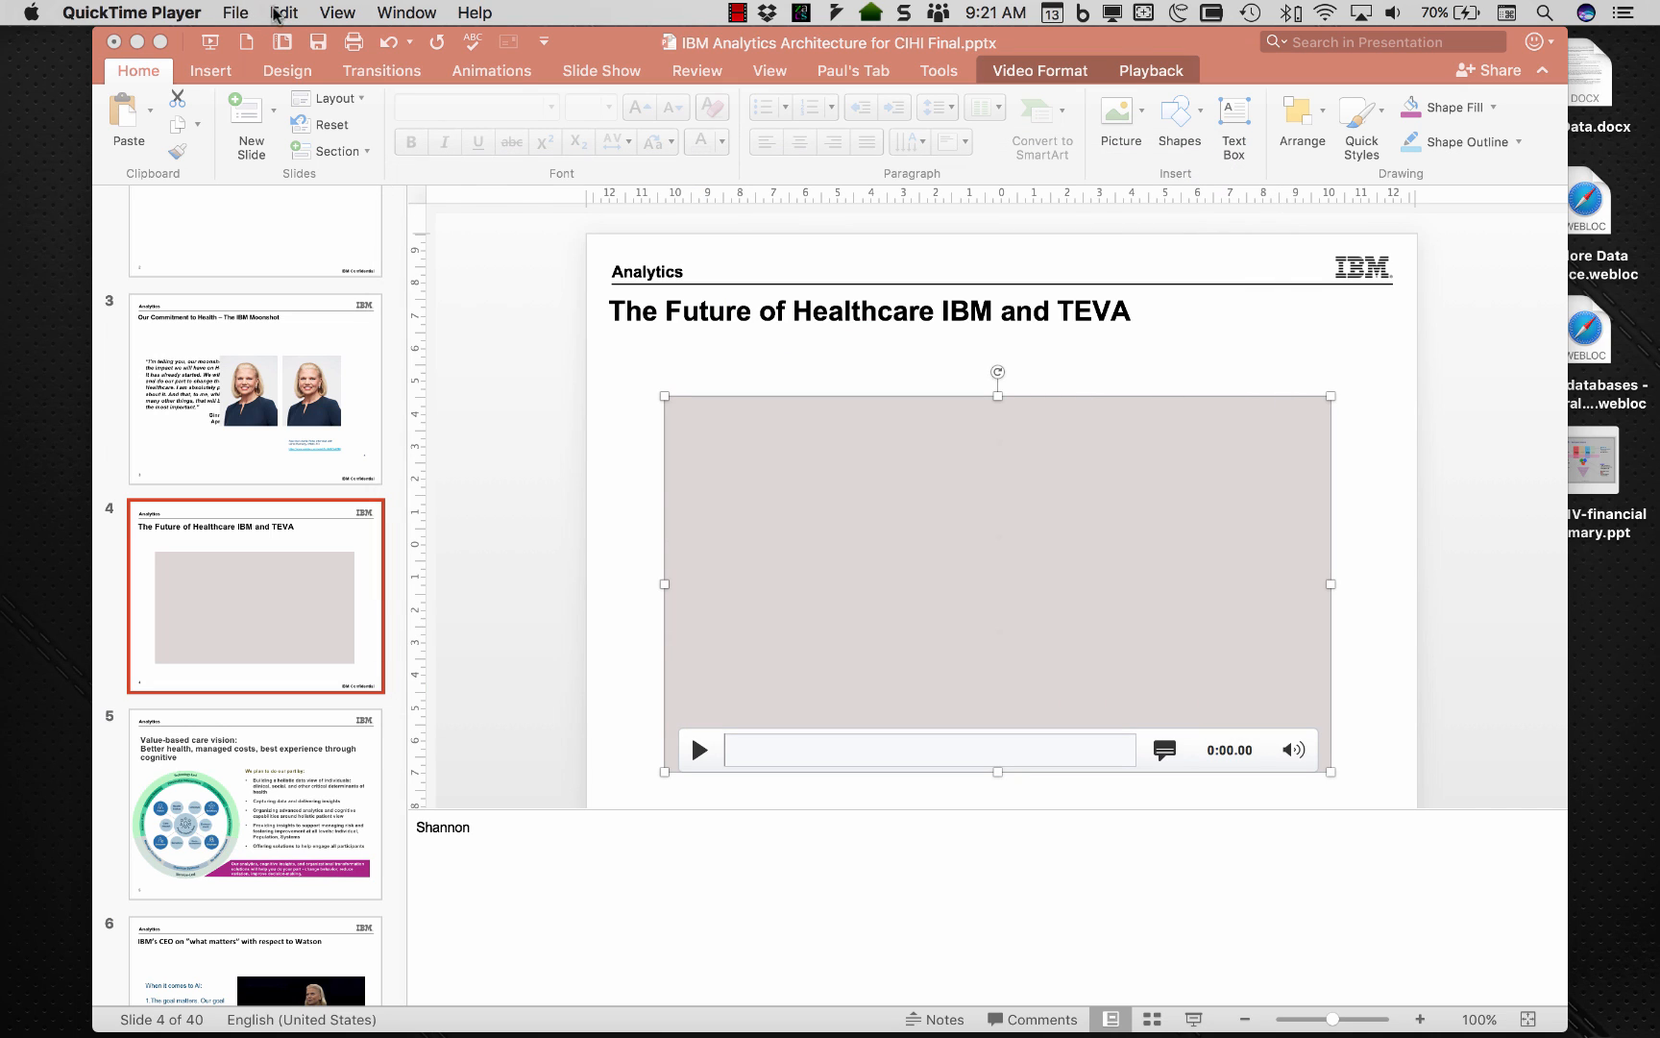
Start a New Movie Recording in QuickTime Player and browse its File and Edit menus.
click(235, 12)
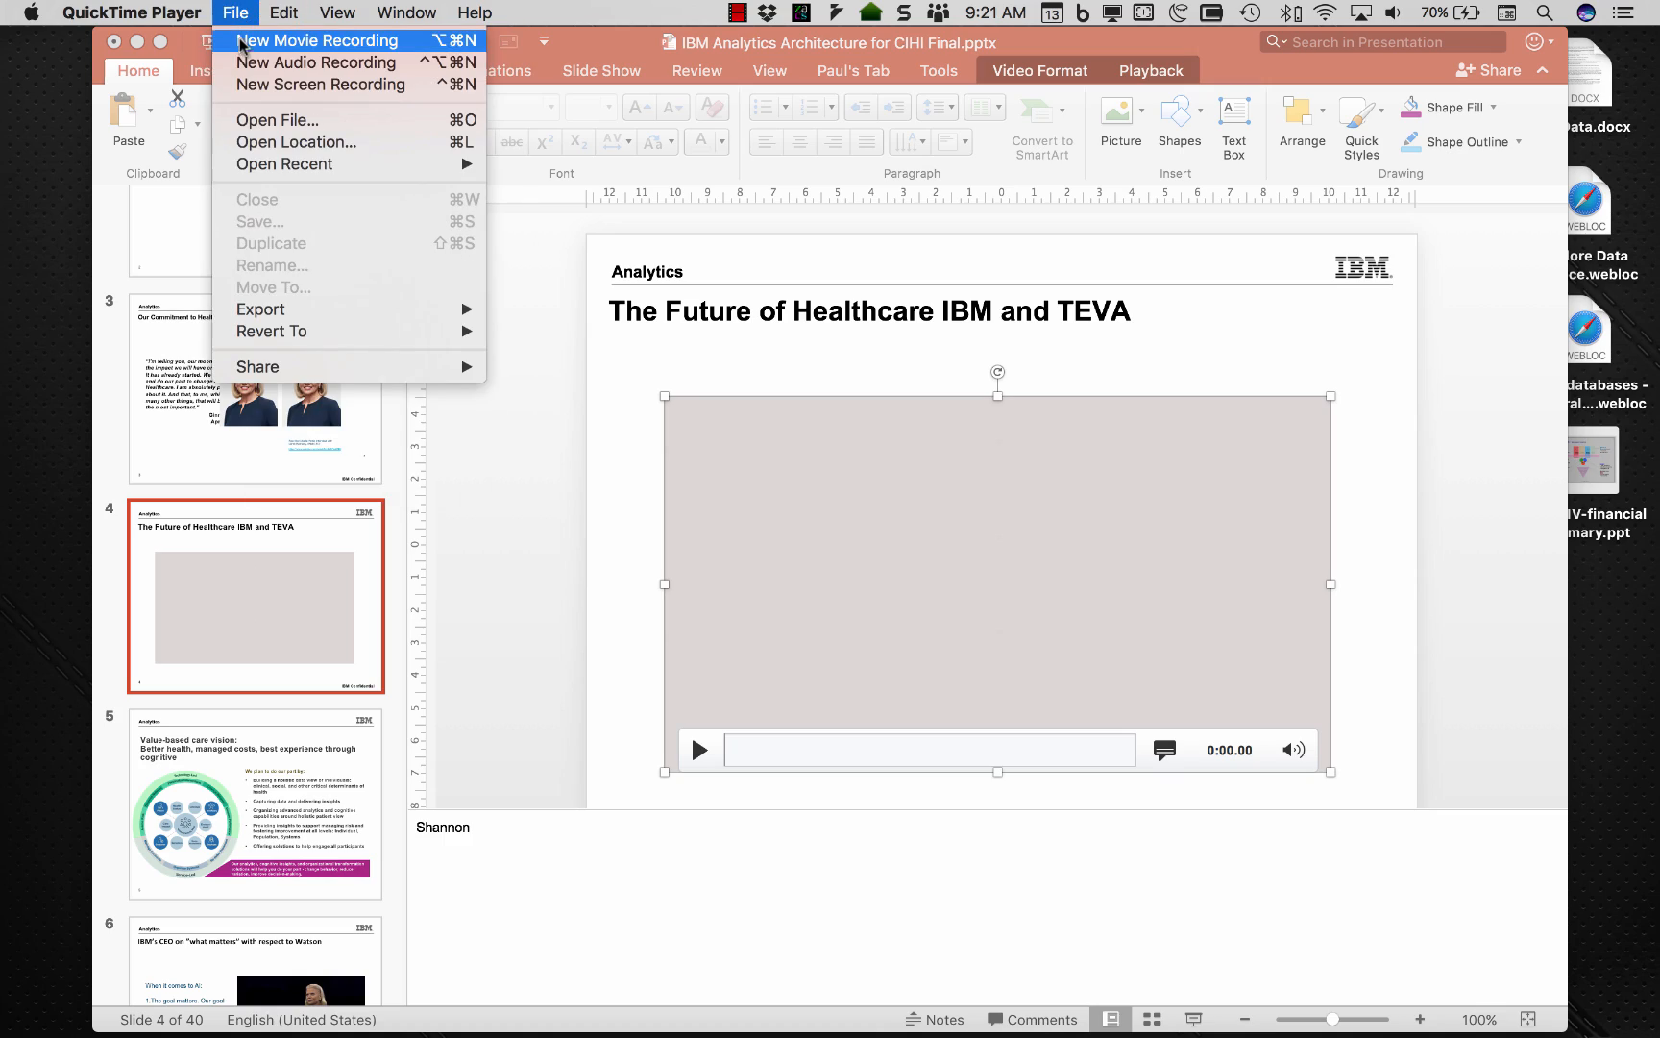
click(318, 40)
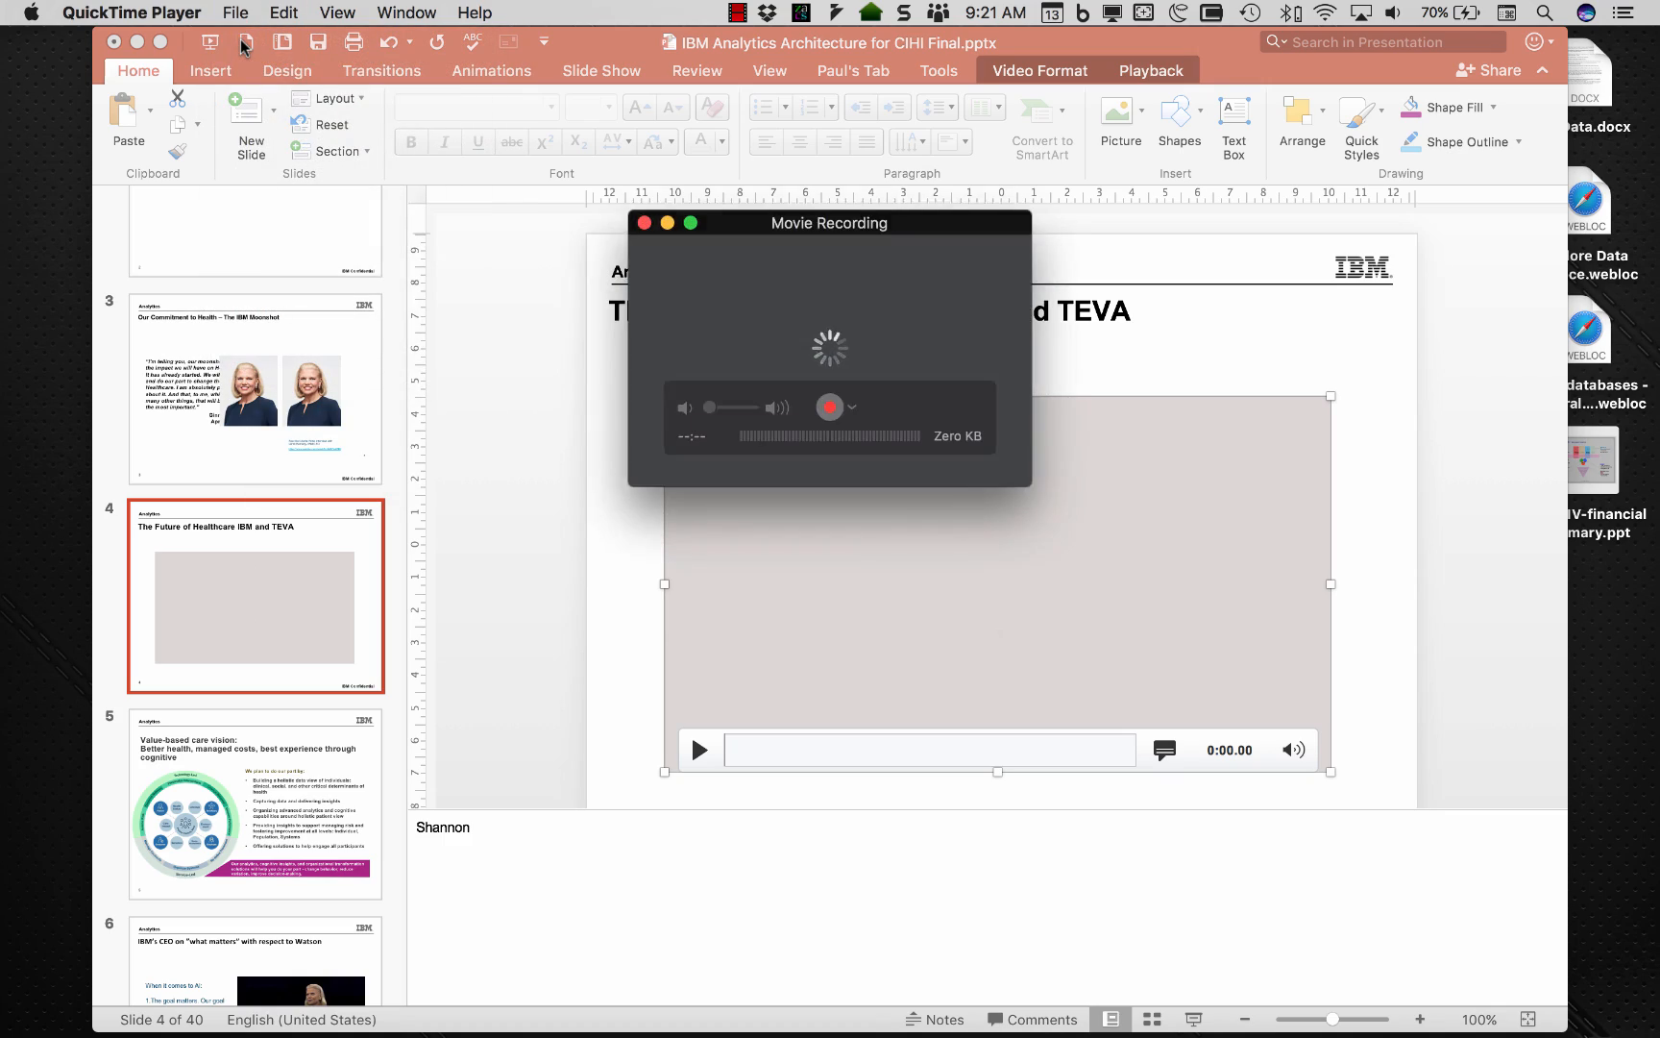
click(283, 12)
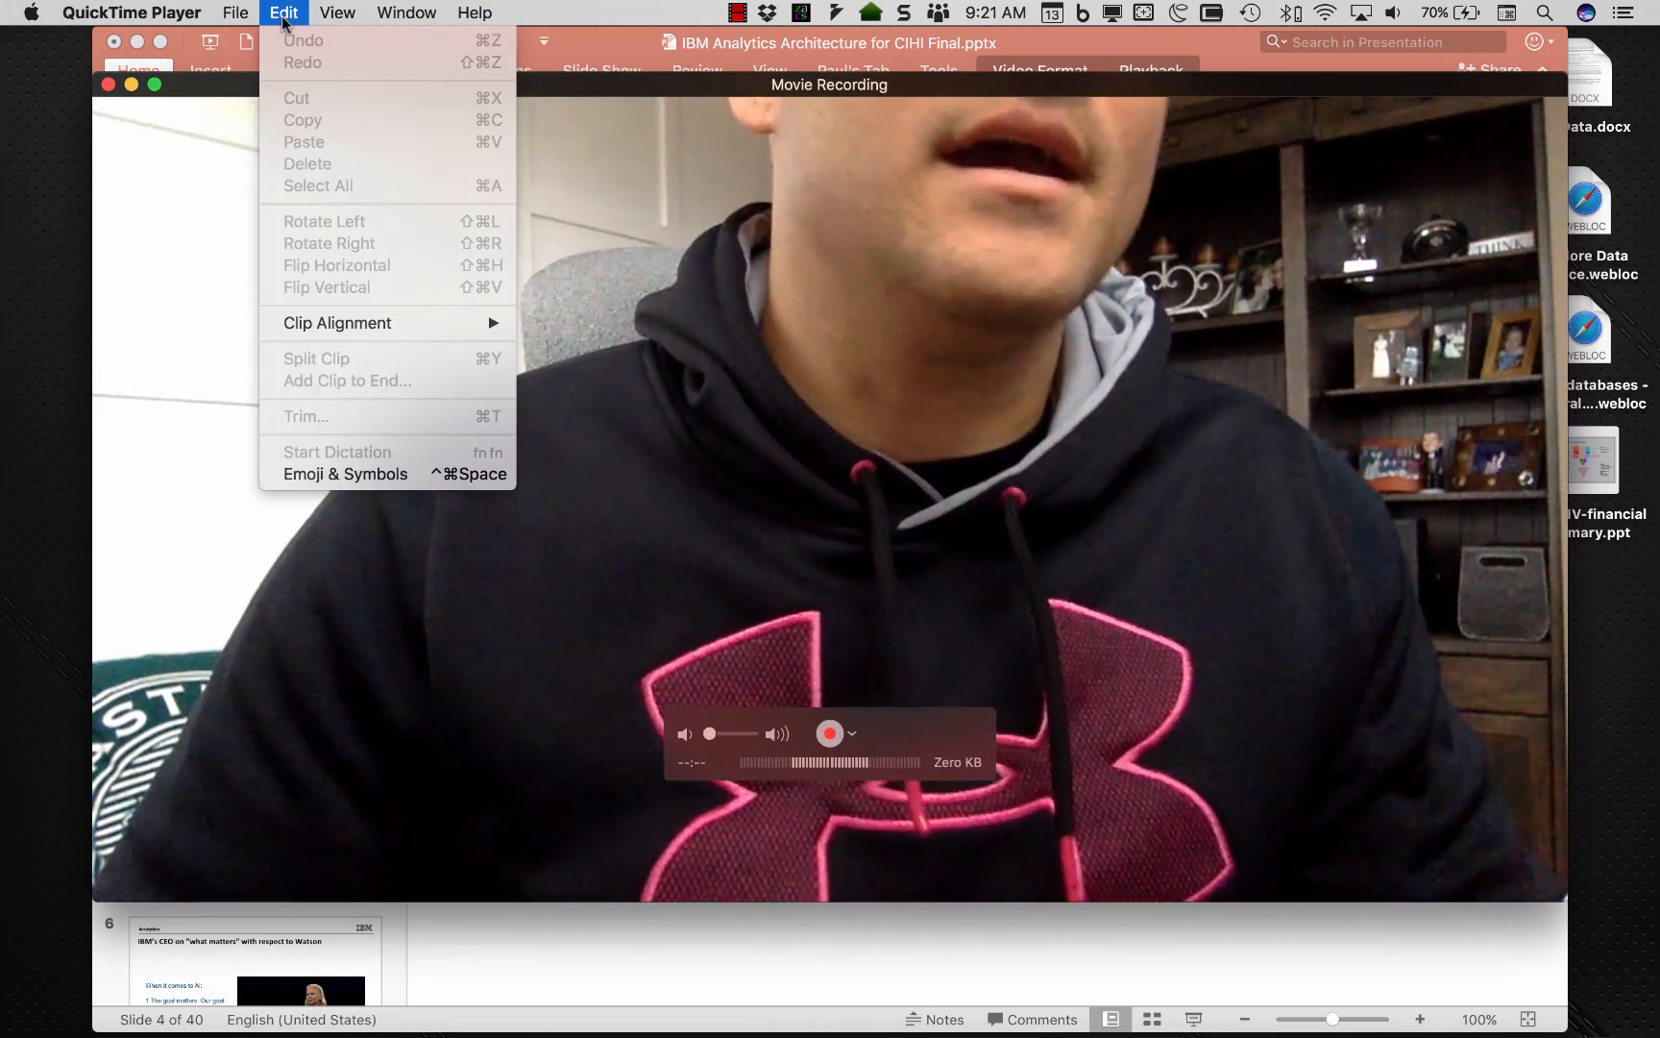
click(236, 12)
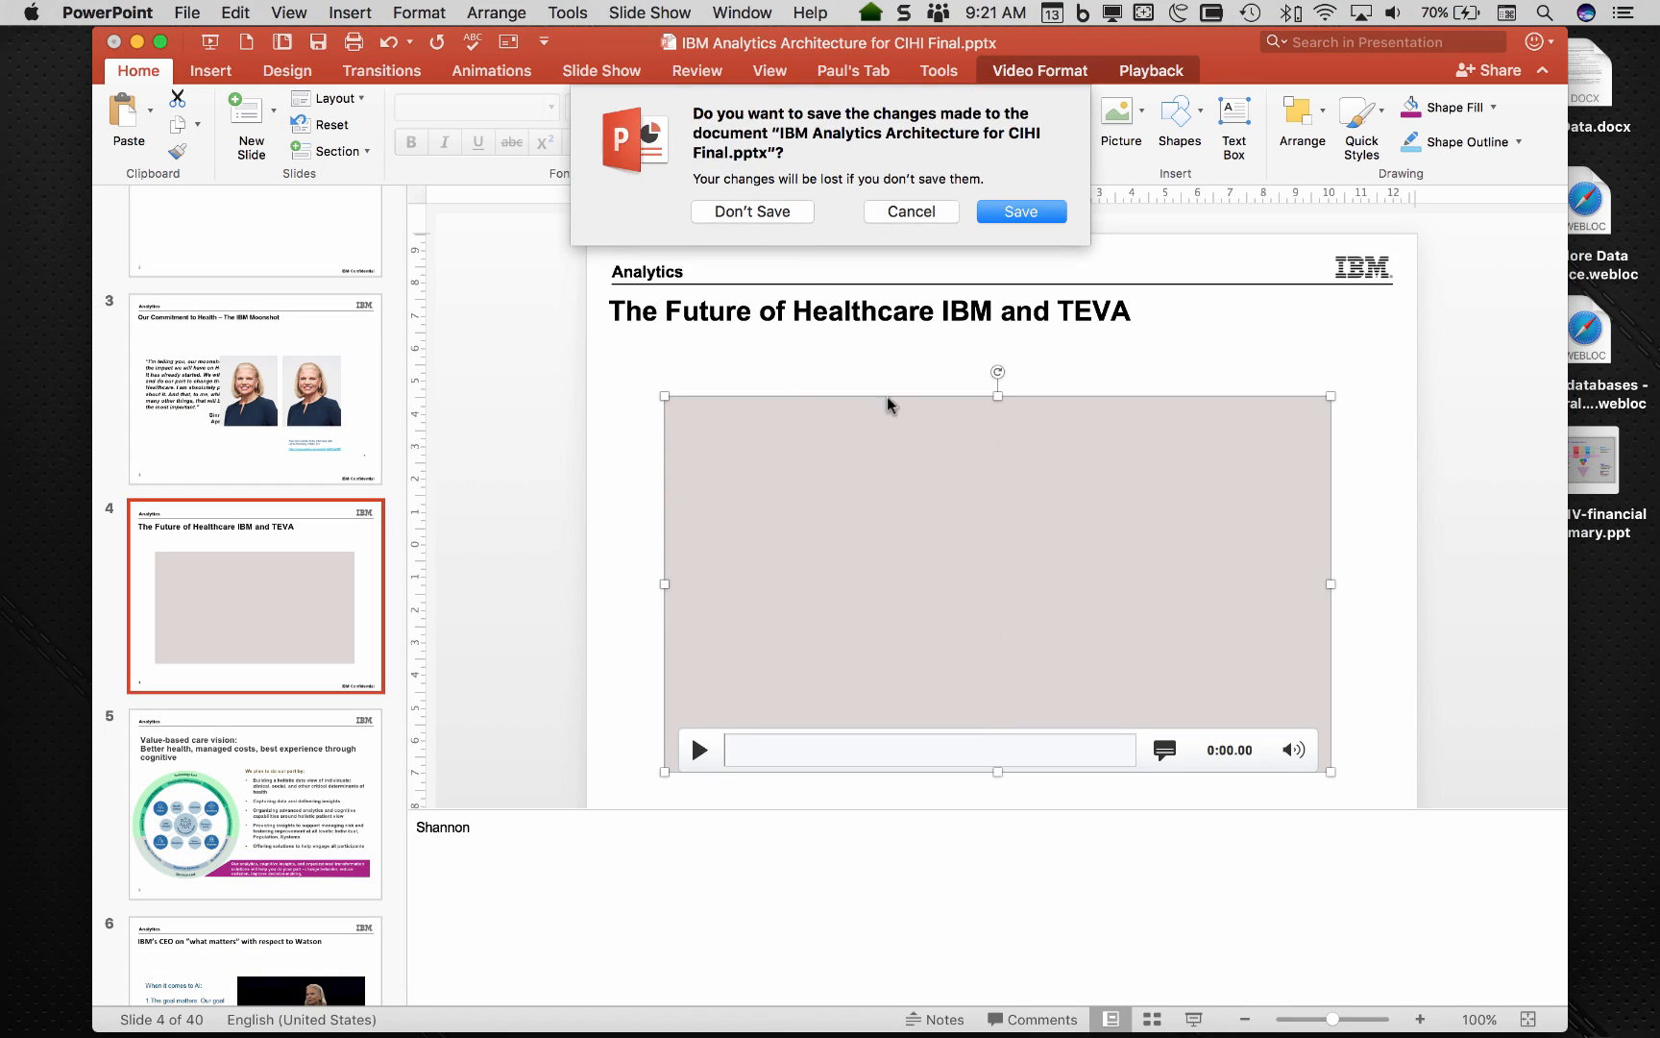
Discard the deck's changes, duplicate the CIHI Final .pptx in Finder and begin renaming the copy.
click(750, 210)
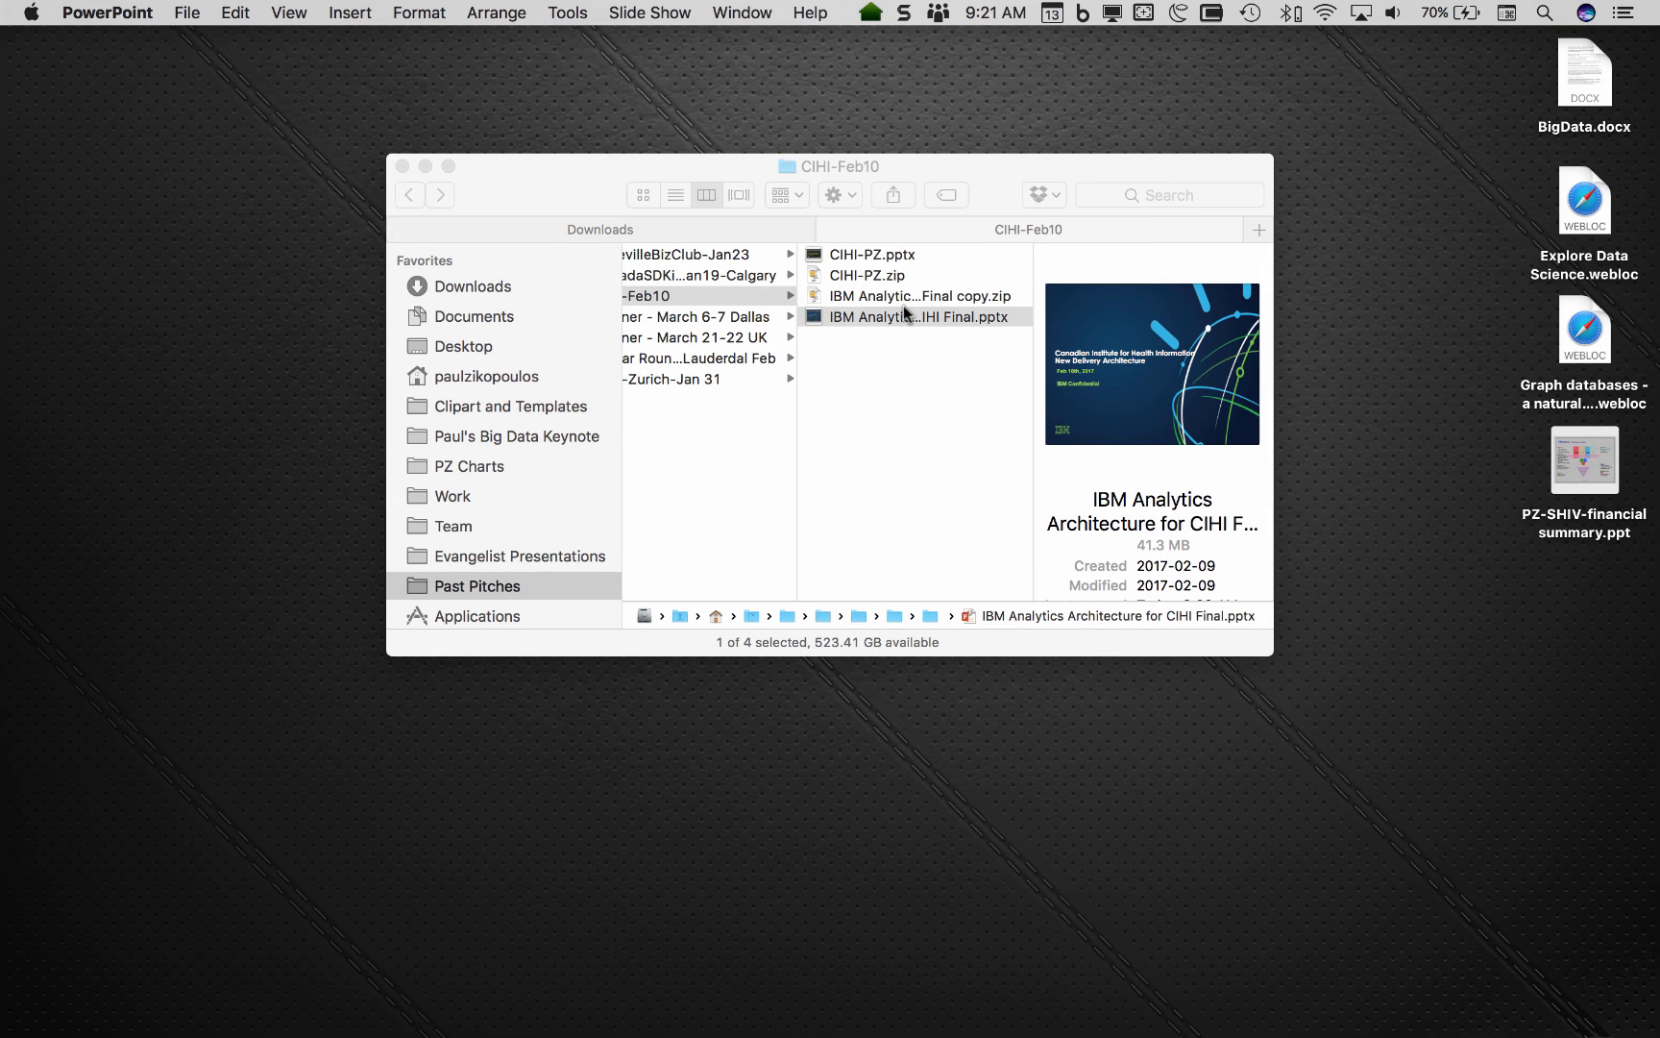
right_click(916, 318)
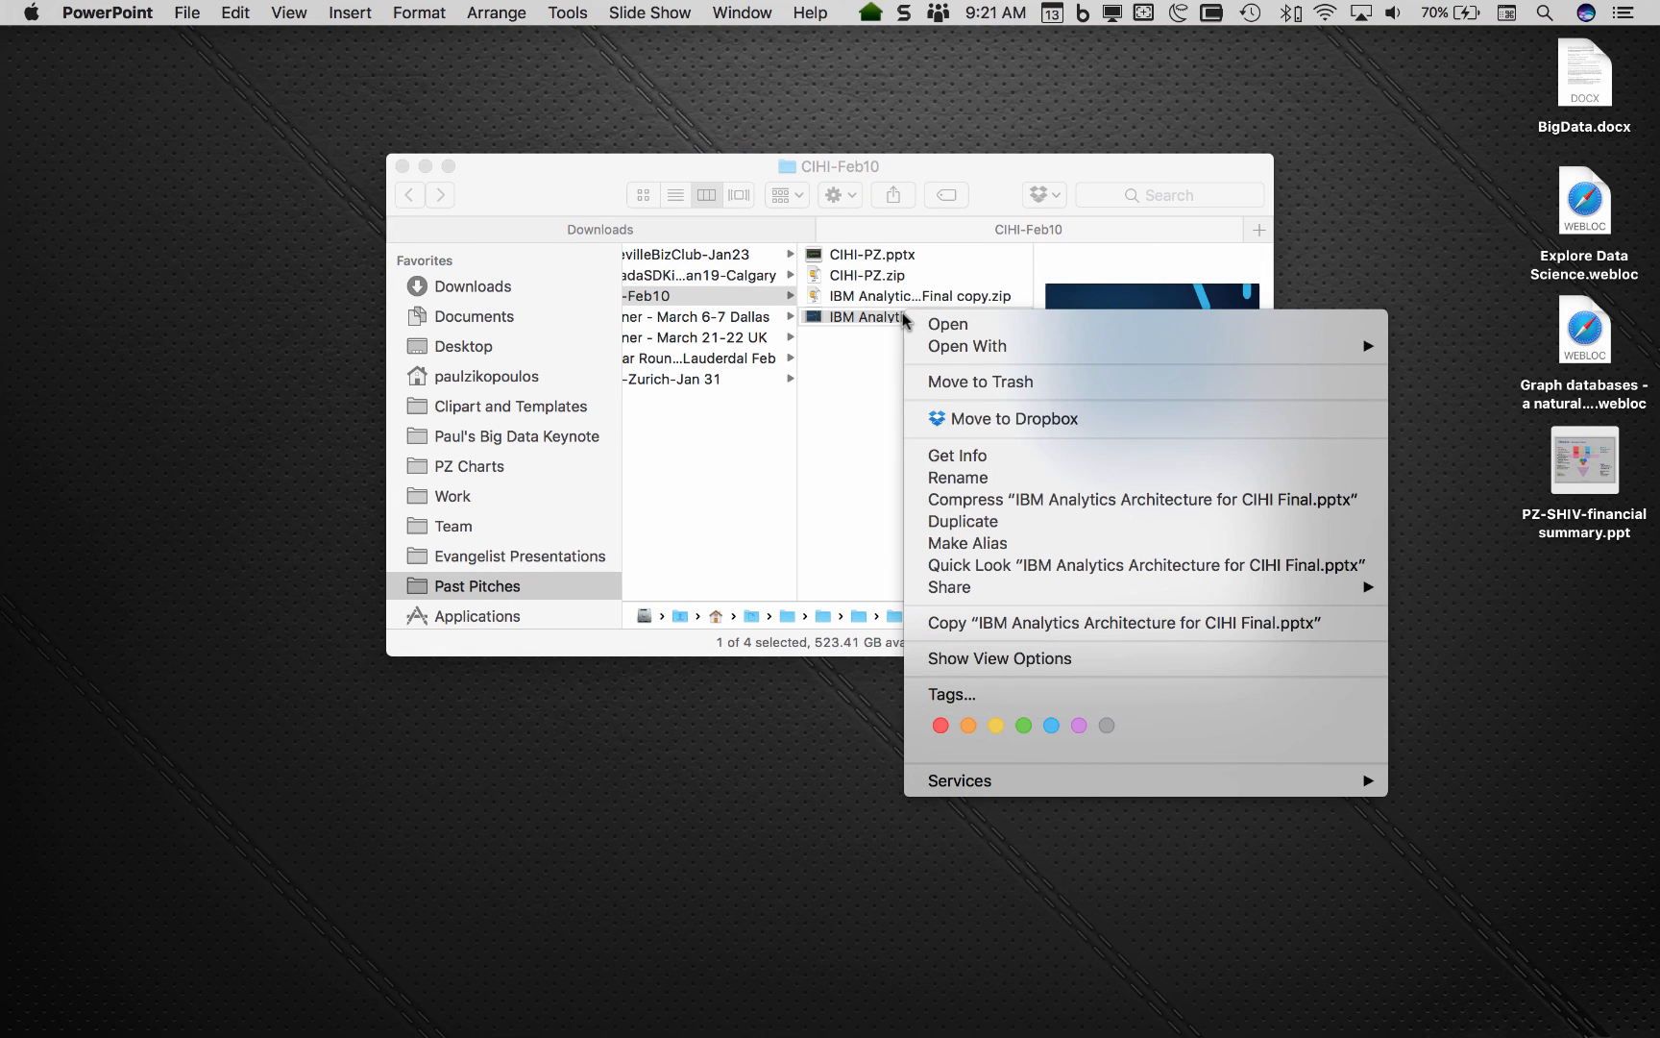
click(925, 536)
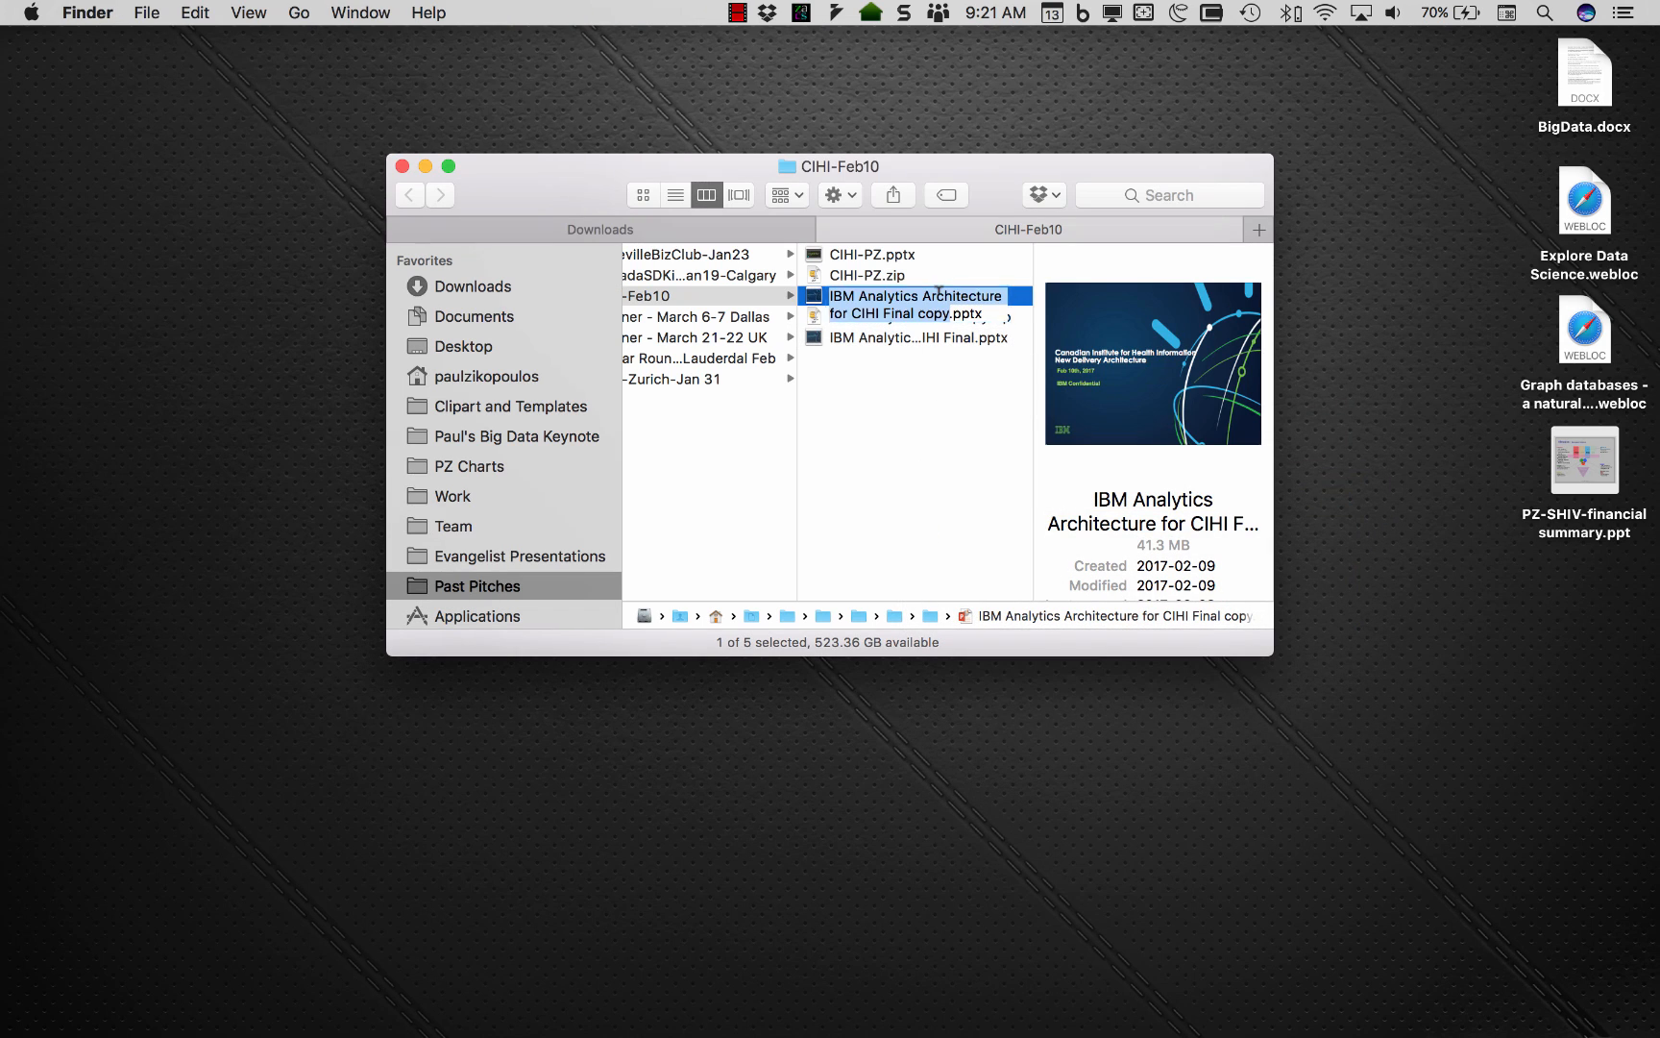
click(914, 303)
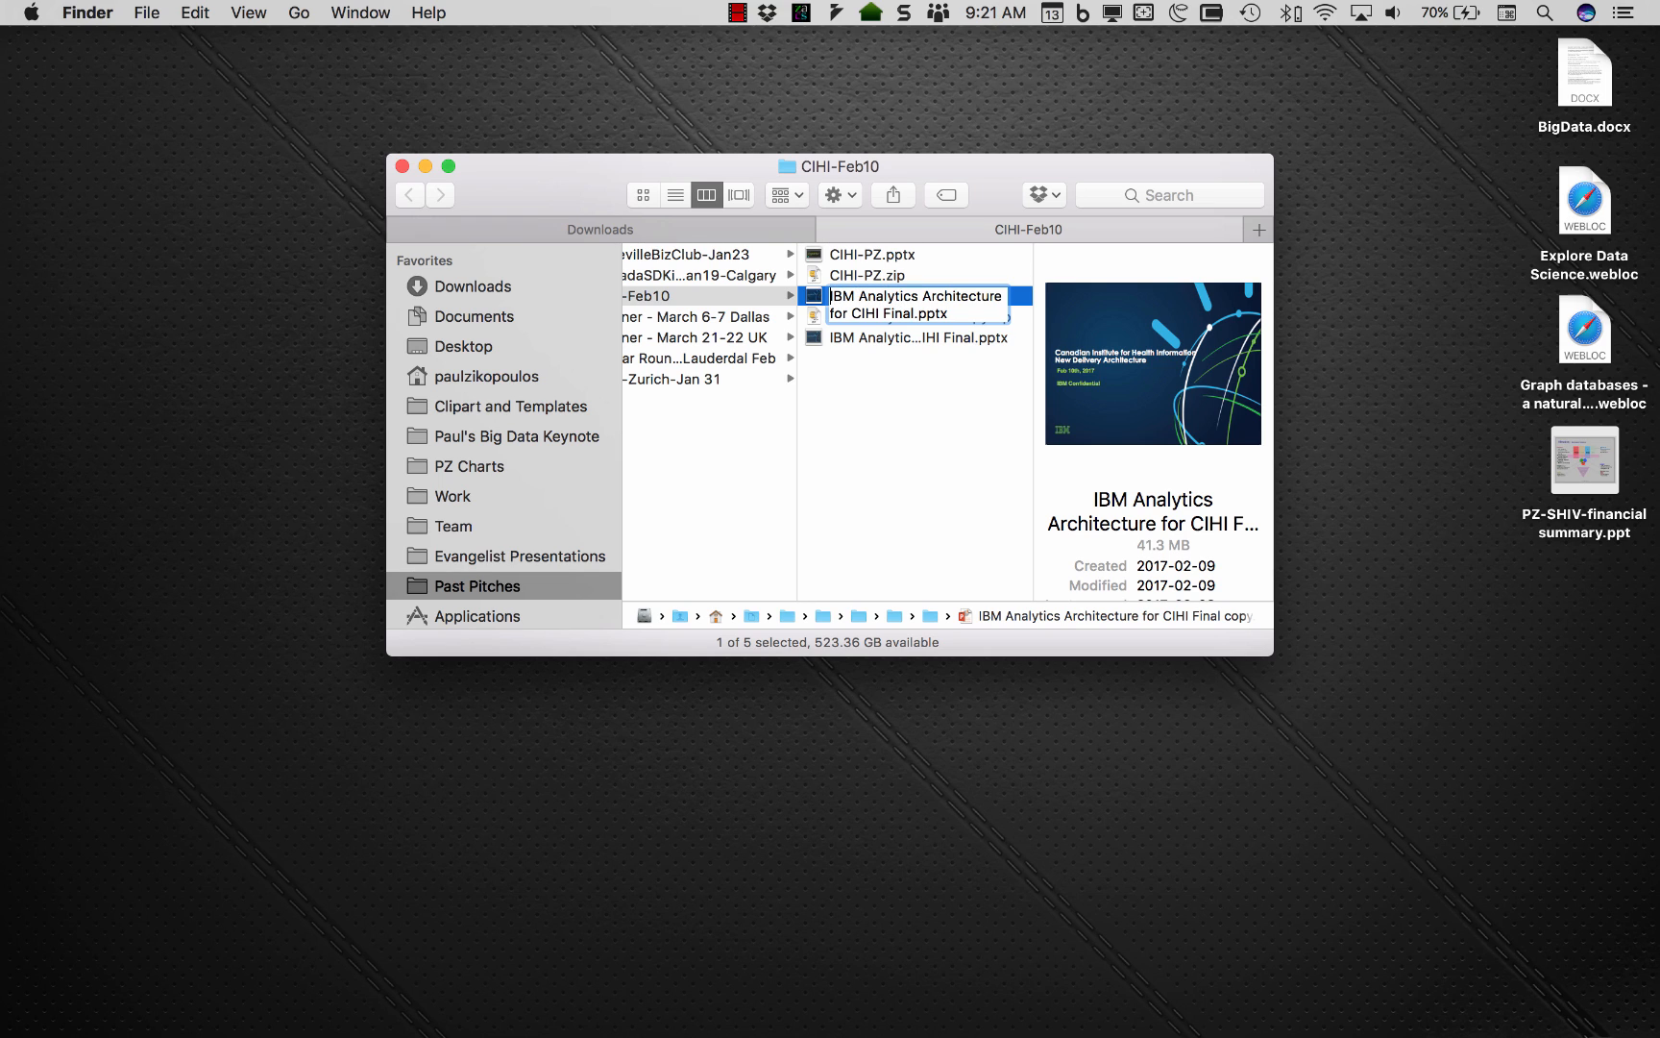
Rename the copy to VIDEOEXTRACT-… CIHI Final.zip, accepting the .zip extension change.
text(VIDEOEXTRACT)
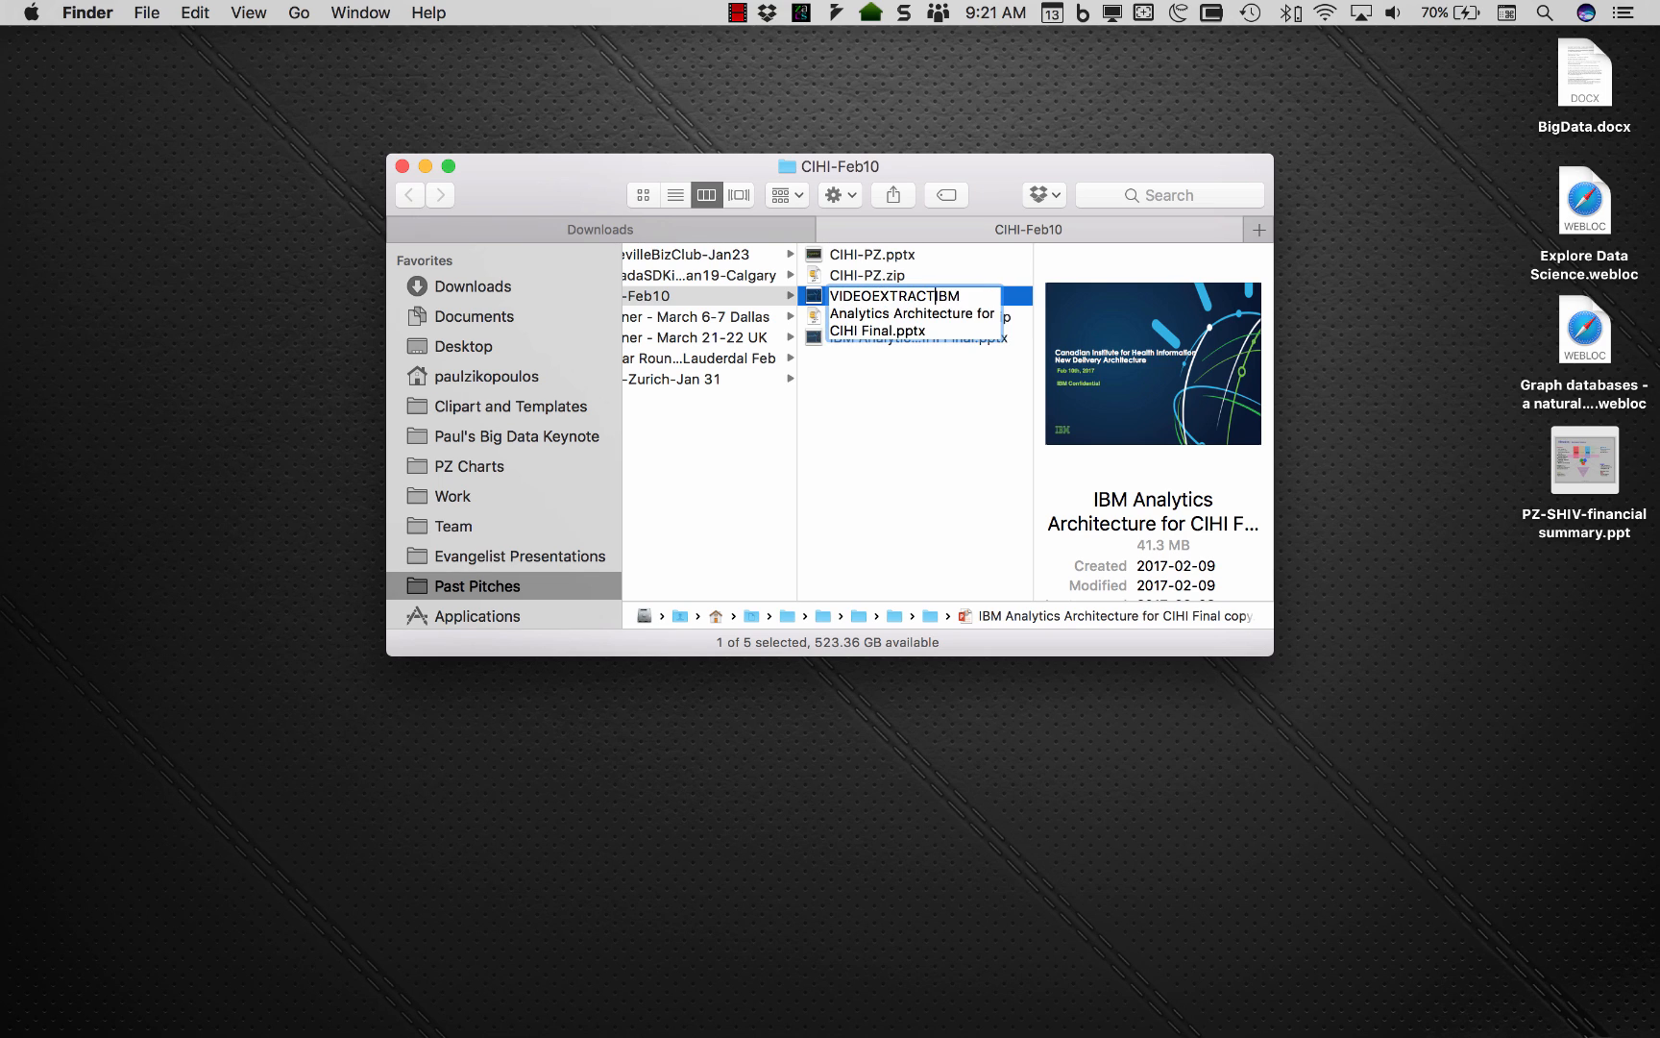
text(-)
key(Return)
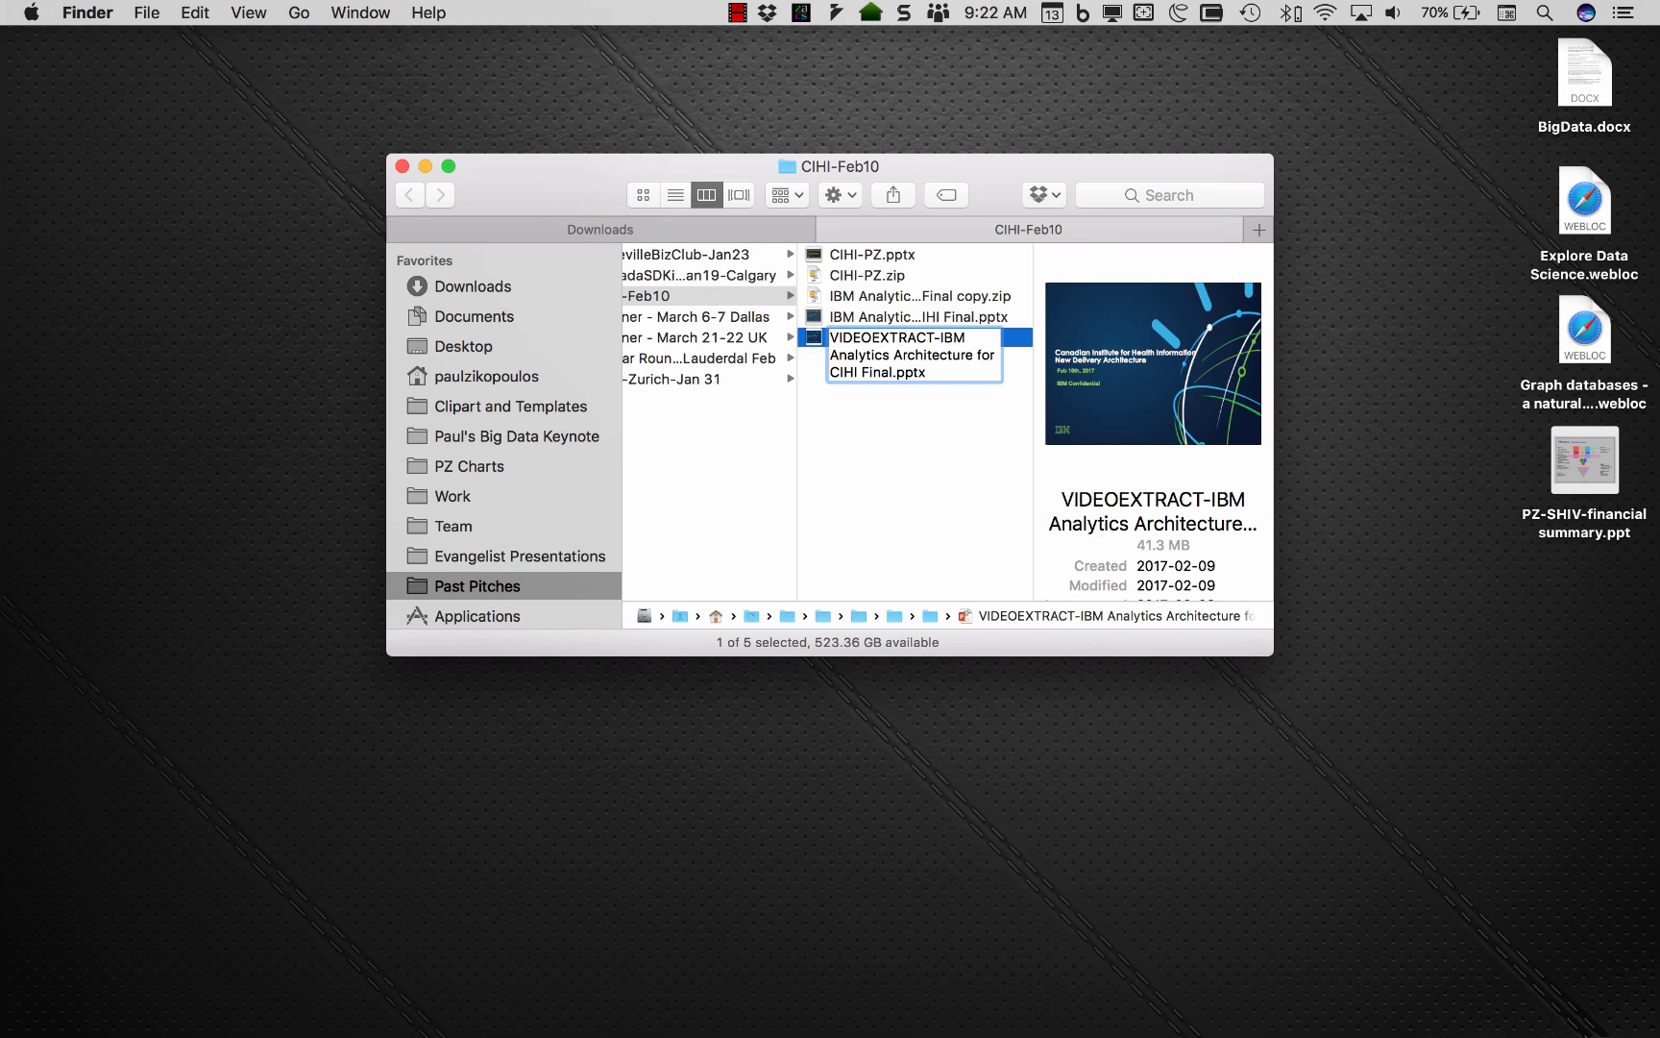
click(923, 371)
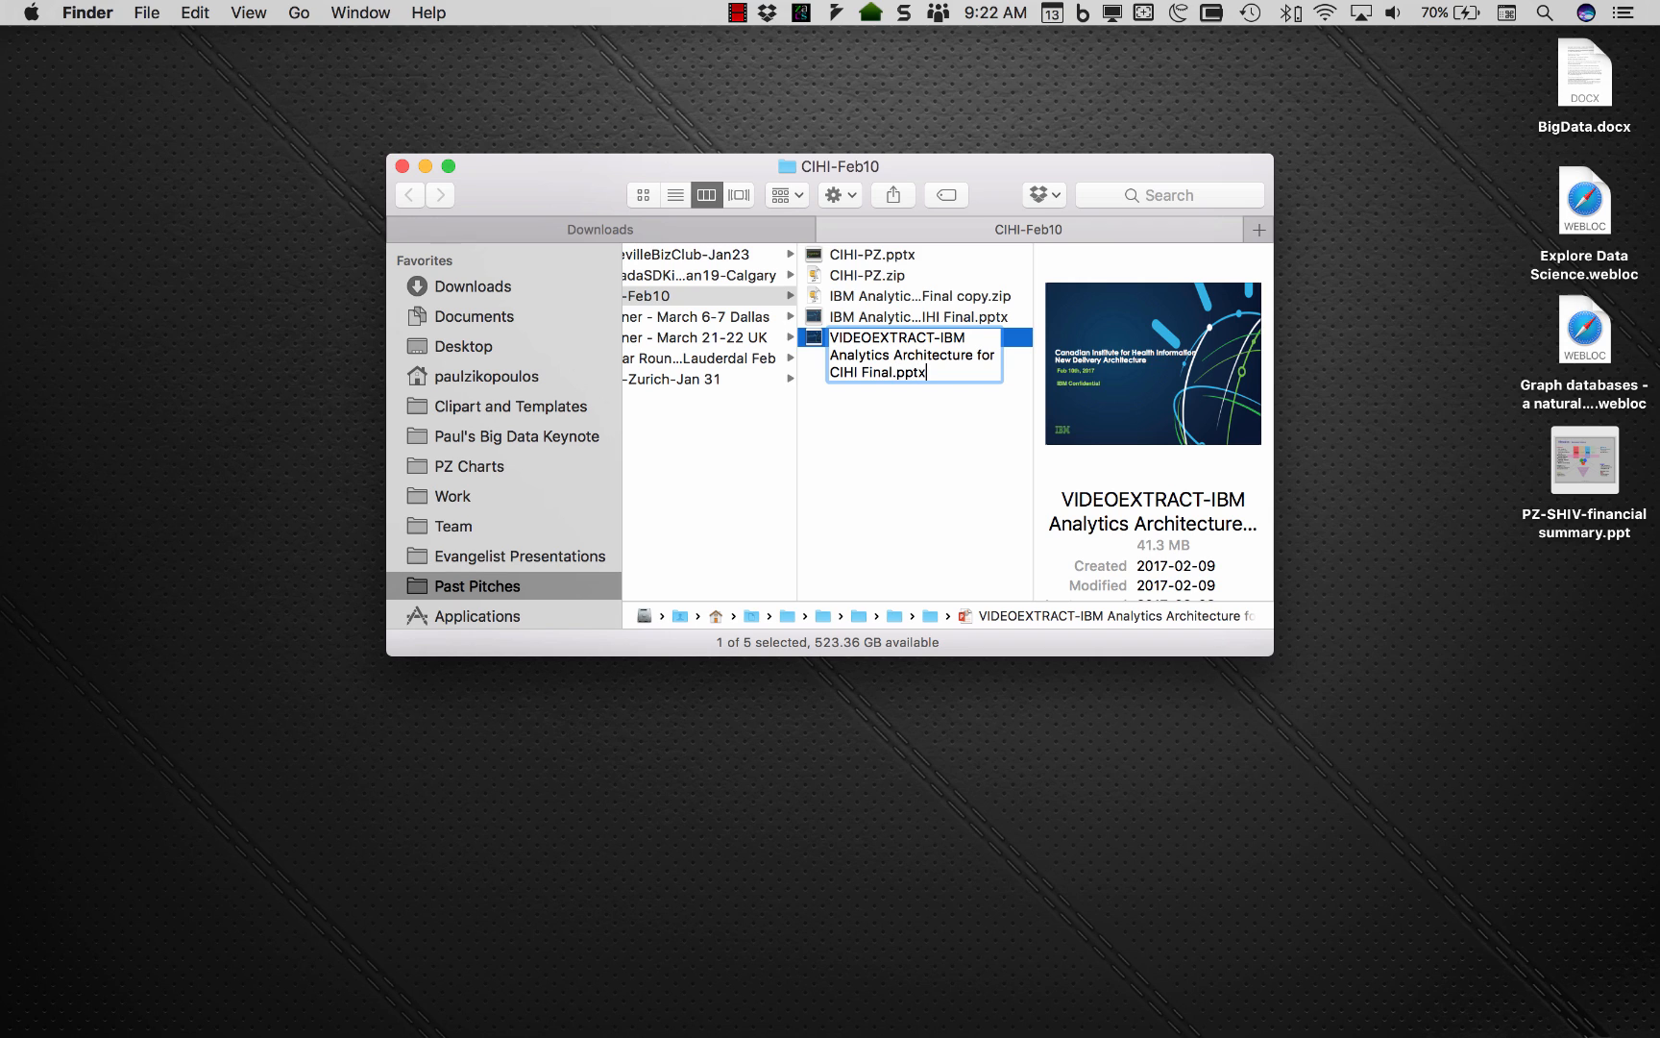
text(zi)
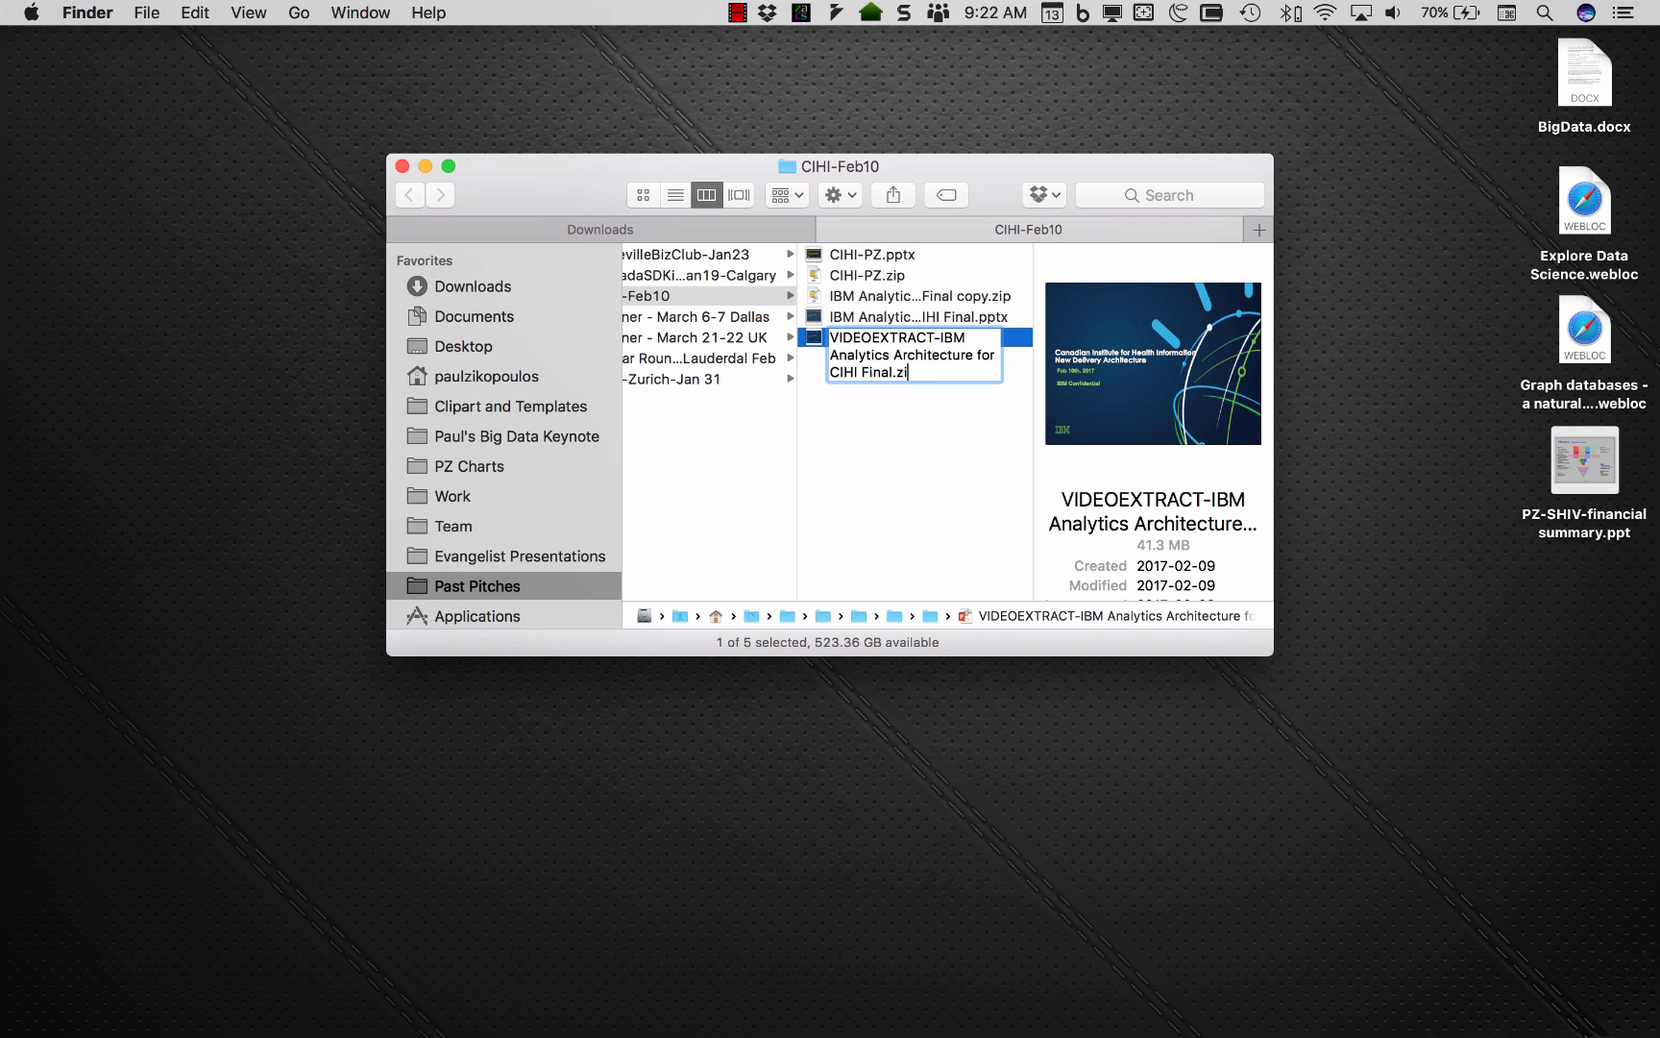
key(Return)
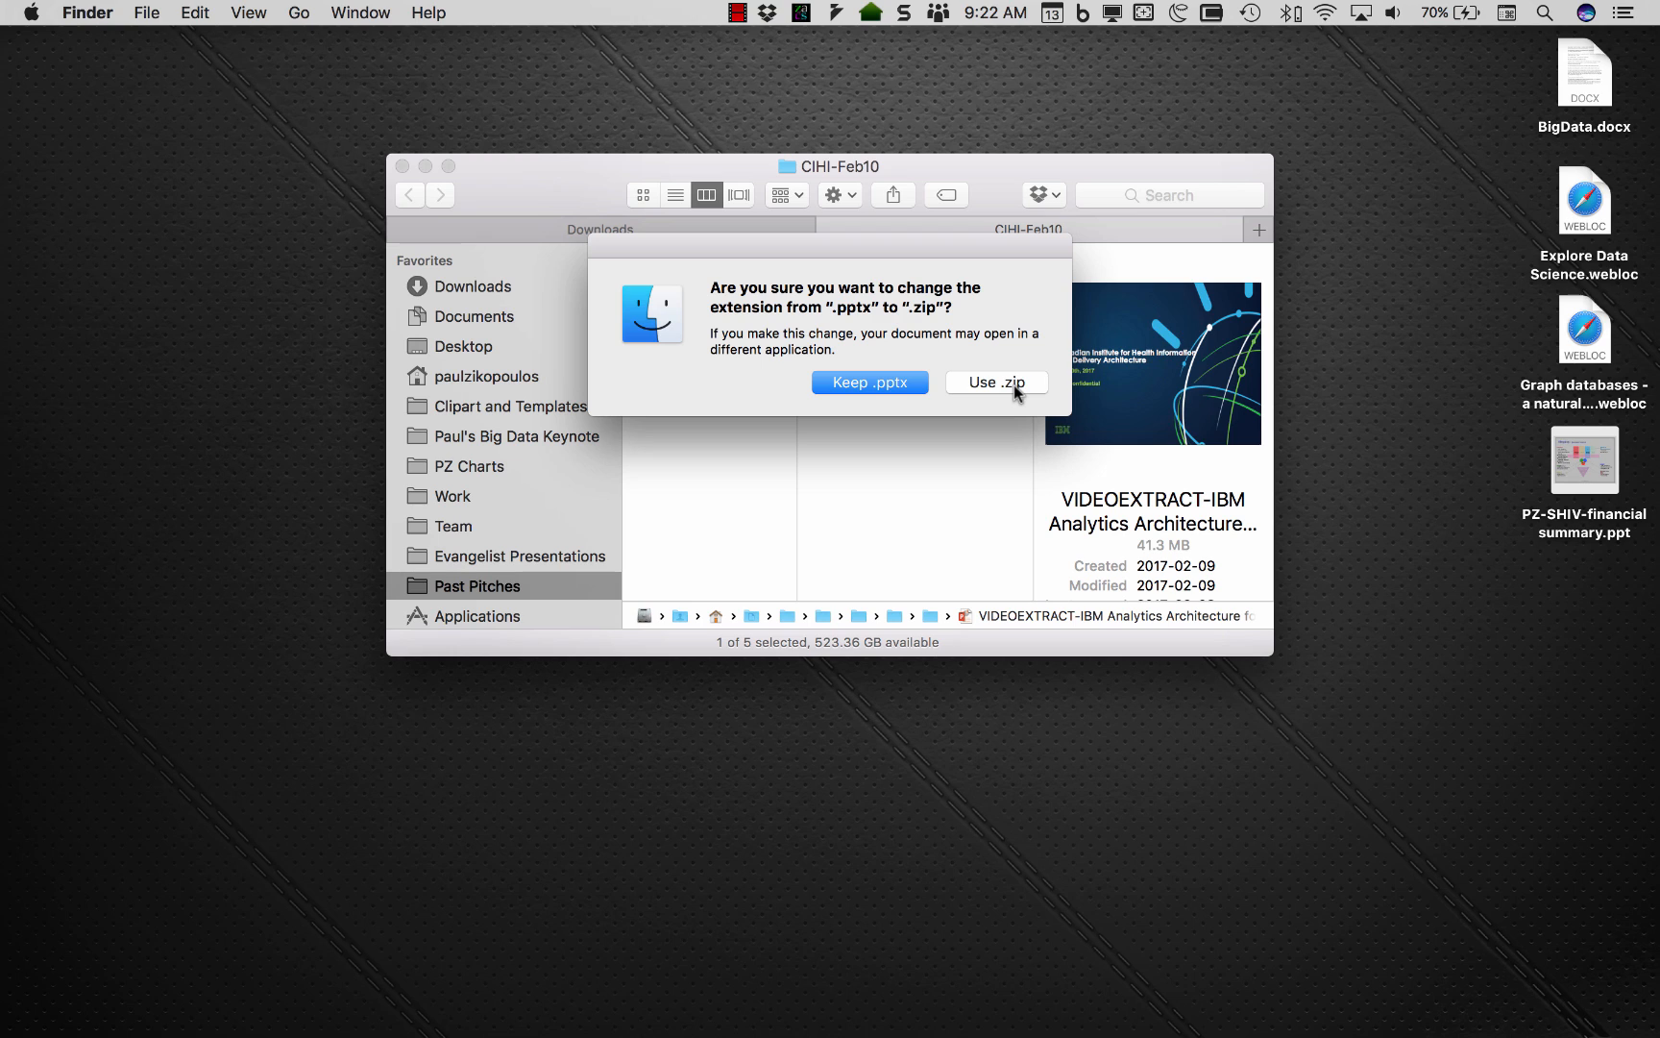
click(995, 382)
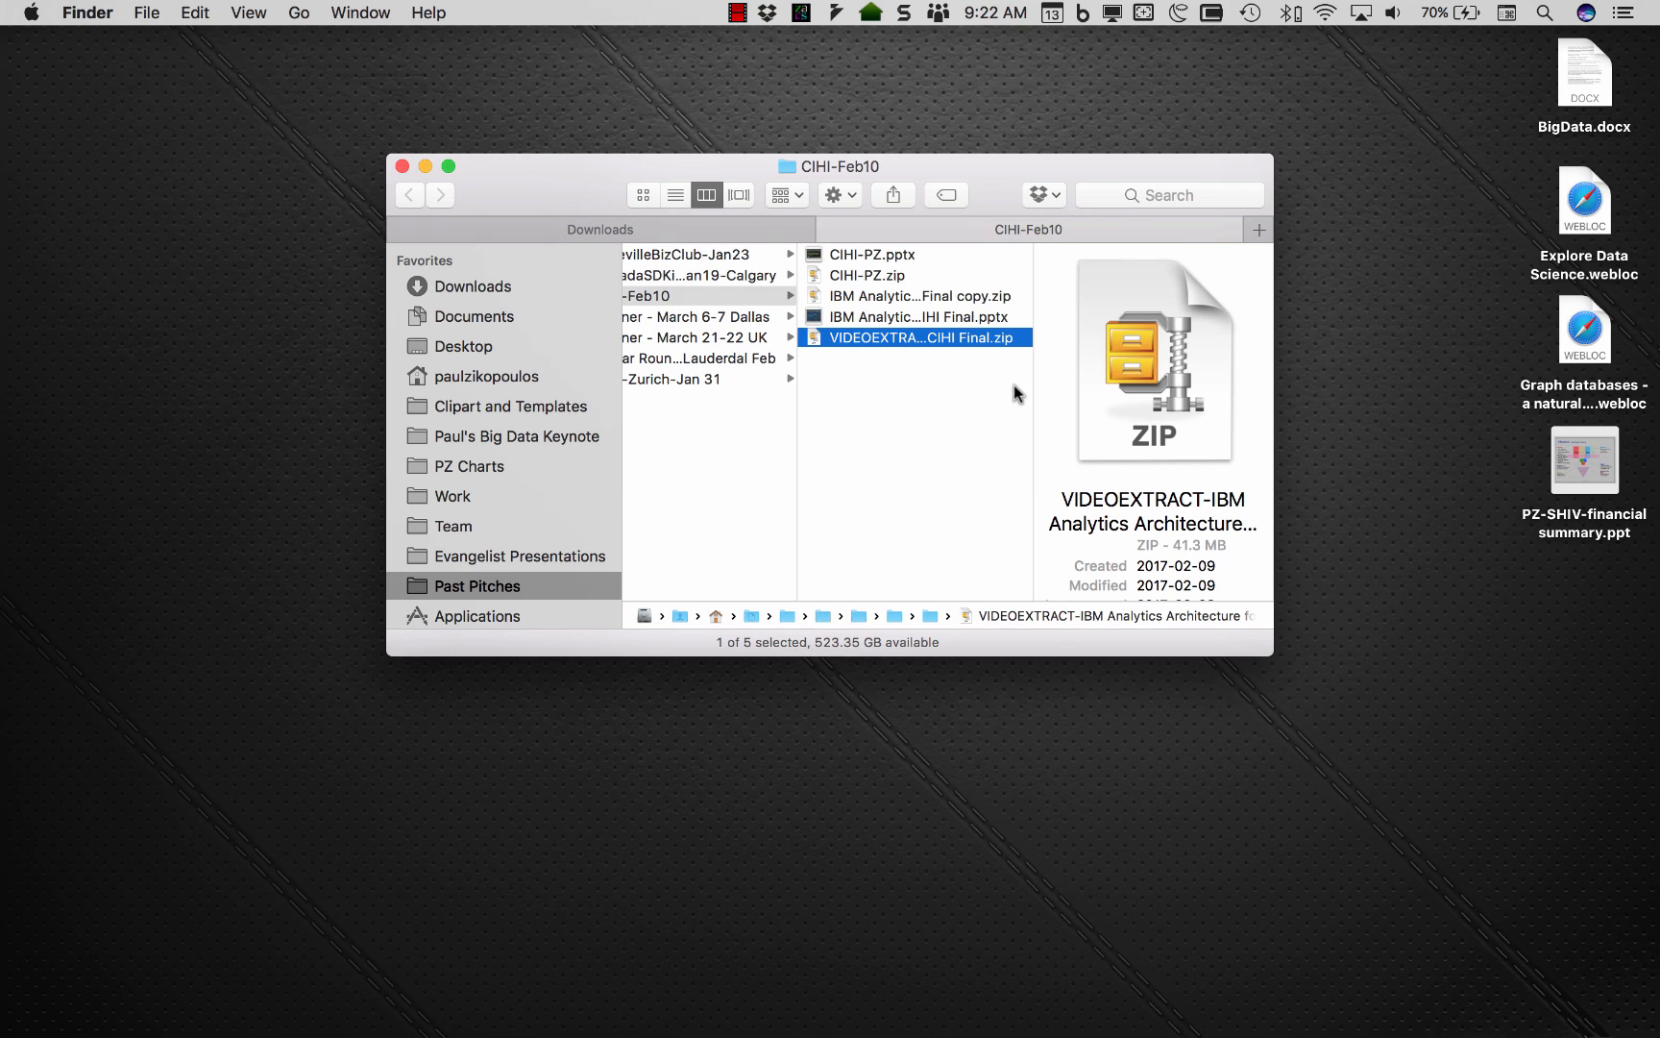
mouse_move(953, 353)
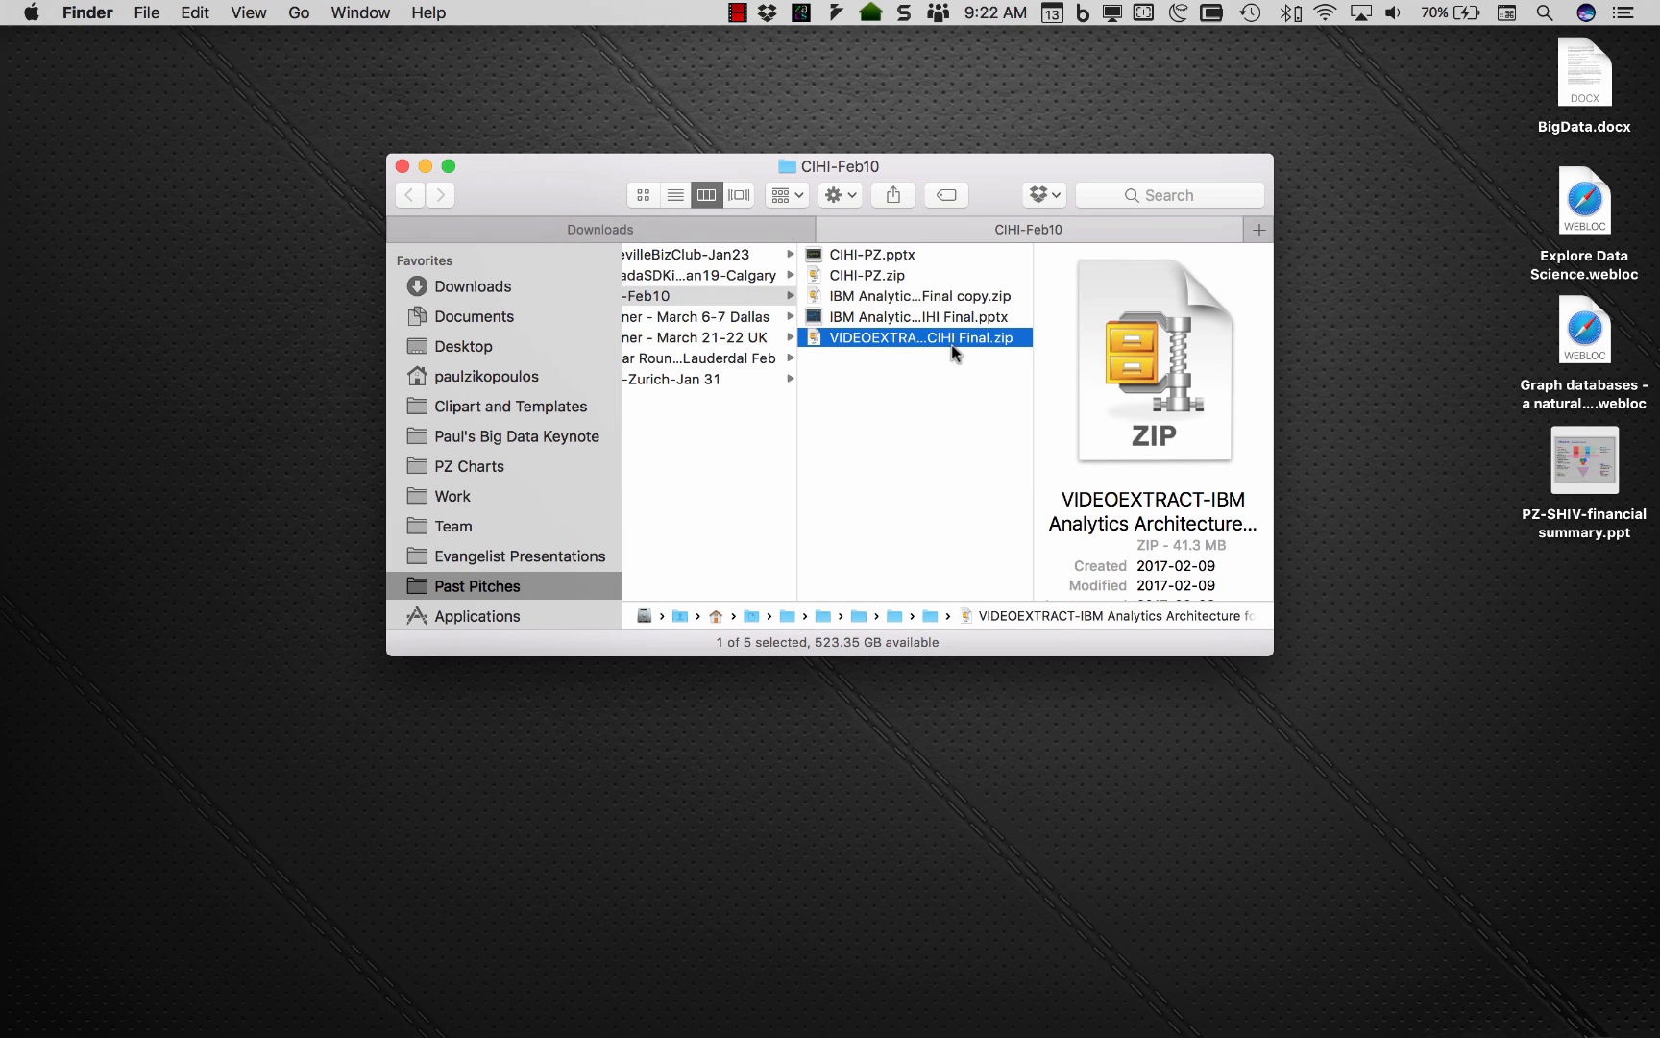
click(932, 336)
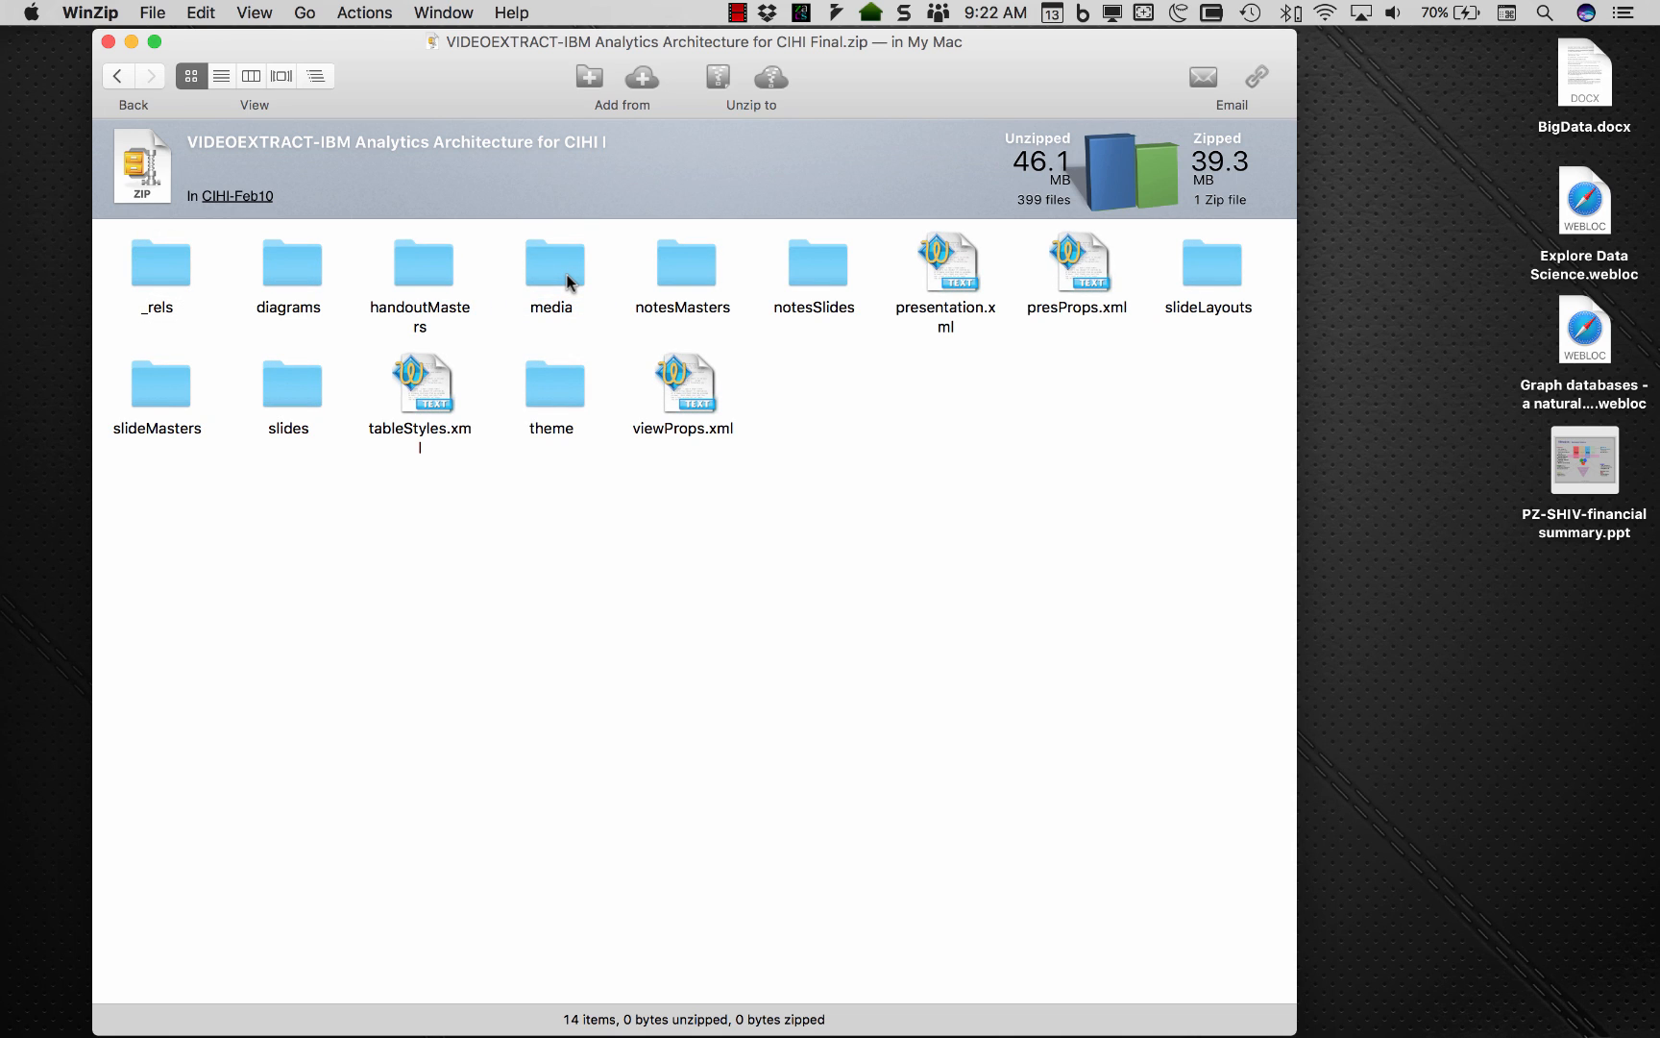
mouse_move(303, 400)
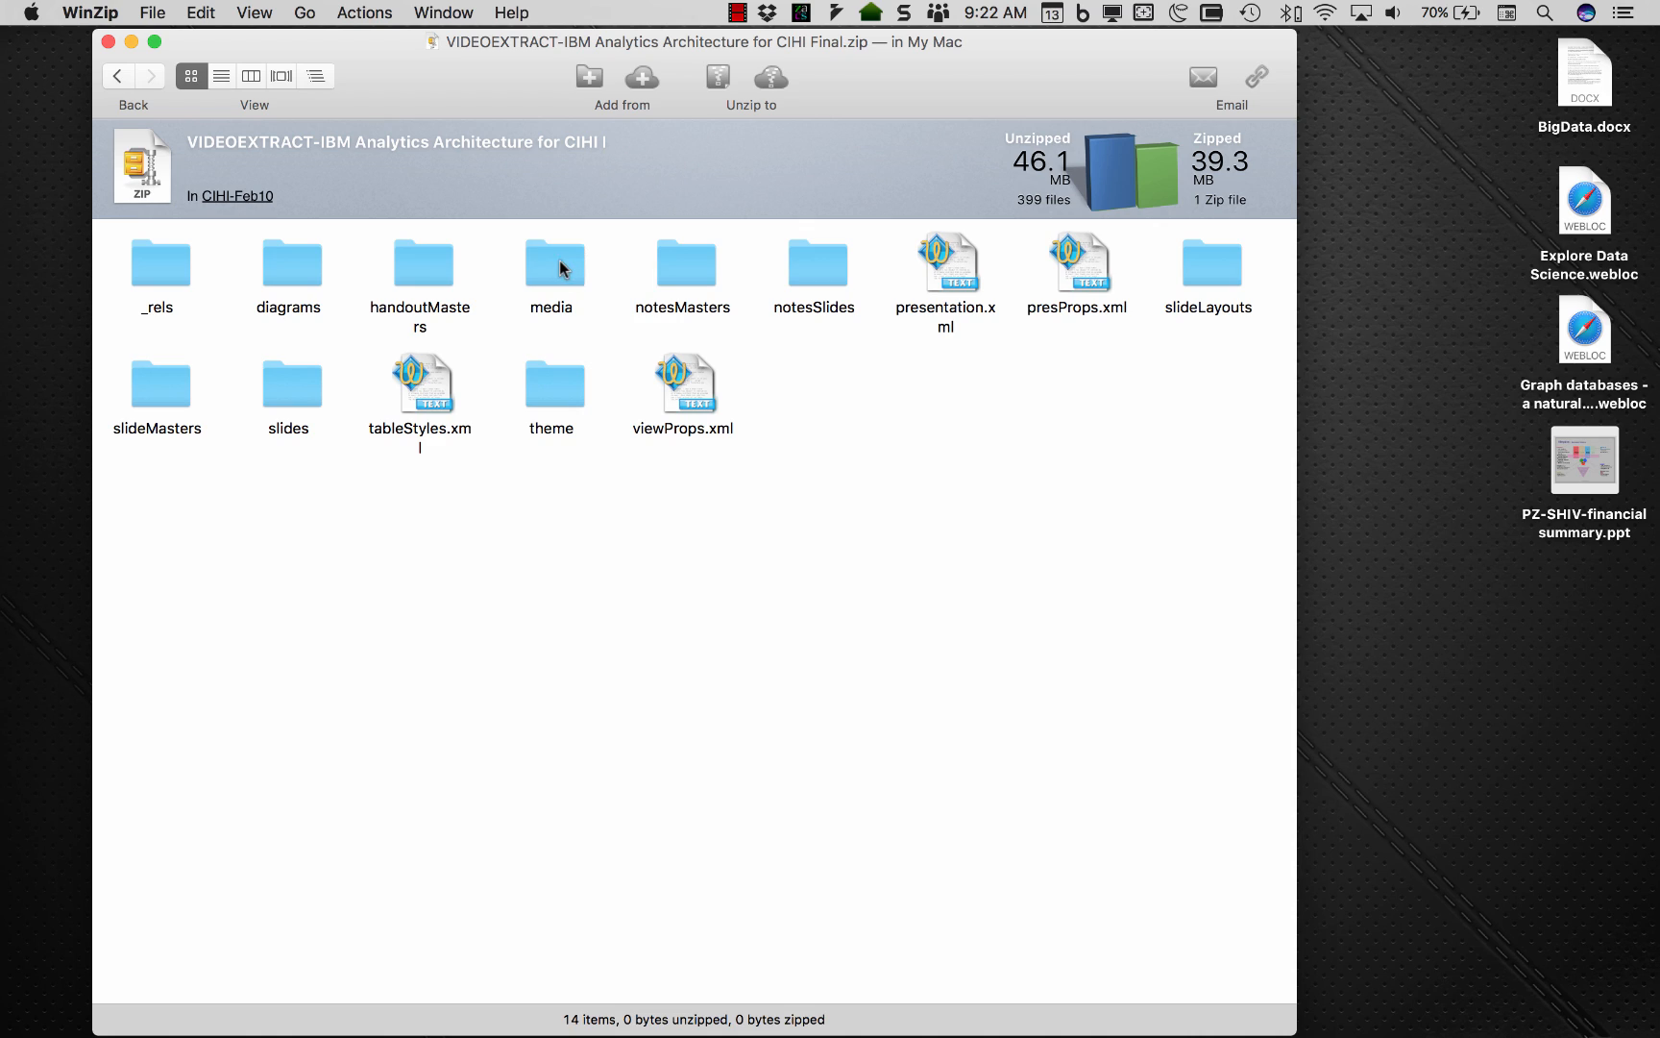
Browse the archive's media folder in WinZip and drag image14.png and media1.mp4 to the desktop.
double_click(550, 266)
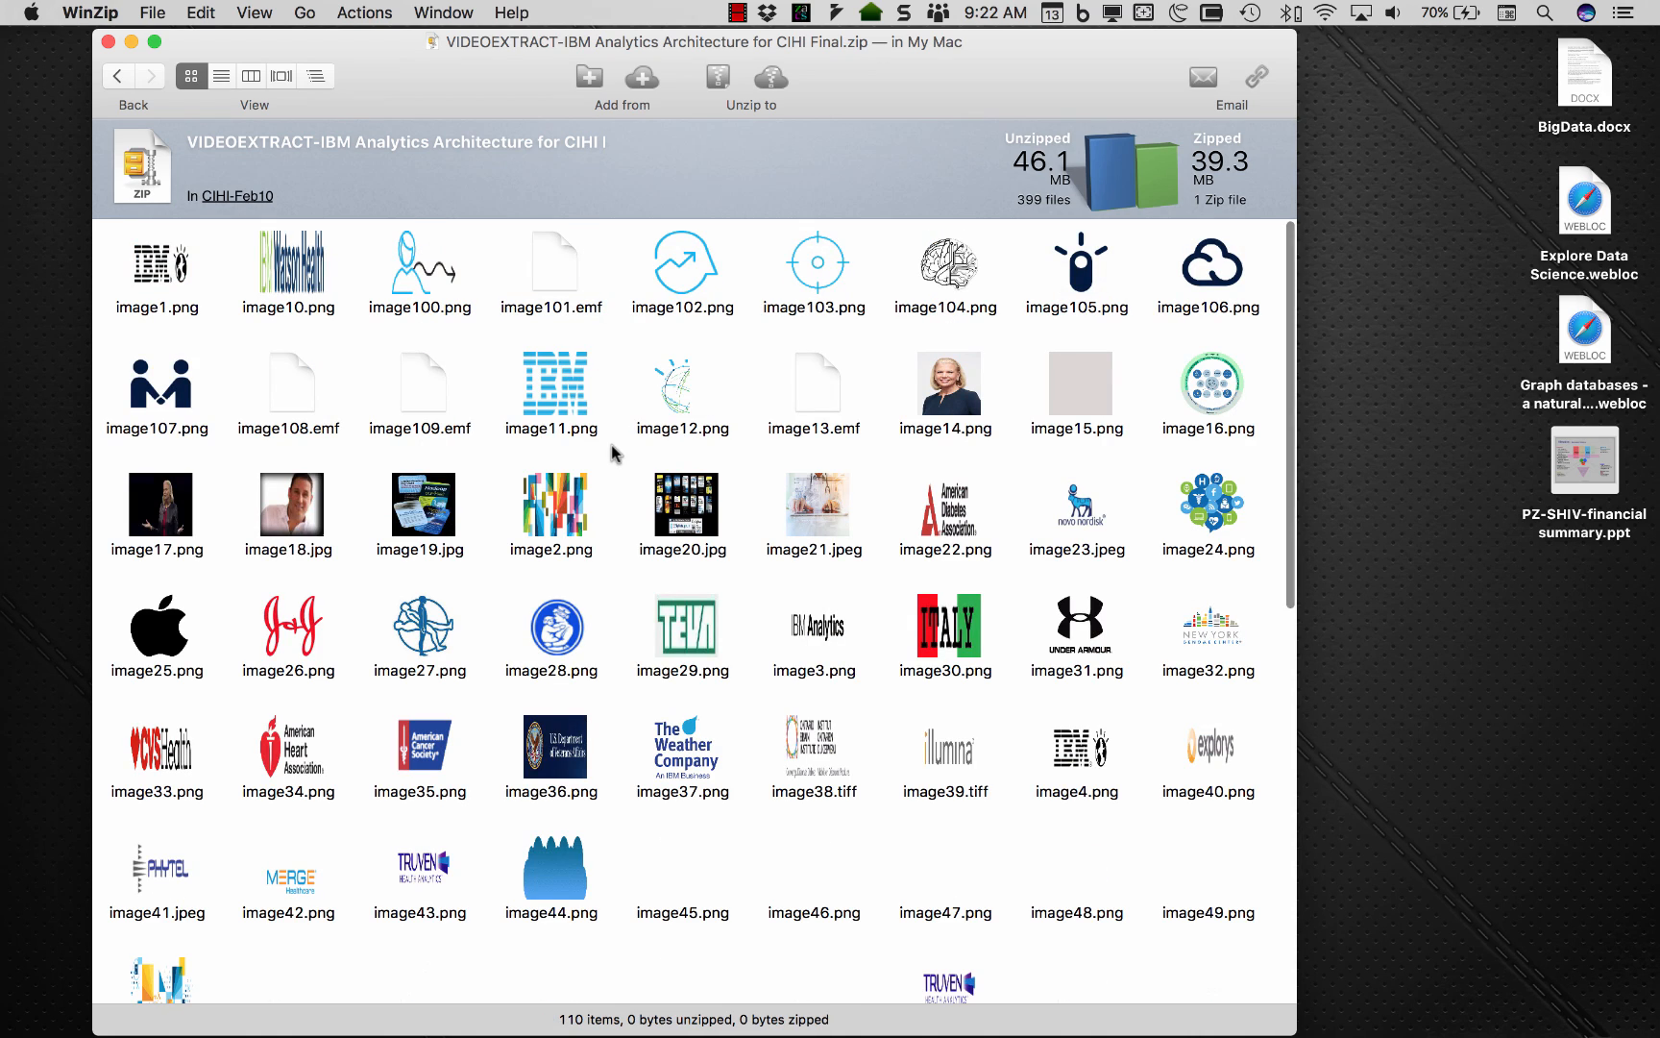
scroll(down, 3)
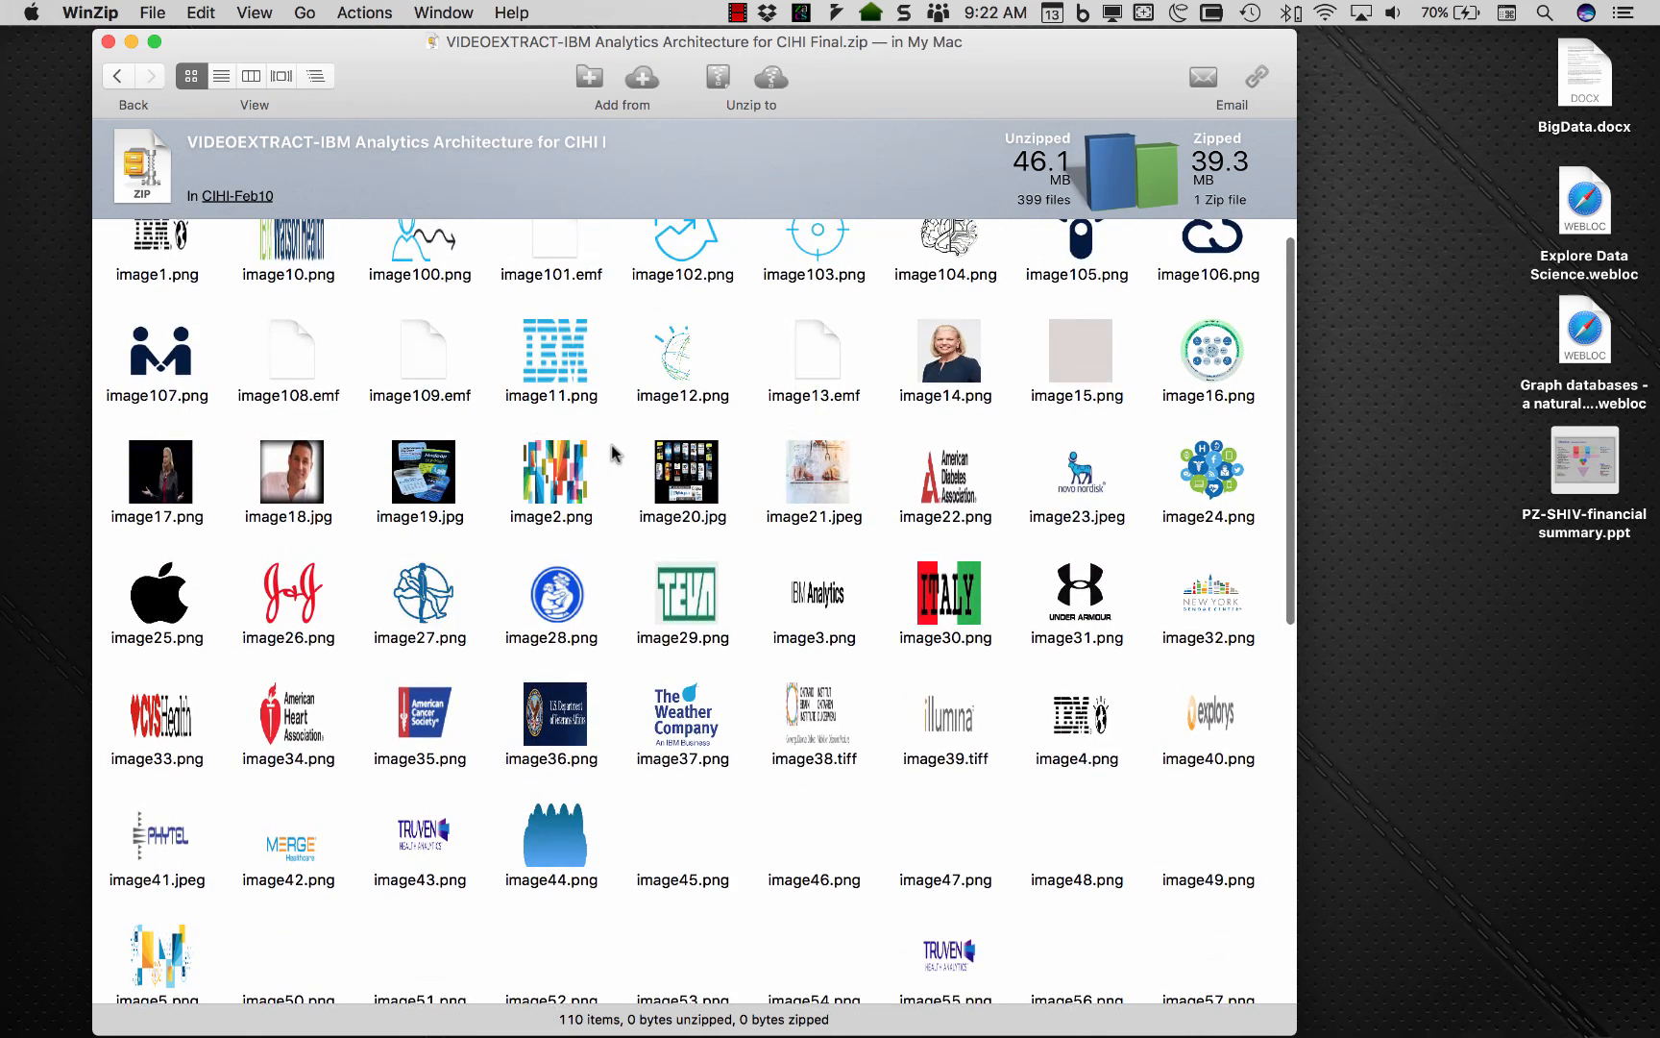
scroll(down, 3)
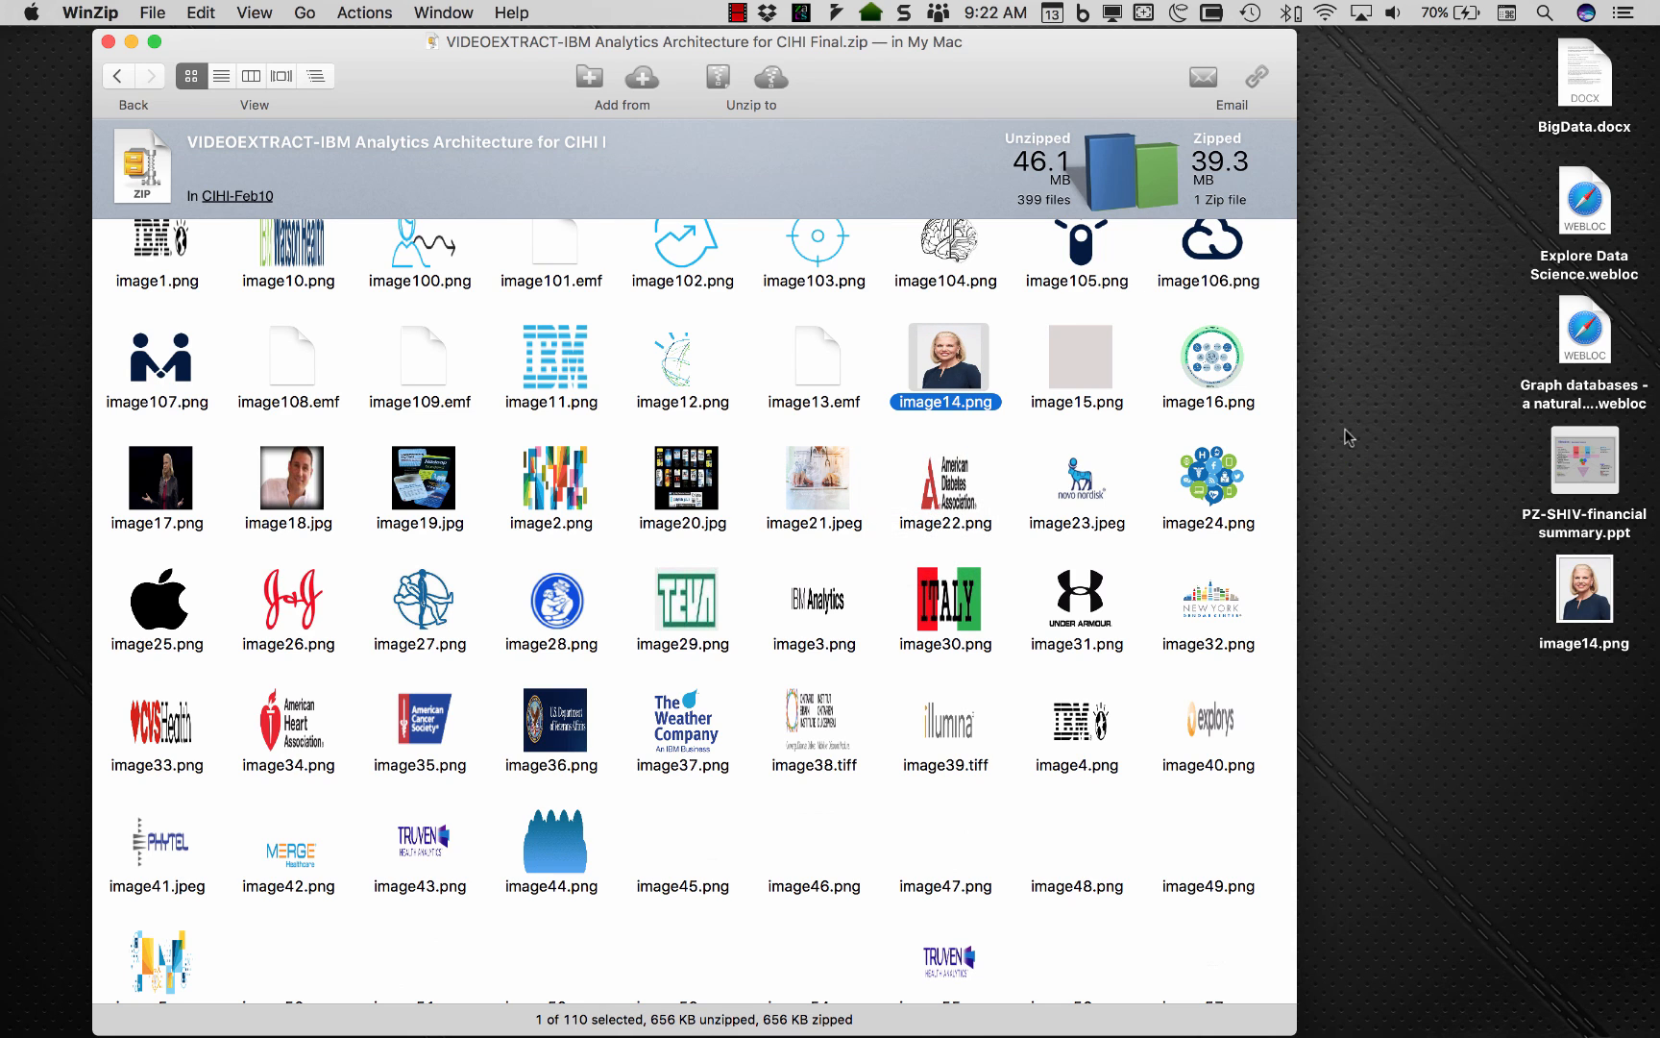
scroll(down, 3)
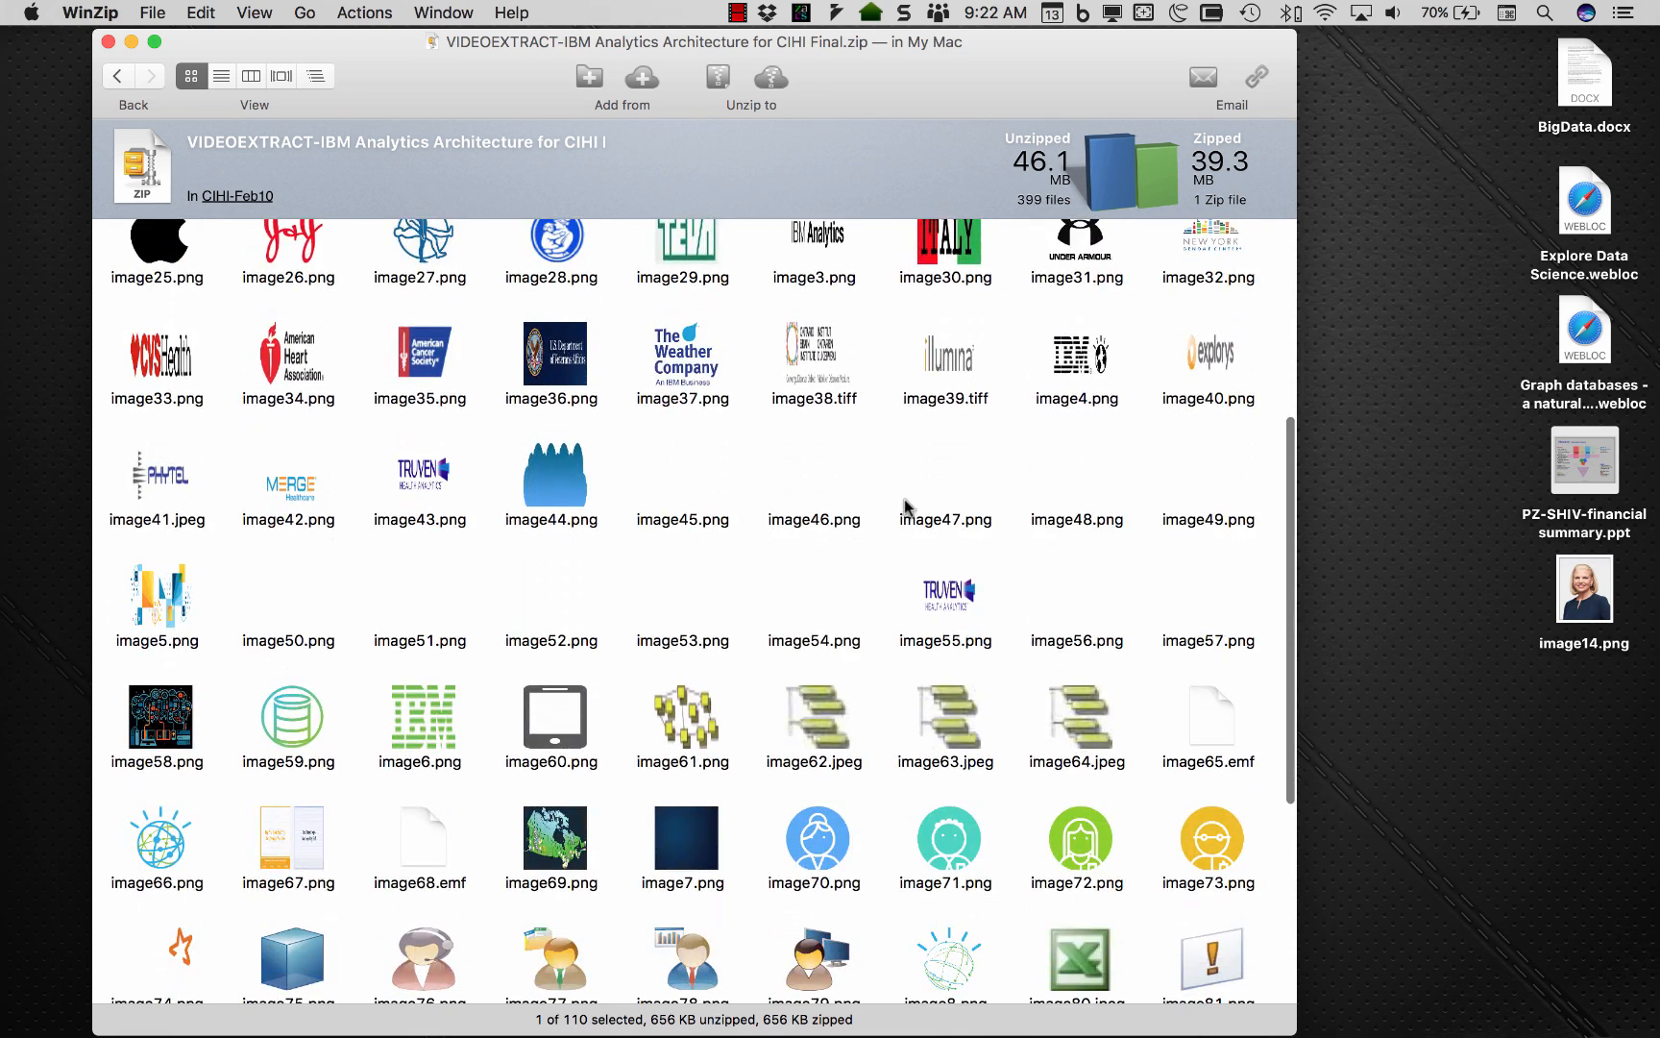
scroll(down, 3)
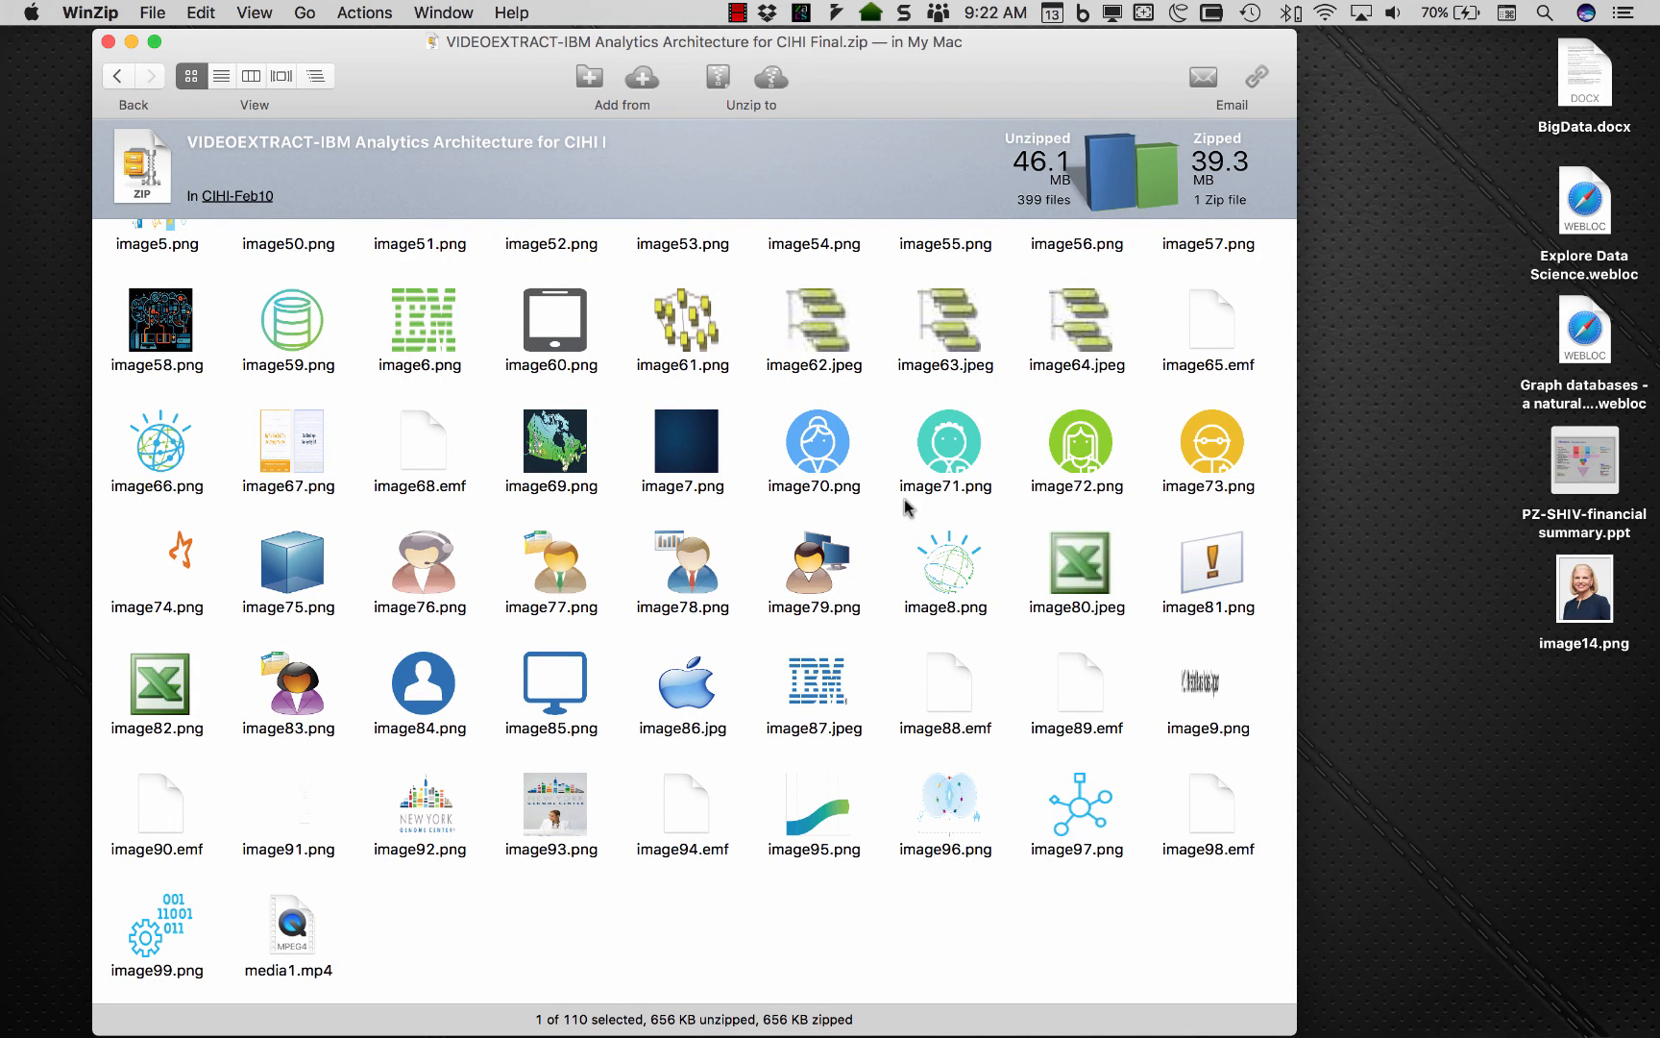
mouse_move(831, 808)
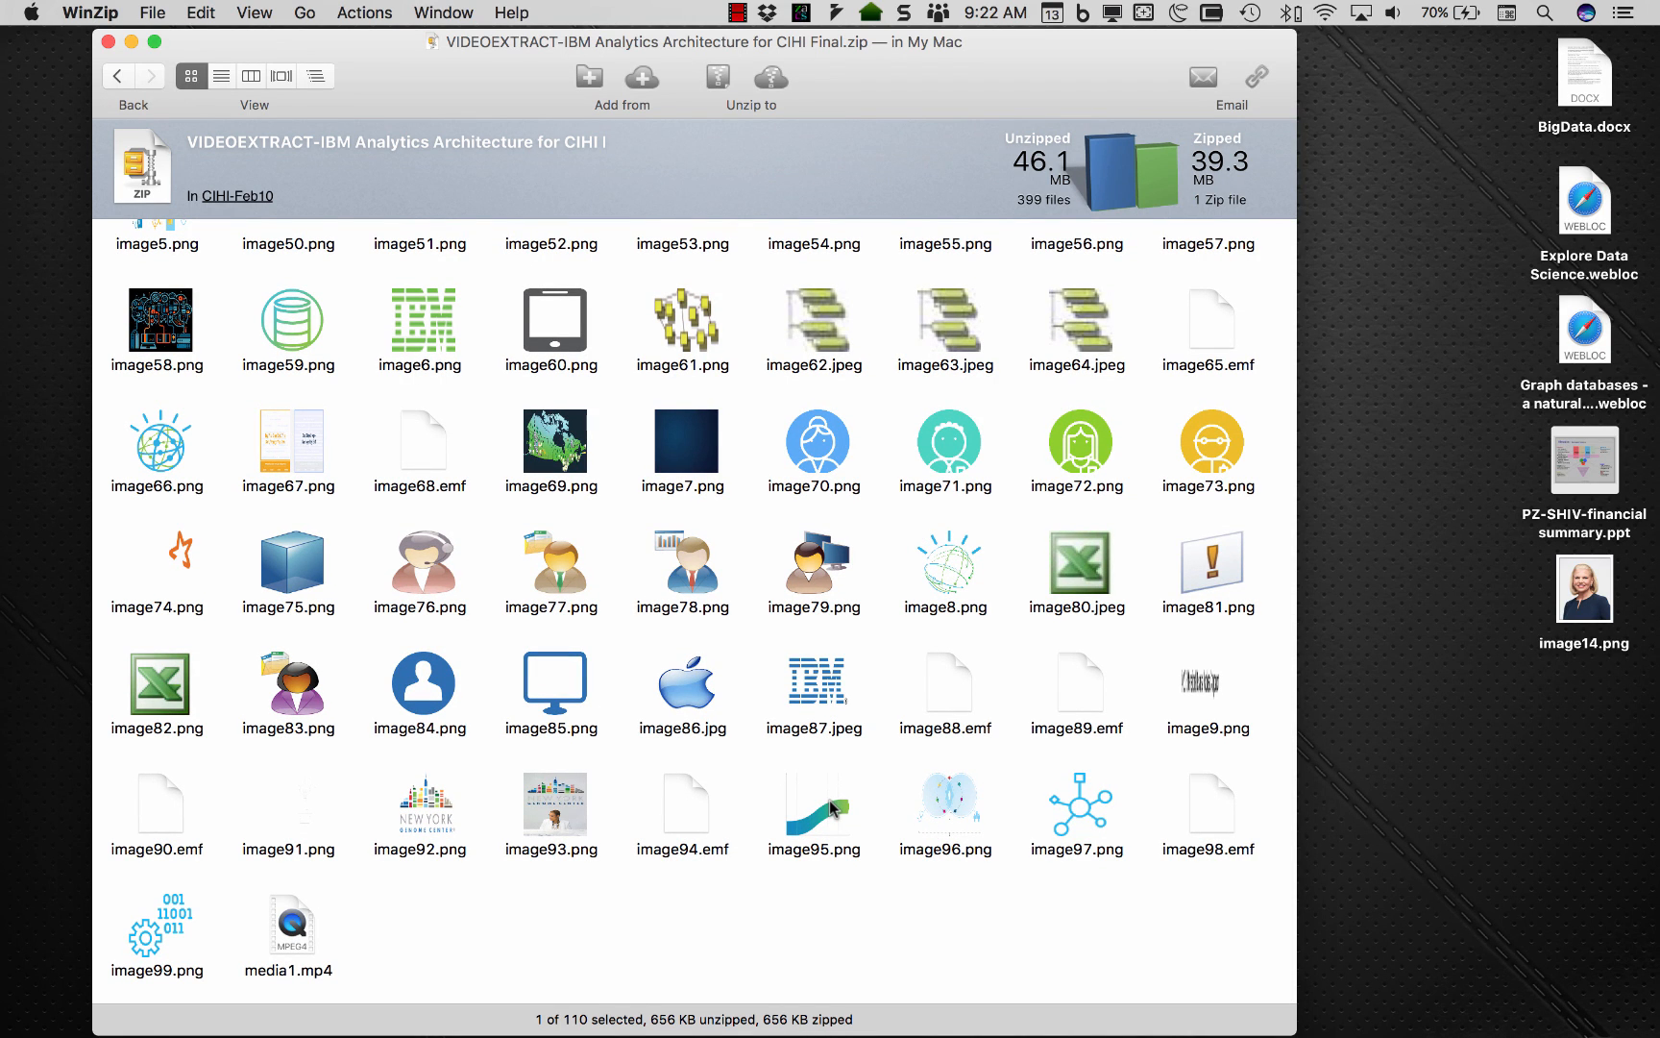
click(288, 925)
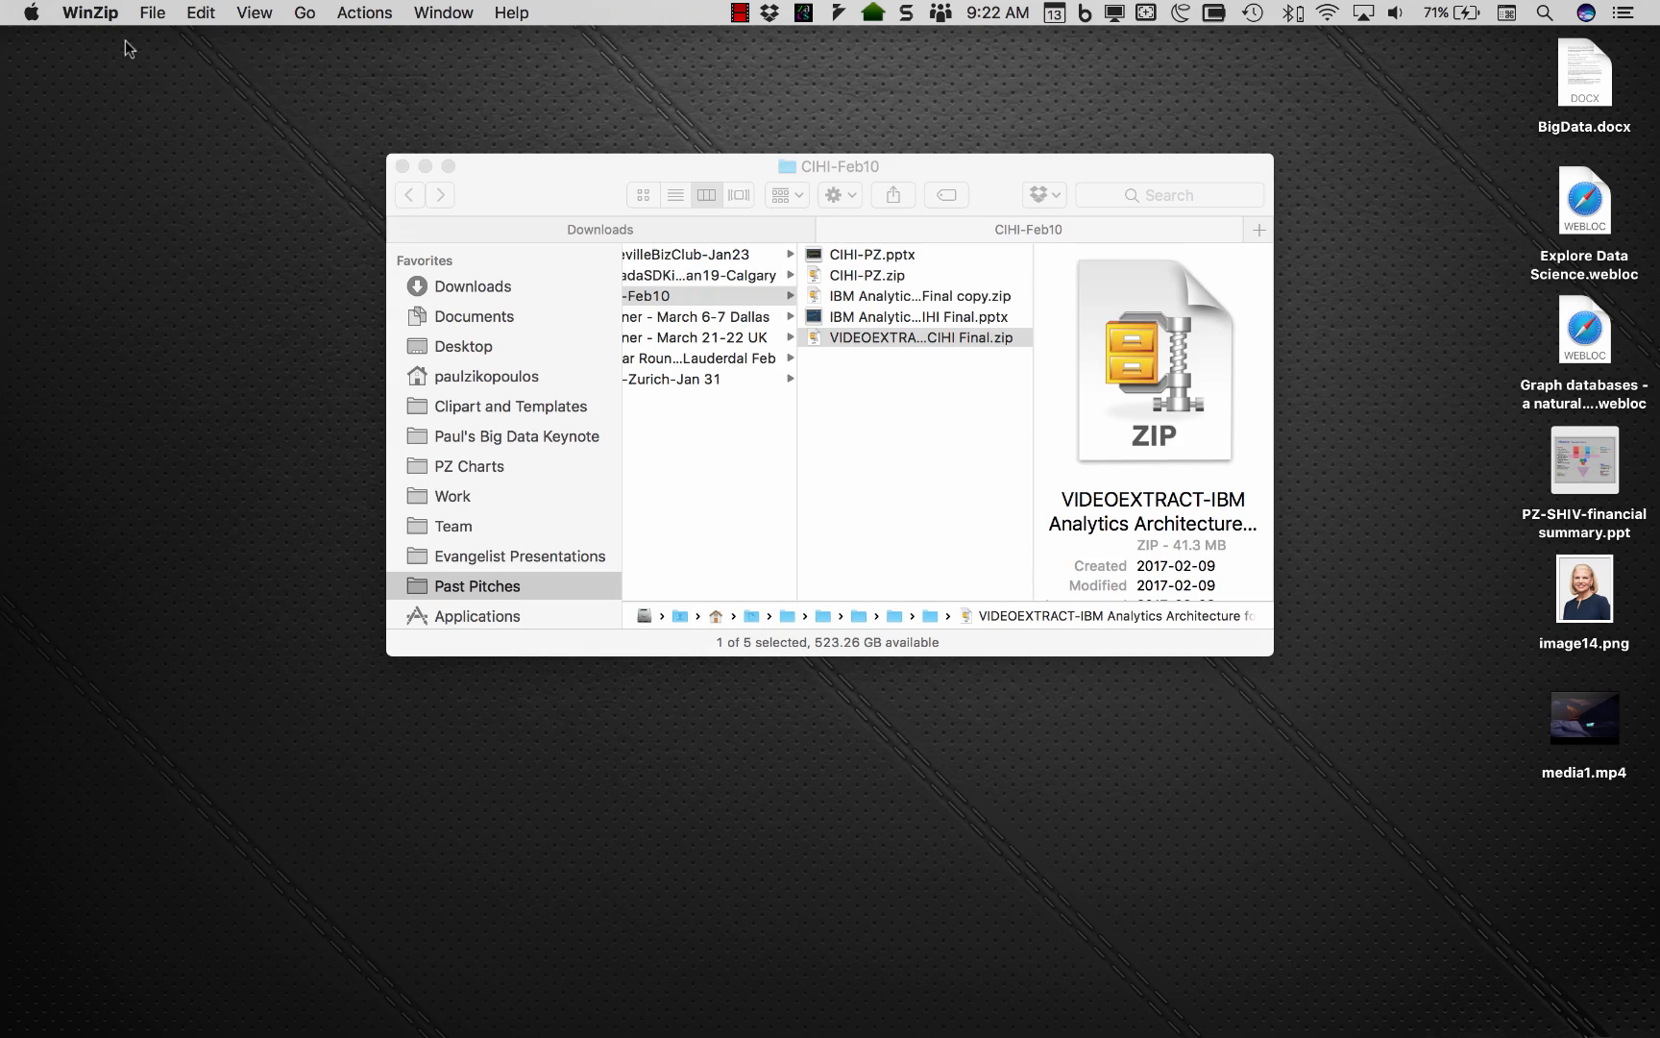
View image14.png in Preview, set it aside, then launch media1.mp4 from the desktop.
double_click(1584, 577)
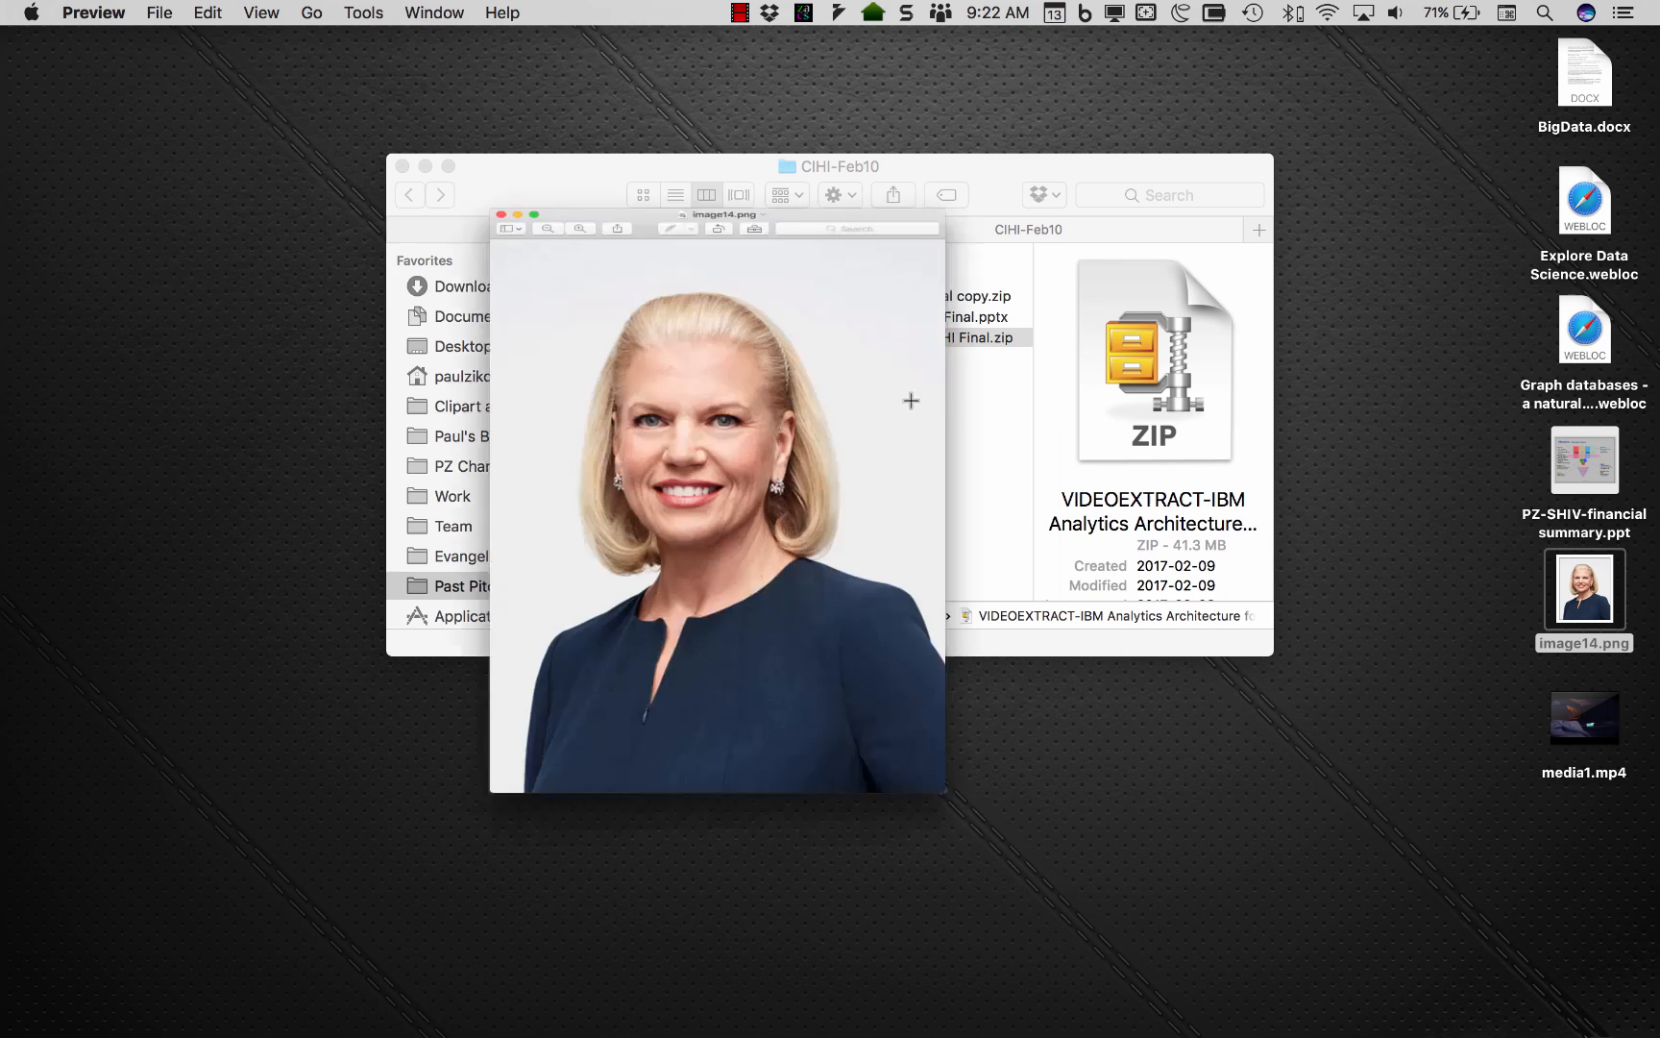
drag(719, 215, 329, 43)
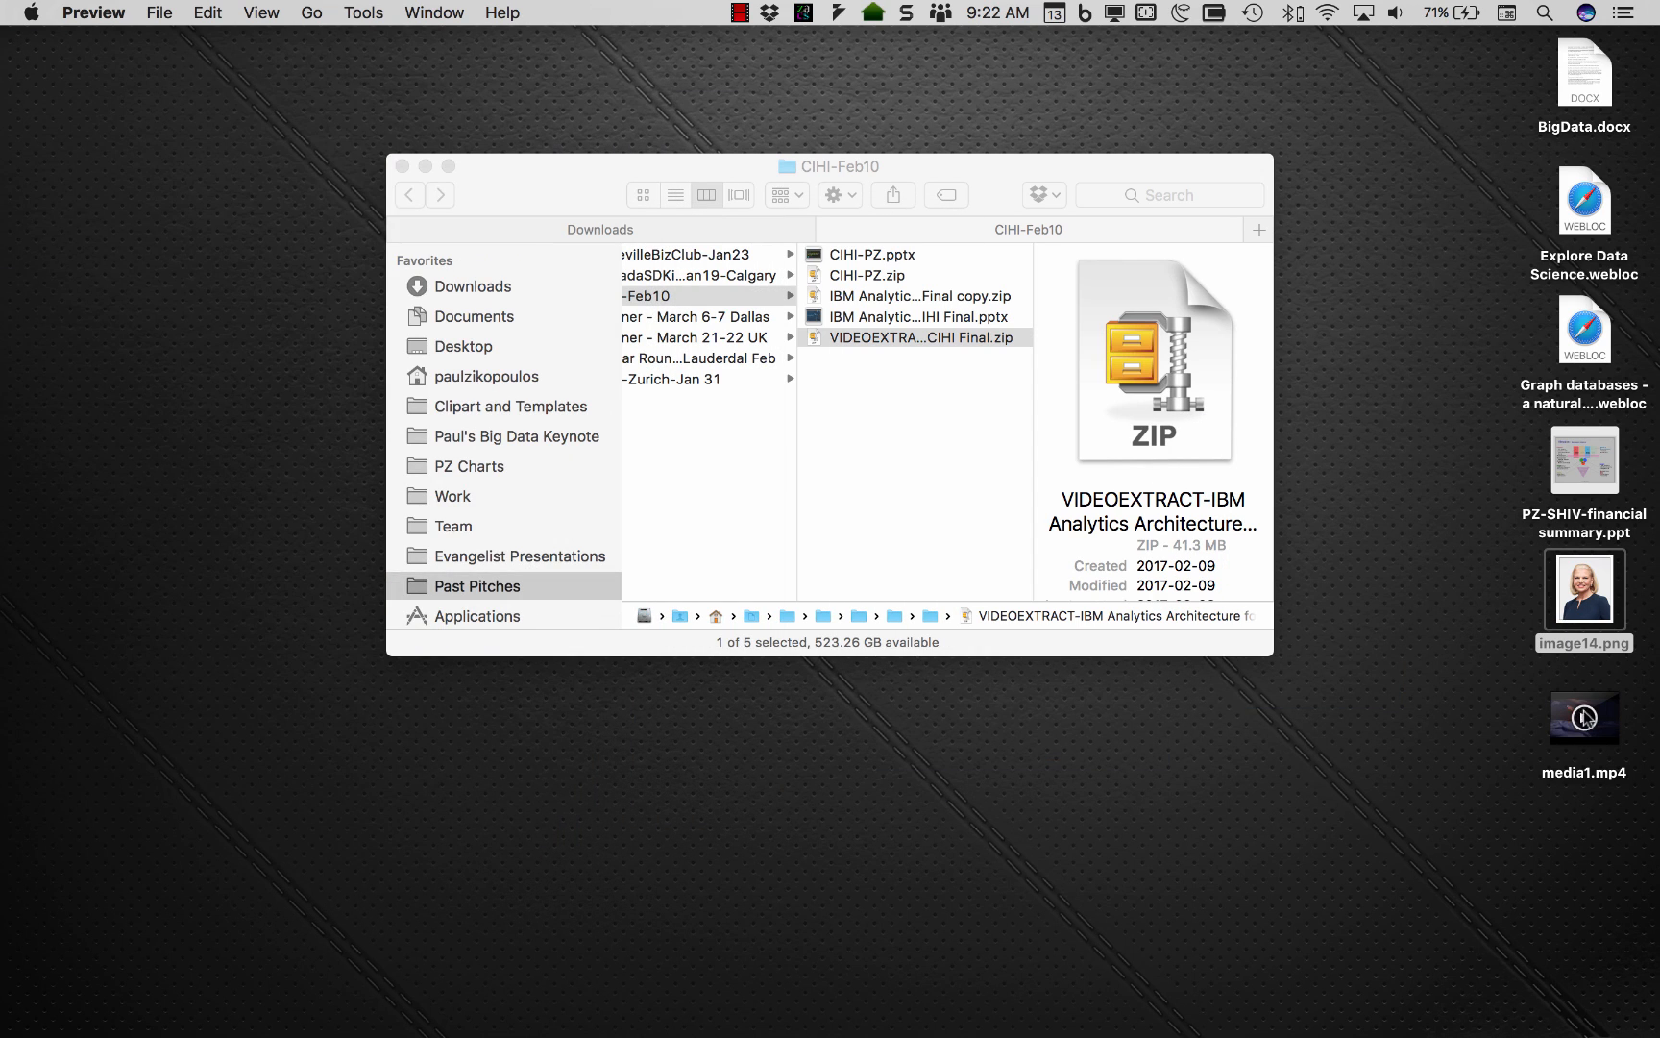
double_click(1585, 719)
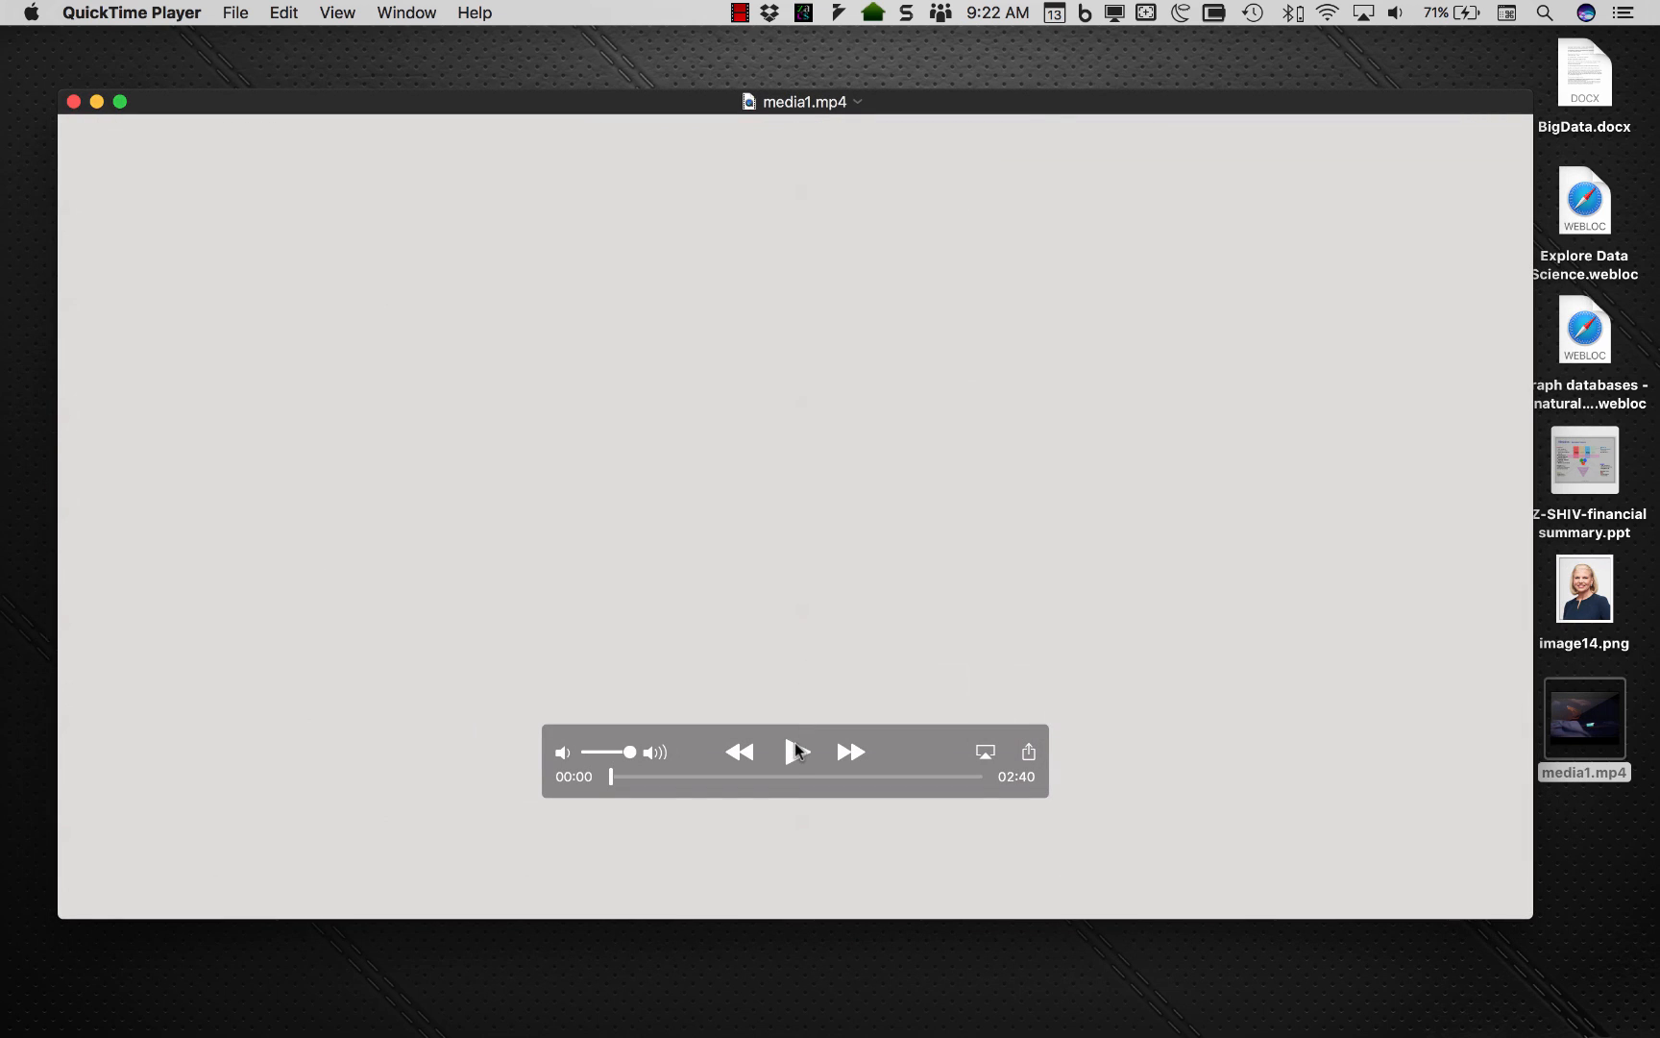
Play media1.mp4 in QuickTime Player and scrub through its timeline to the TEVA logo.
click(796, 751)
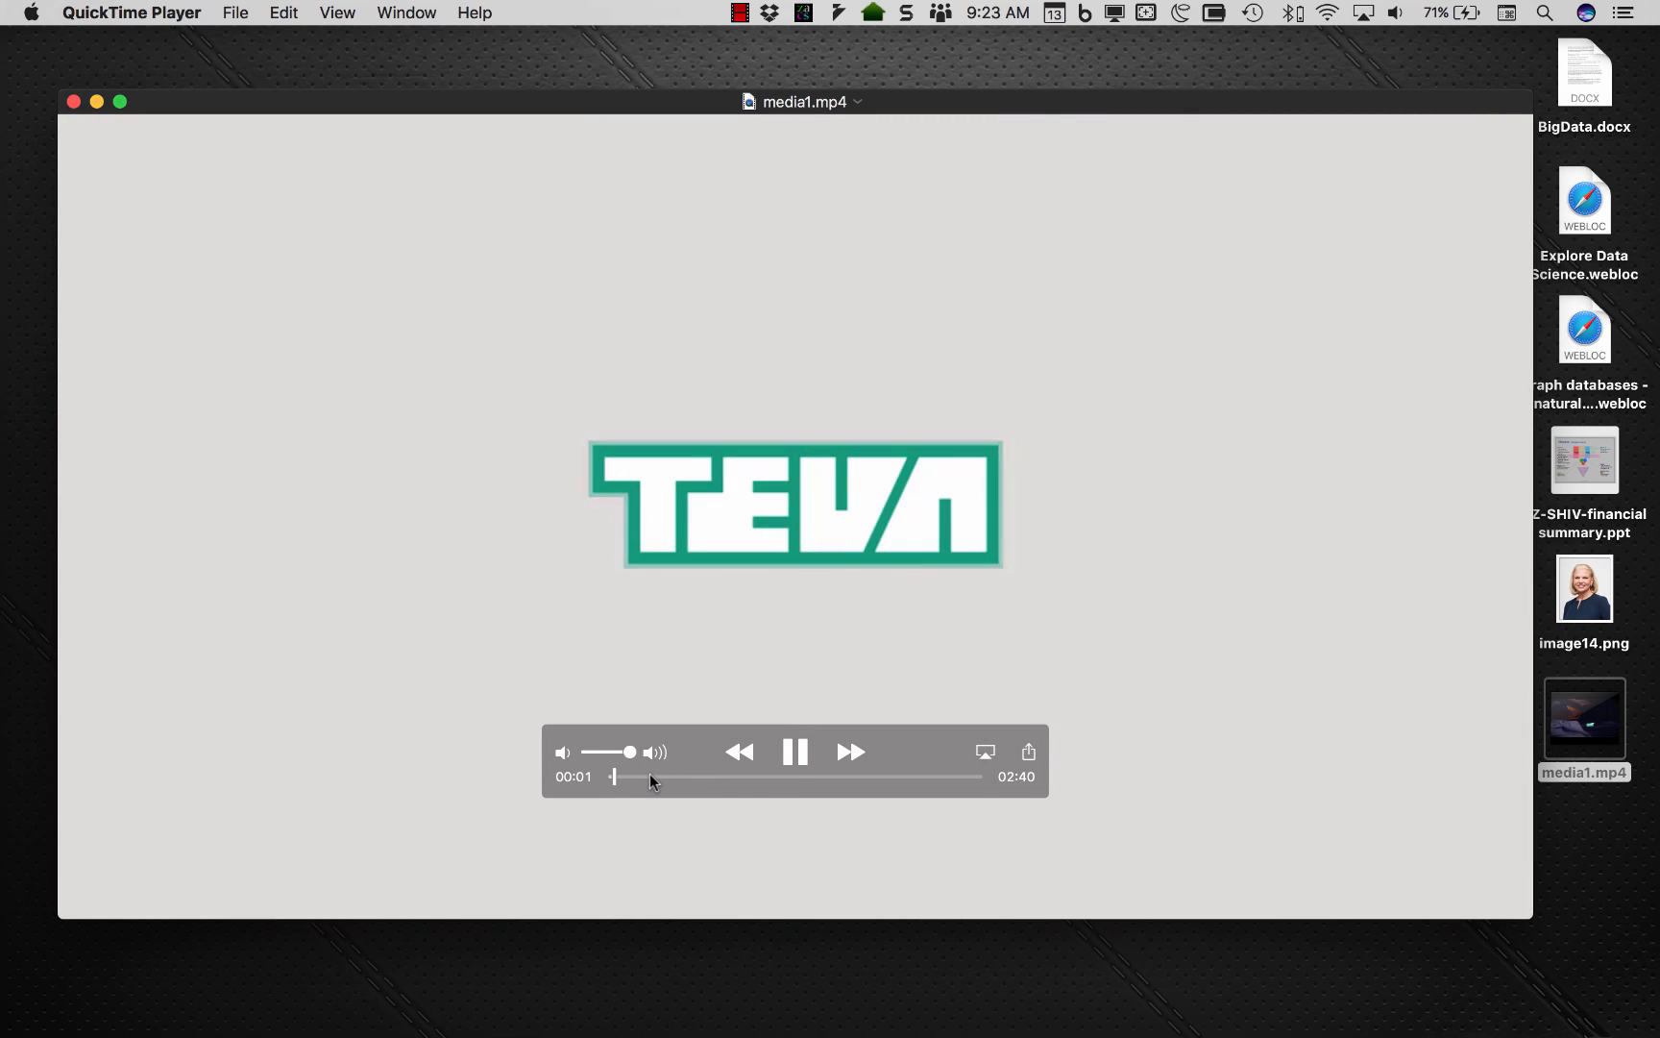
drag(614, 776, 734, 782)
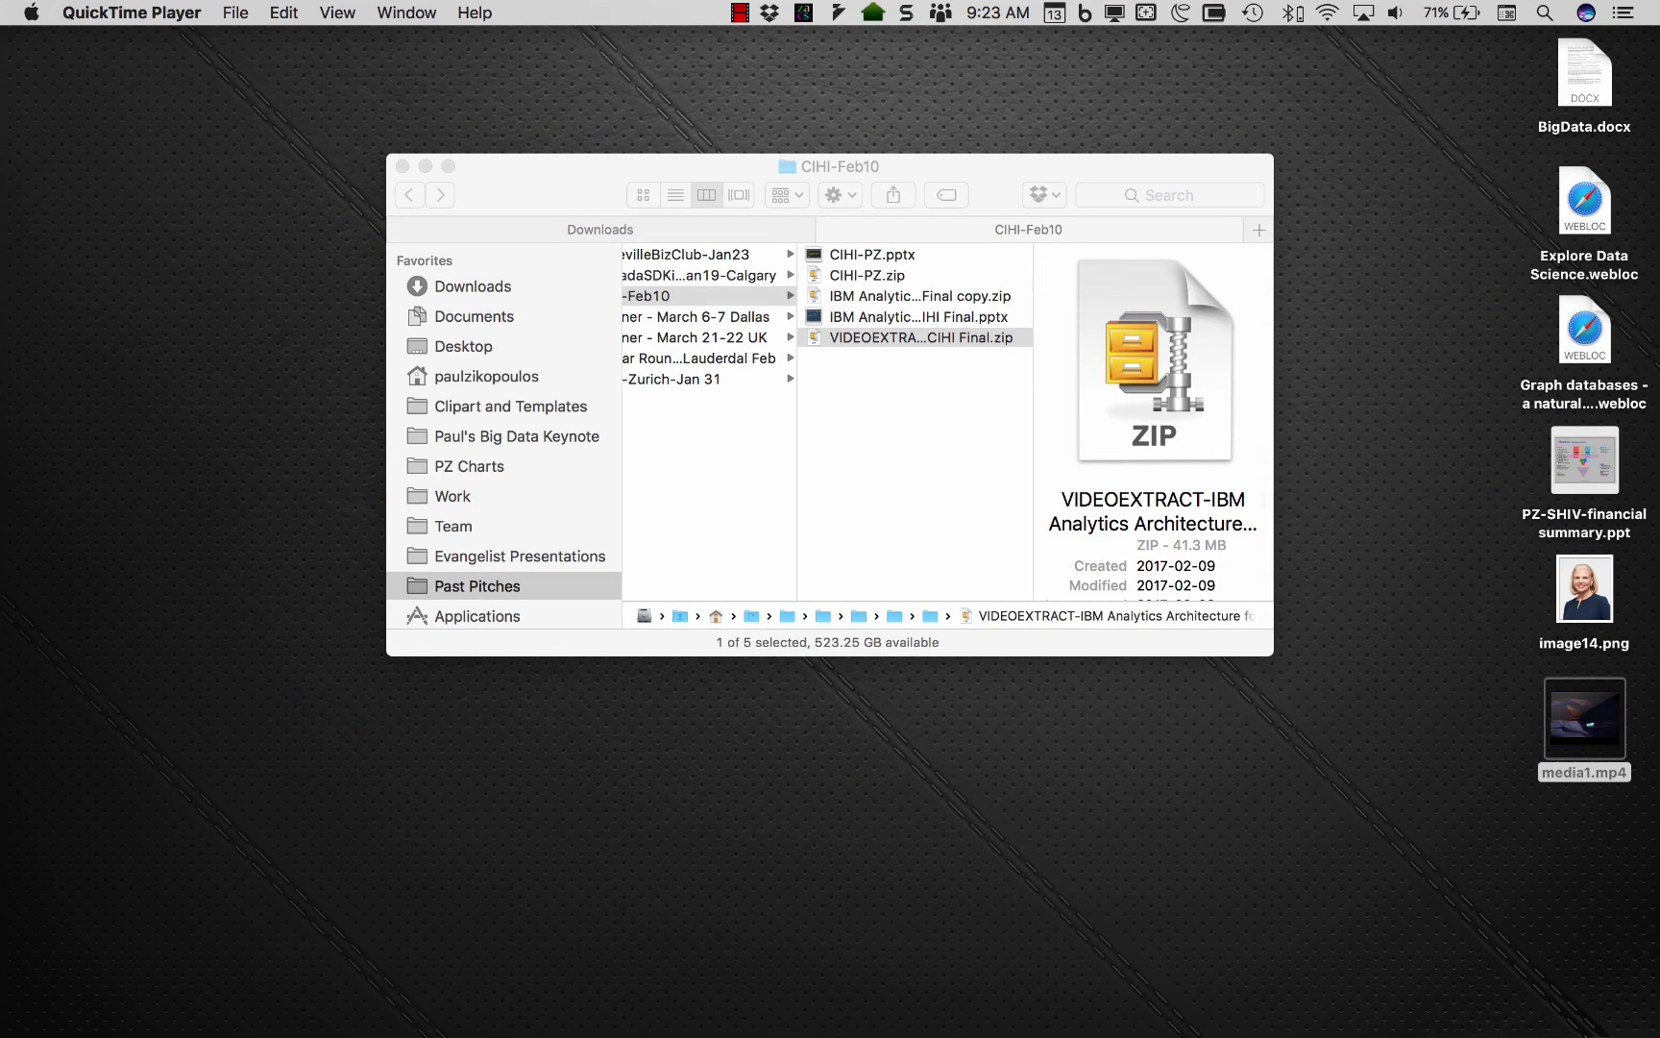
mouse_move(113, 81)
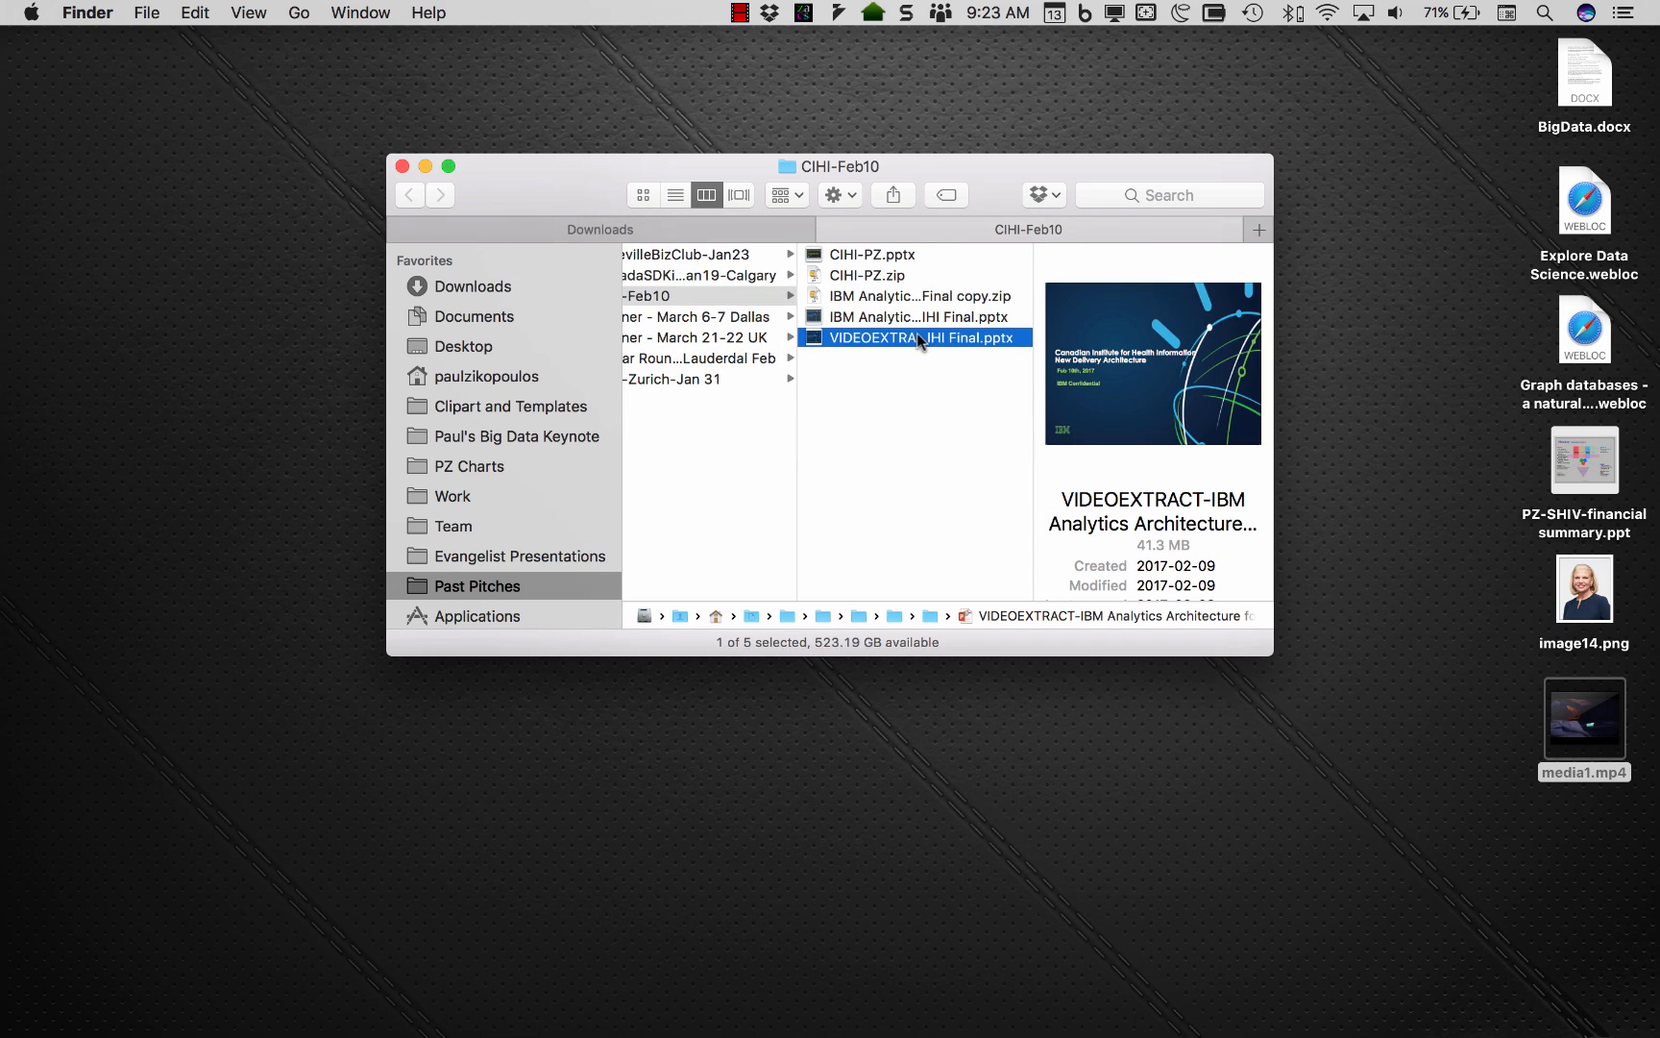
Launch the VIDEOEXTRACT file, now back to .pptx, as the 40-slide deck in PowerPoint.
double_click(917, 336)
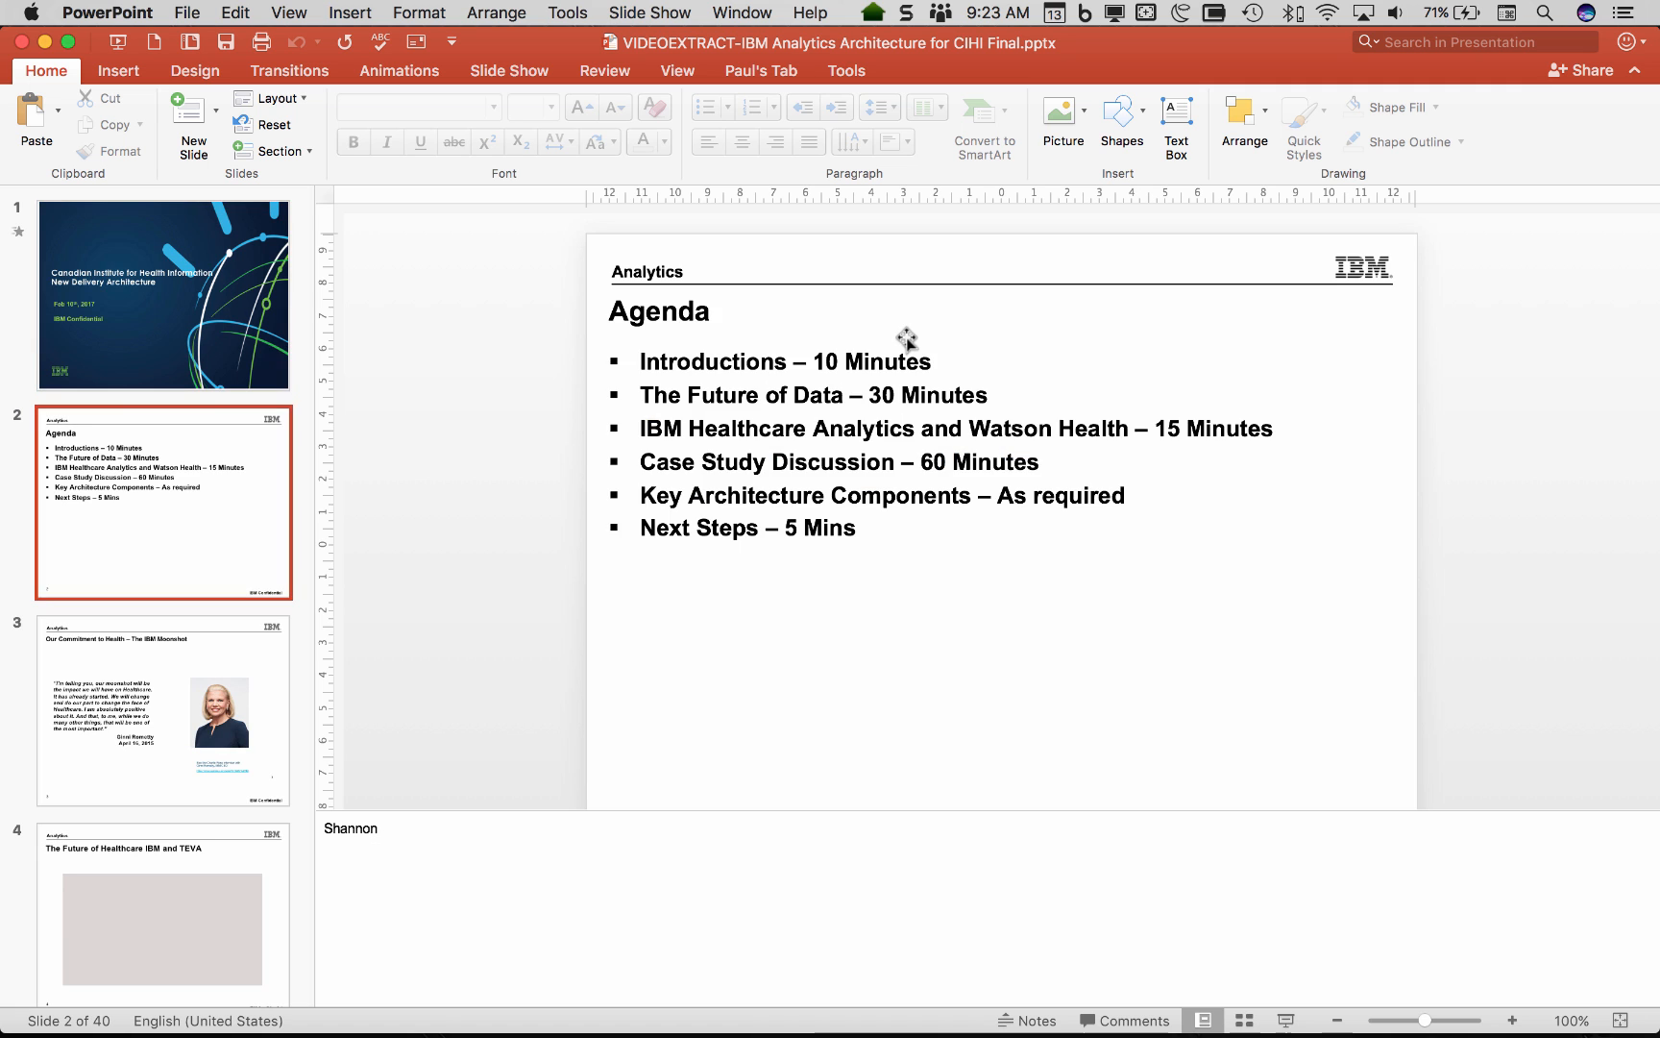
Go to slide 4 and start the embedded TEVA video from its control bar.
click(163, 909)
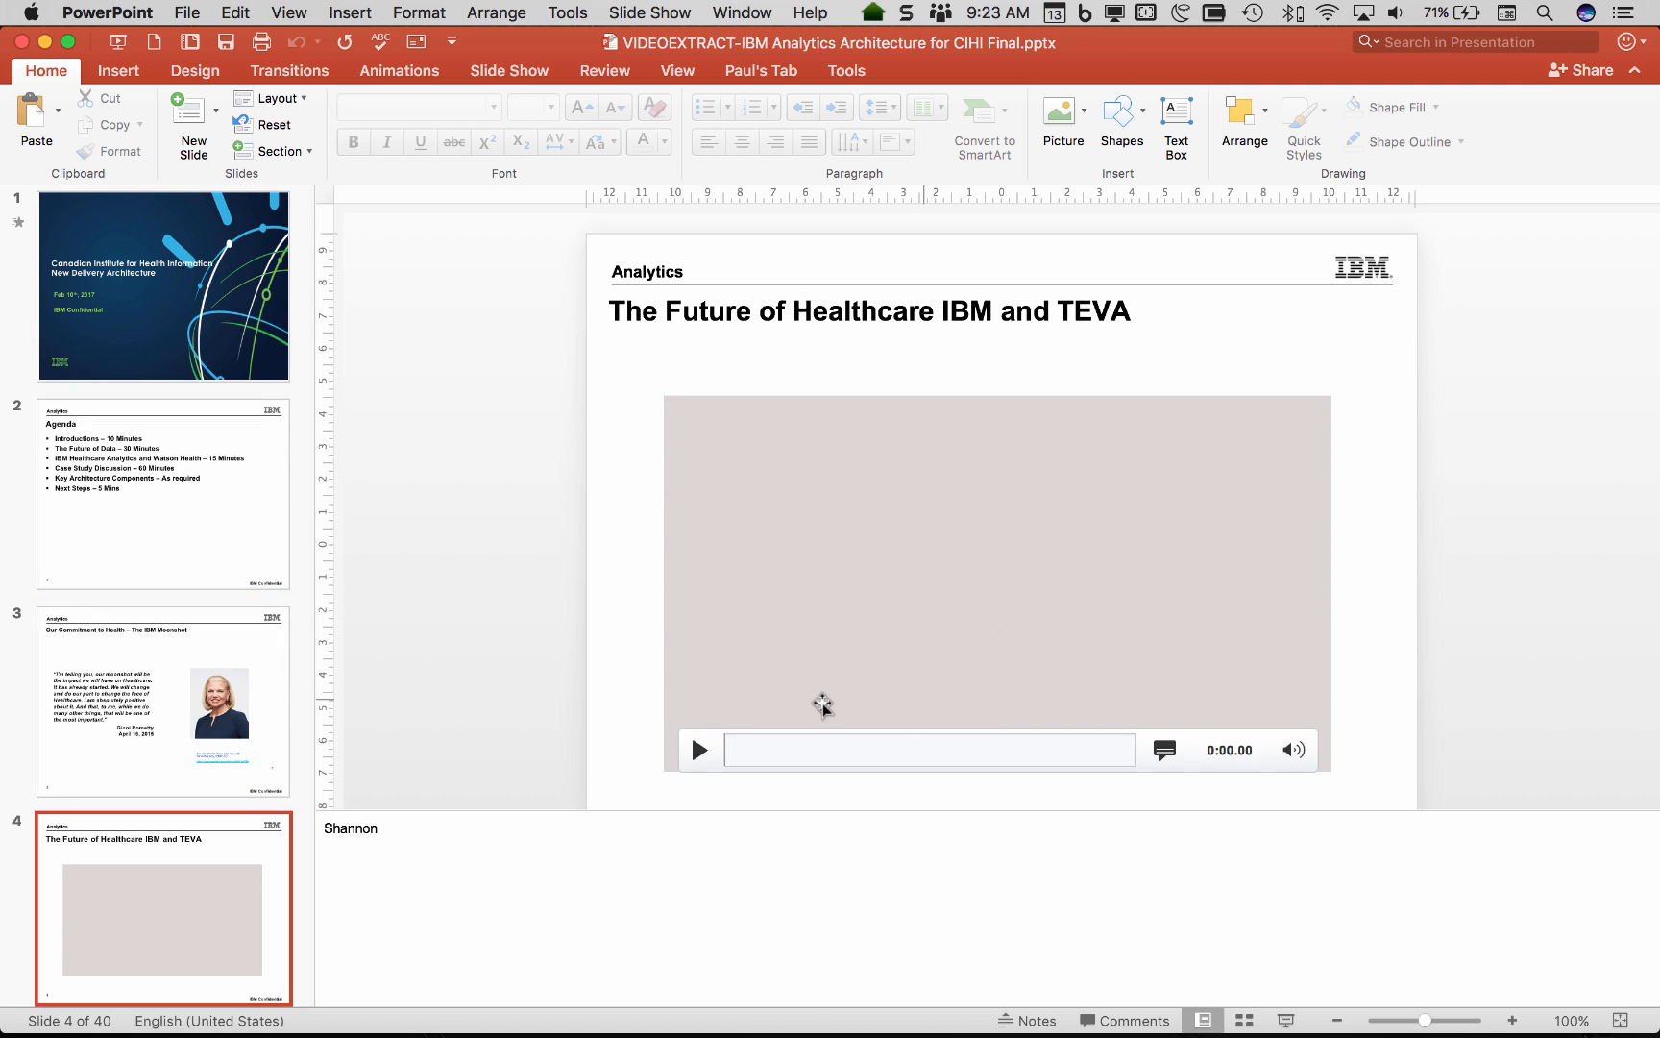
click(696, 749)
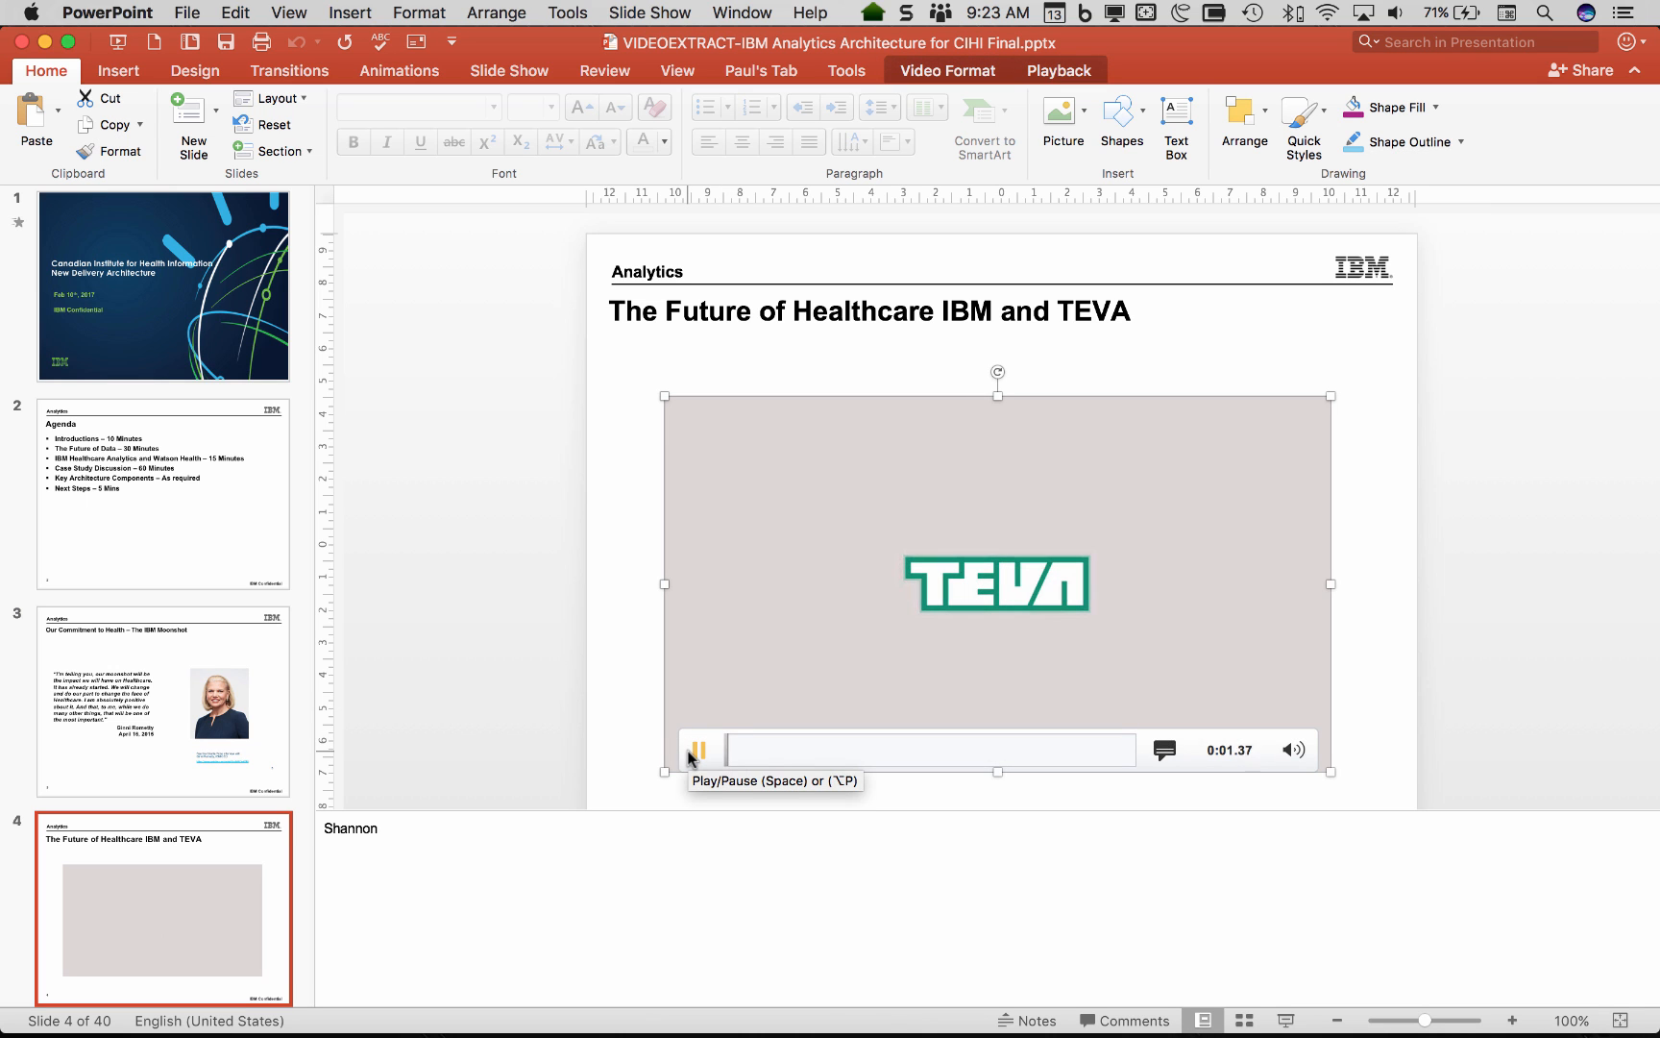
click(698, 749)
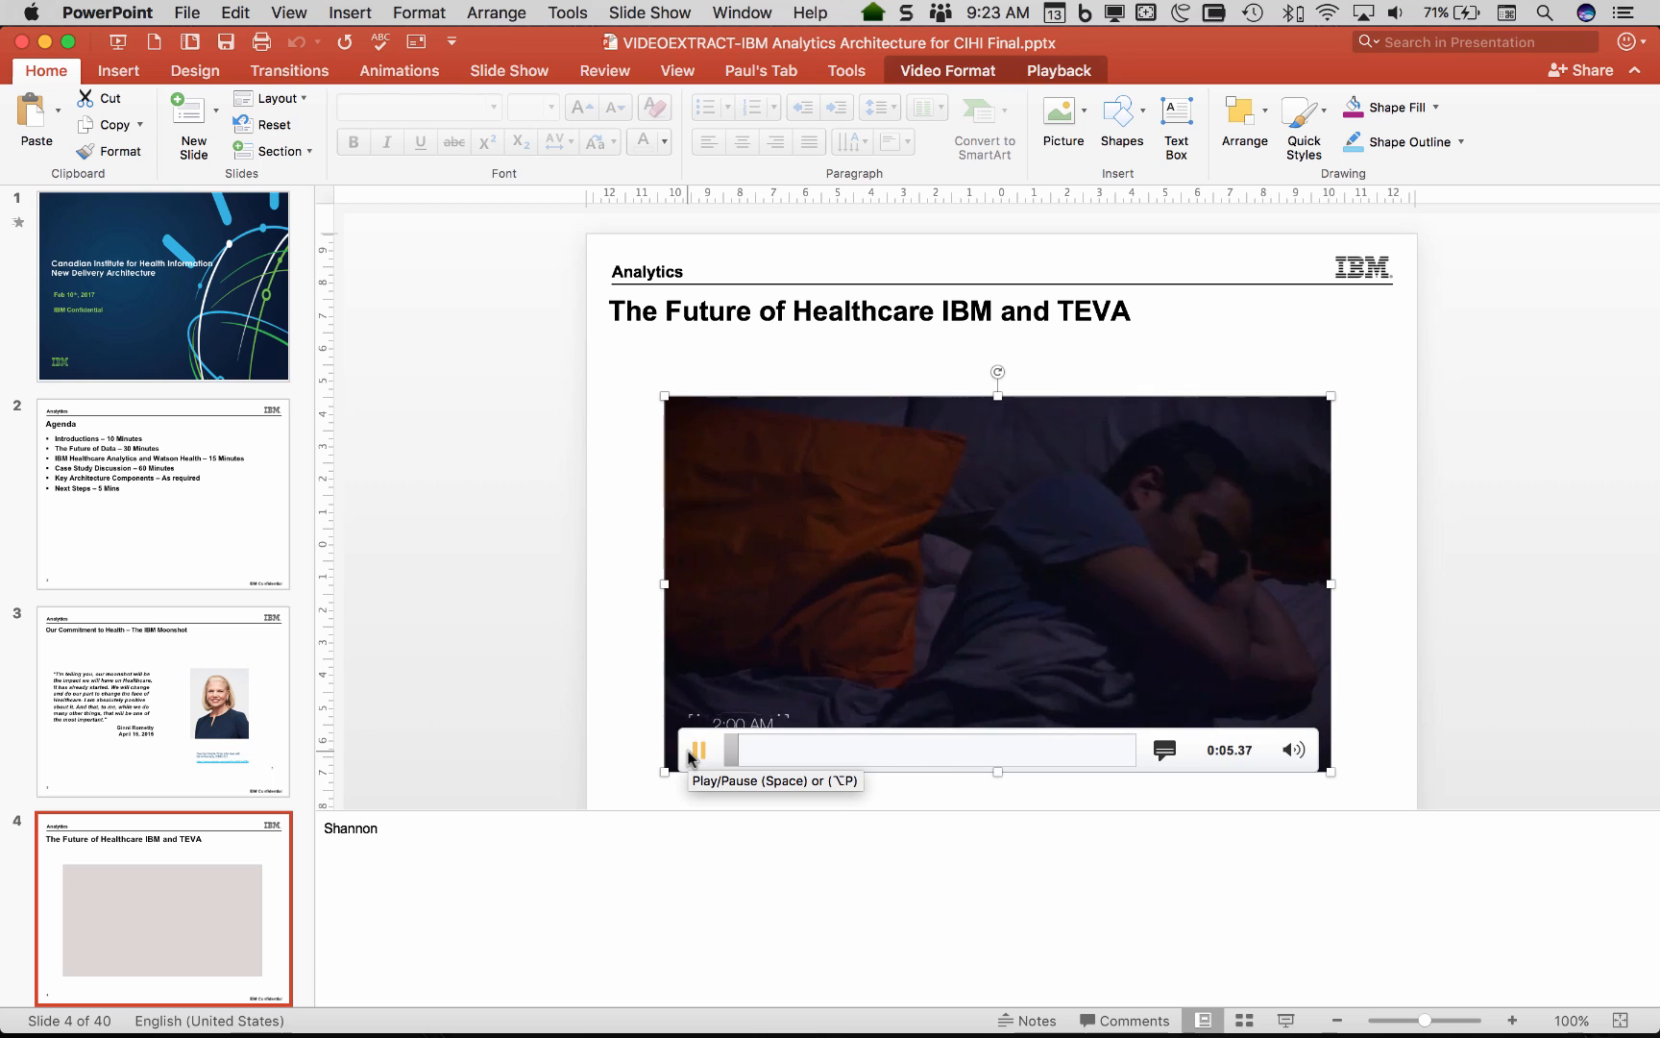
click(697, 749)
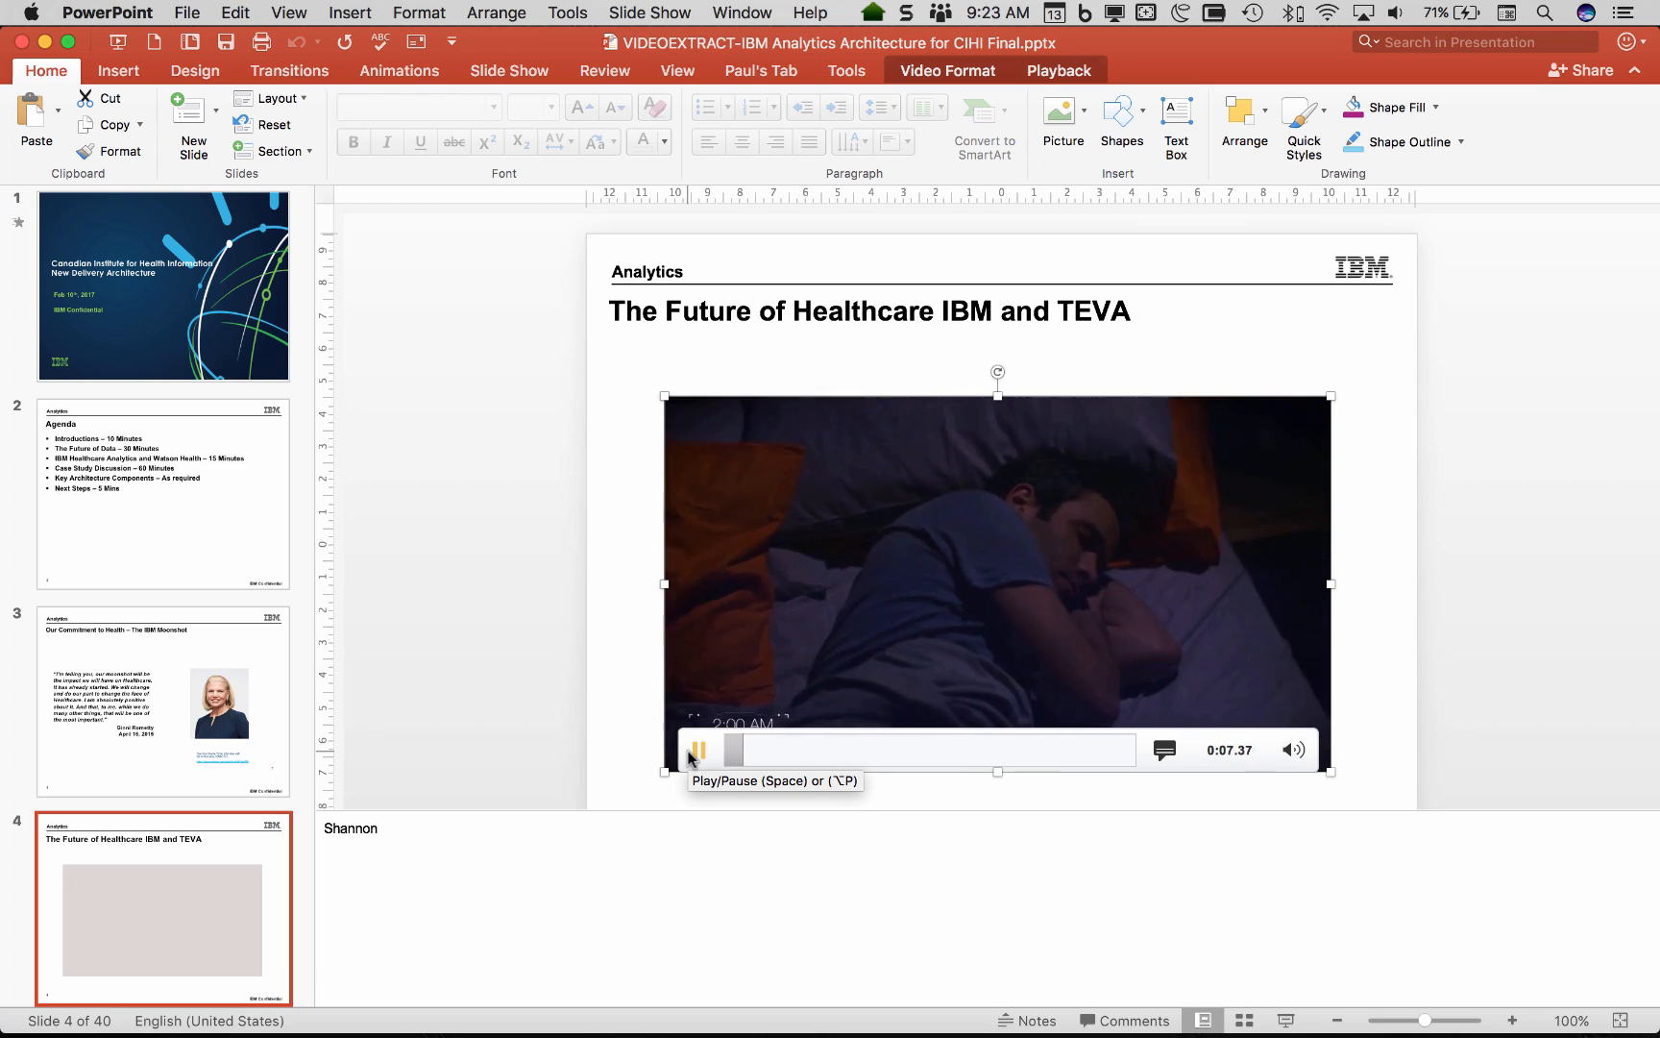
click(698, 750)
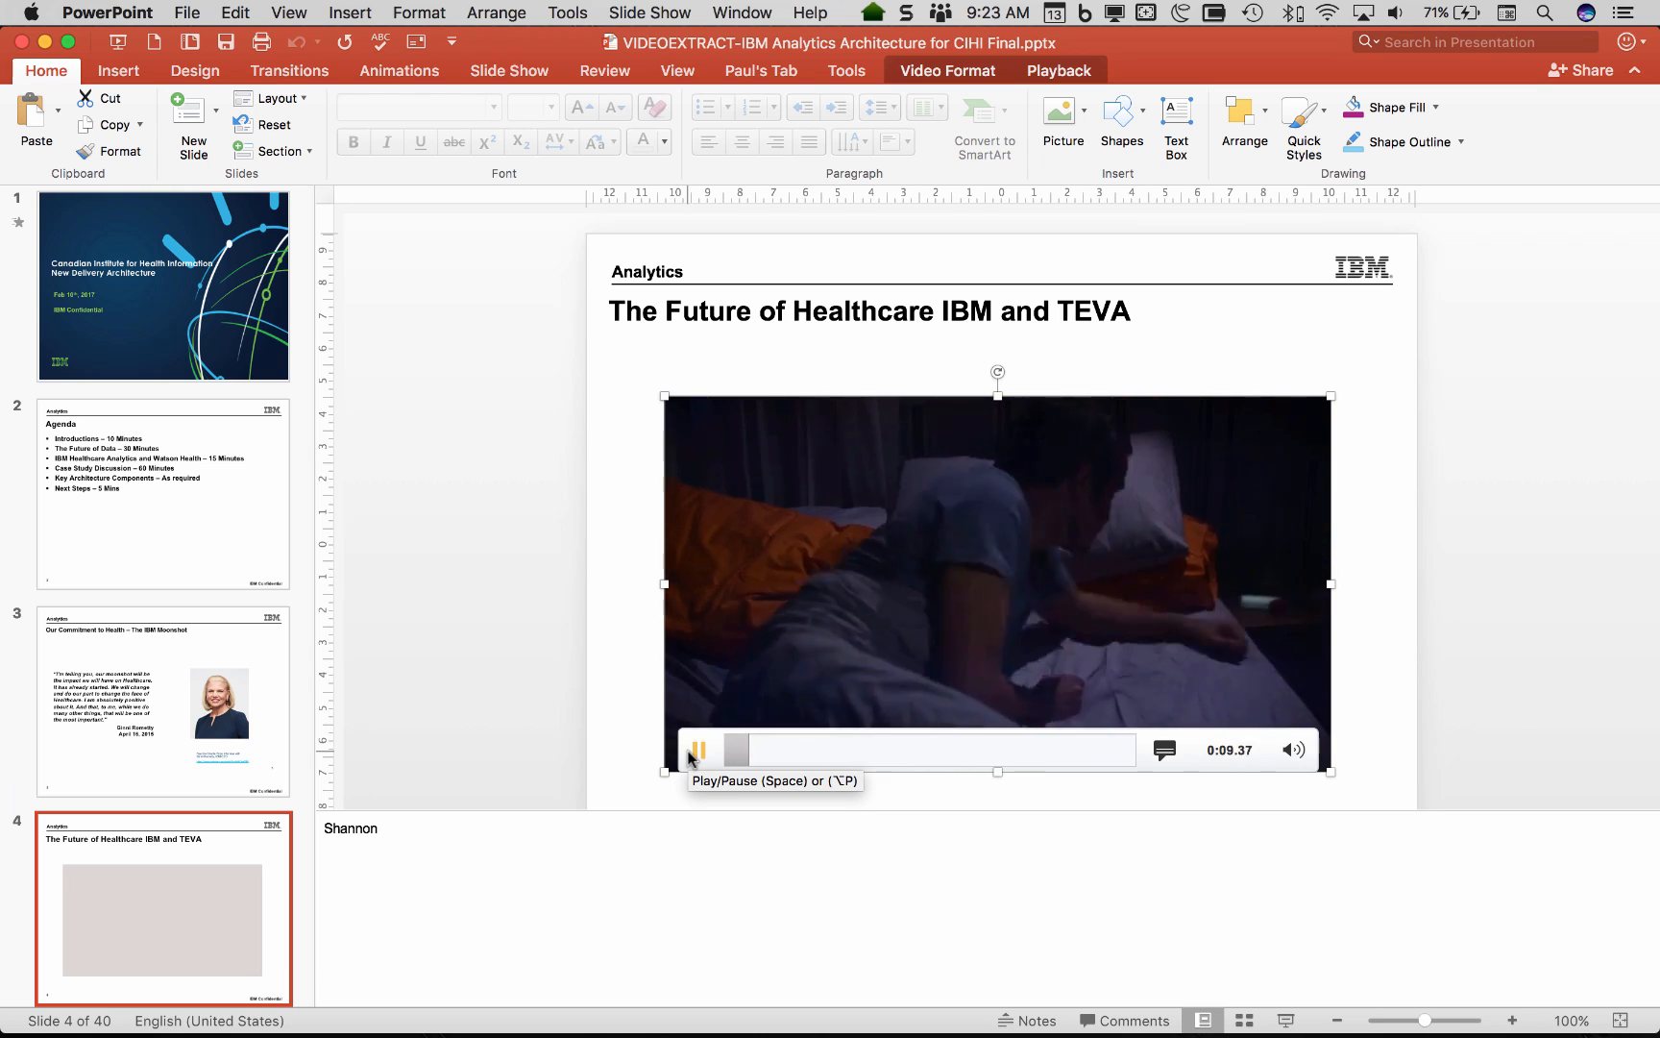